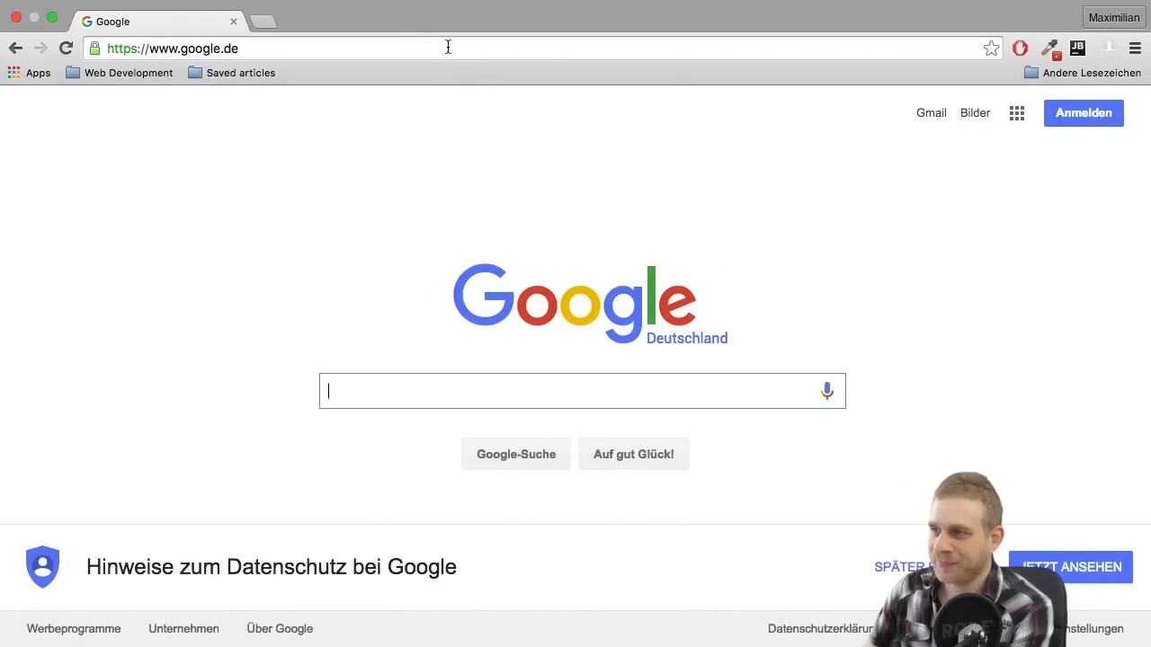
Step: Search 'express generator' and read the expressjs.com generator command options
{"action": "type", "text": "express generator"}
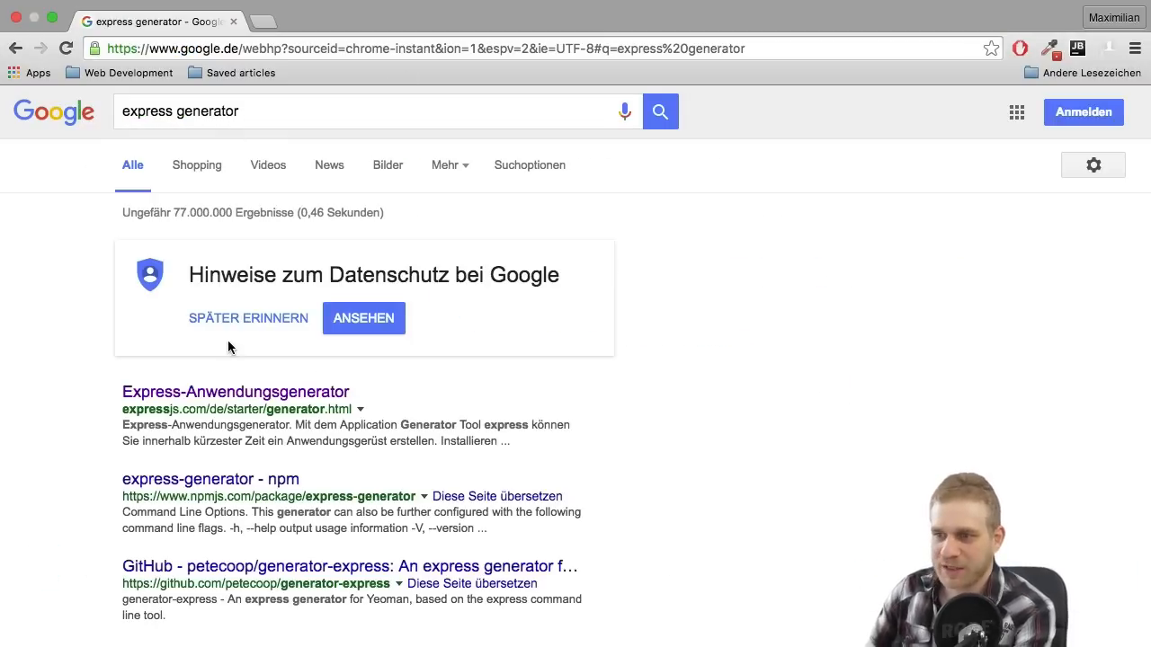
{"action": "left_click", "coordinate": [234, 392]}
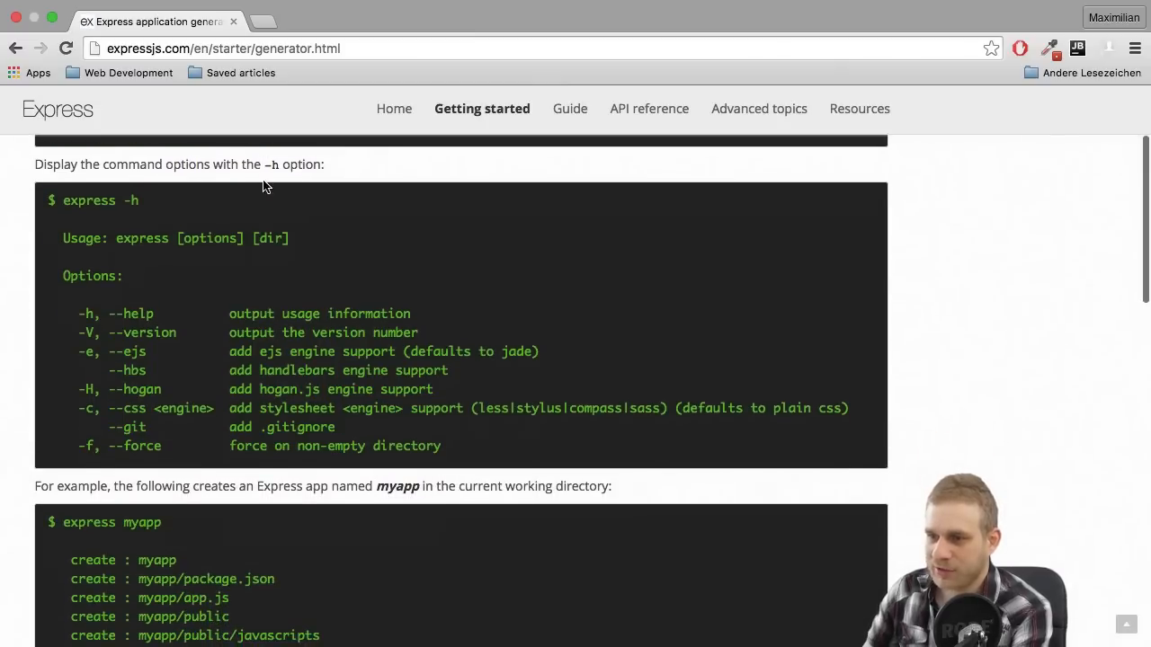
{"action": "scroll", "scroll_direction": "down", "scroll_amount": 3}
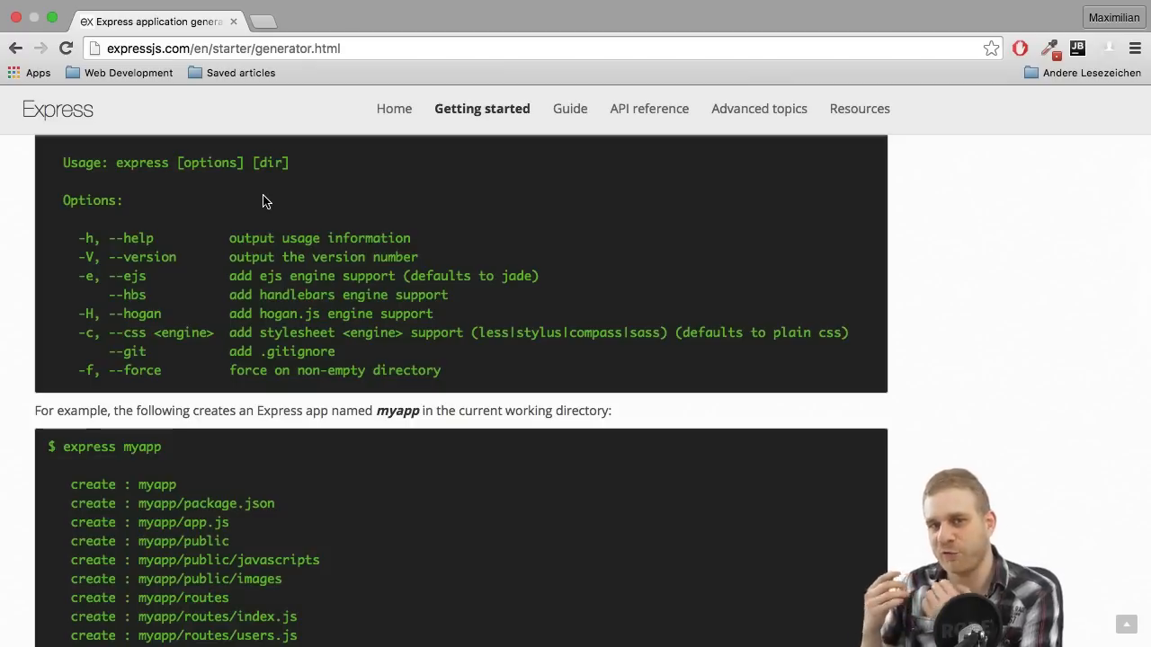
{"action": "mouse_move", "coordinate": [270, 221]}
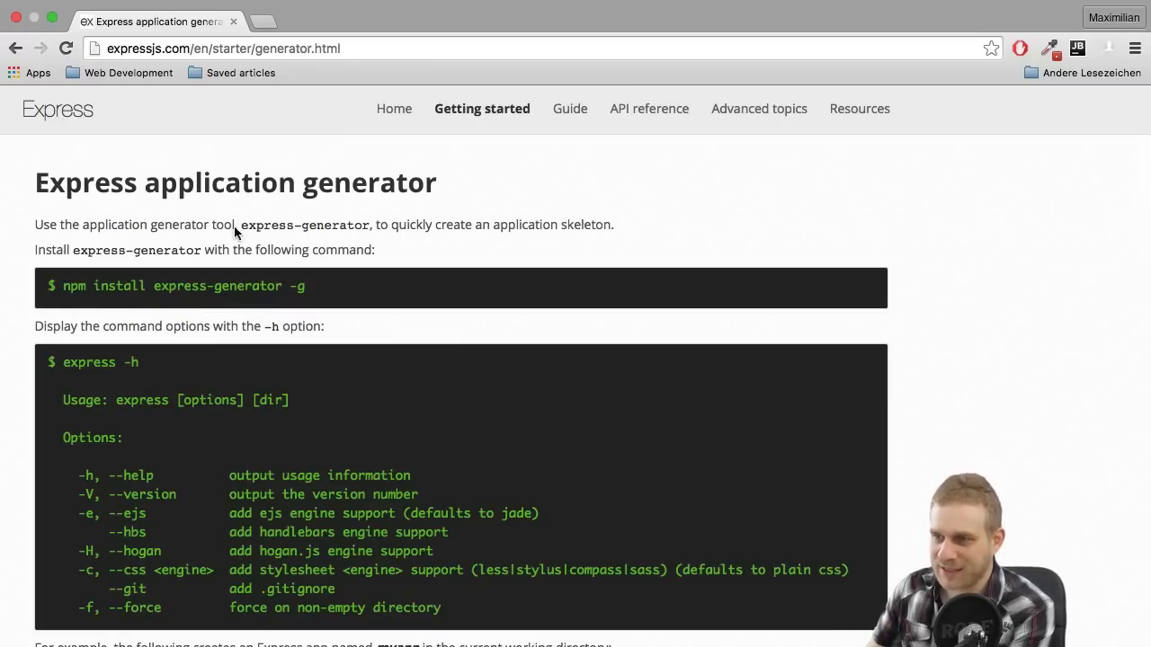
{"action": "scroll", "scroll_direction": "down", "scroll_amount": 3}
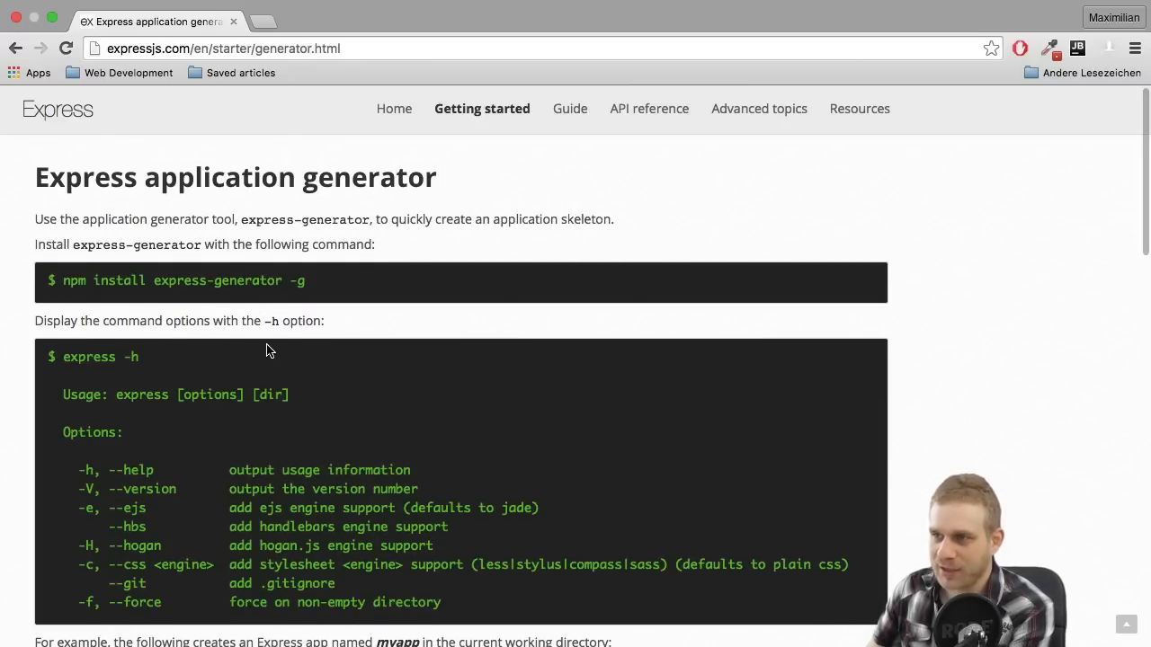
{"action": "scroll", "scroll_direction": "down", "scroll_amount": 3}
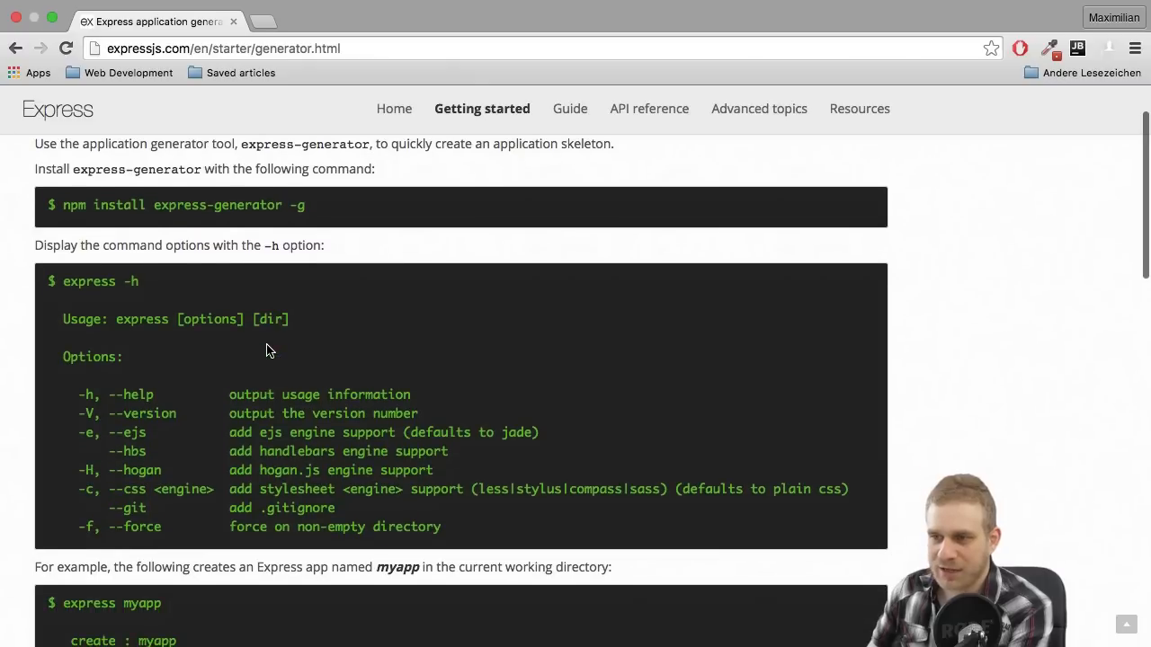
{"action": "scroll", "scroll_direction": "down", "scroll_amount": 3}
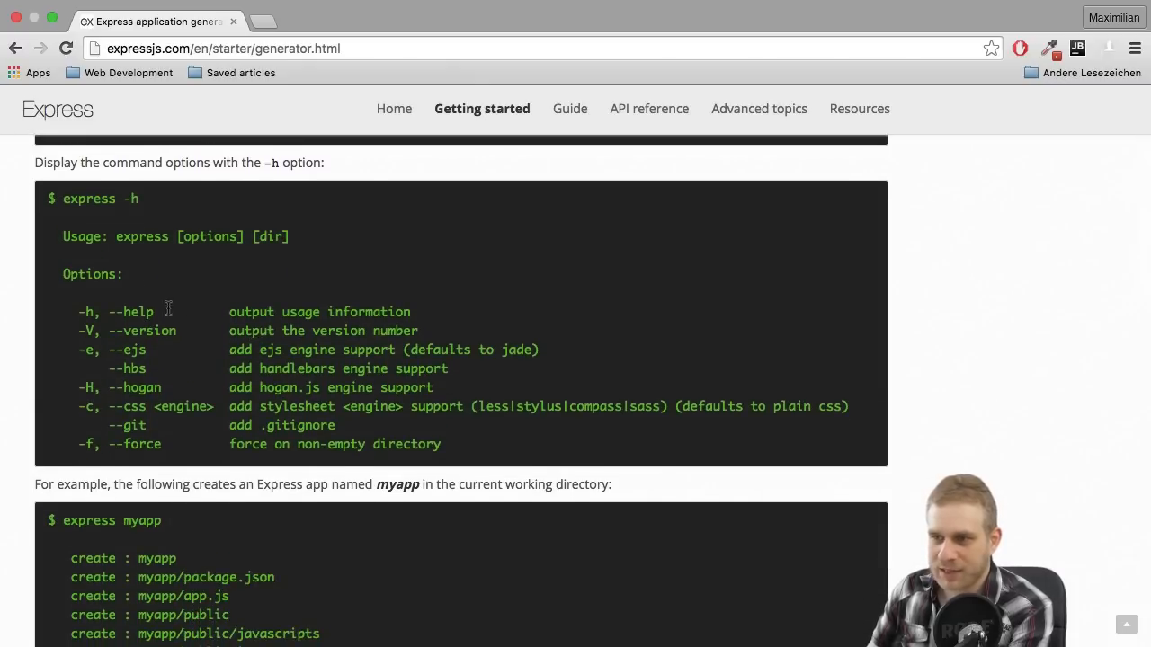
{"action": "scroll", "scroll_direction": "down", "scroll_amount": 3}
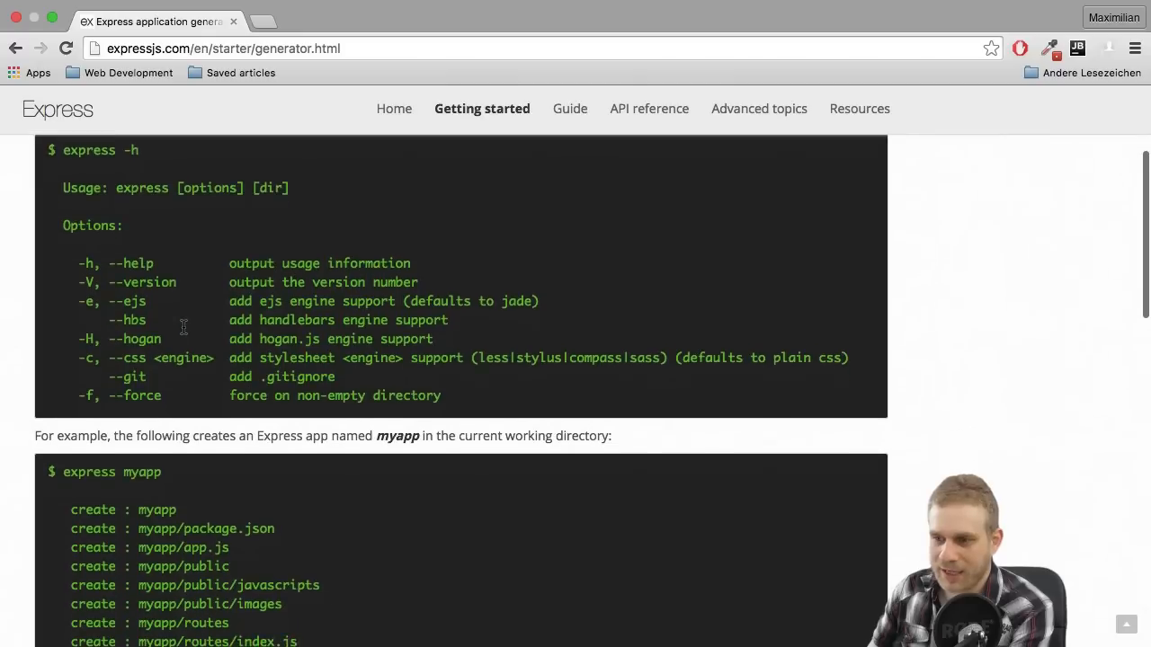
{"action": "scroll", "scroll_direction": "down", "scroll_amount": 3}
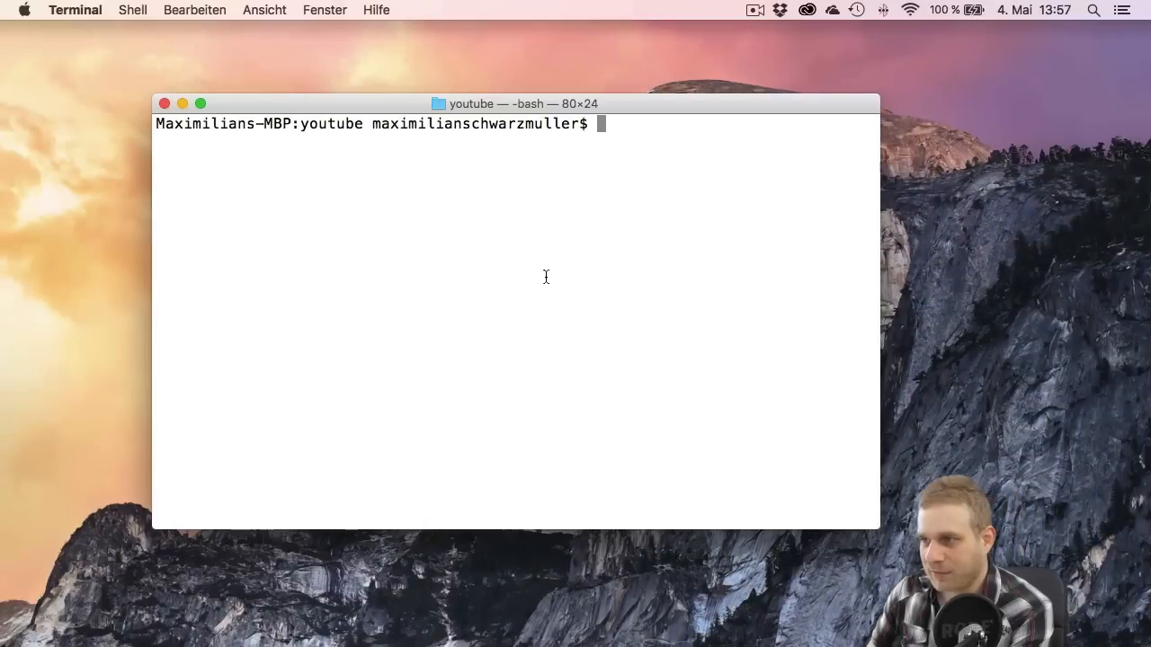
{"action": "mouse_move", "coordinate": [593, 271]}
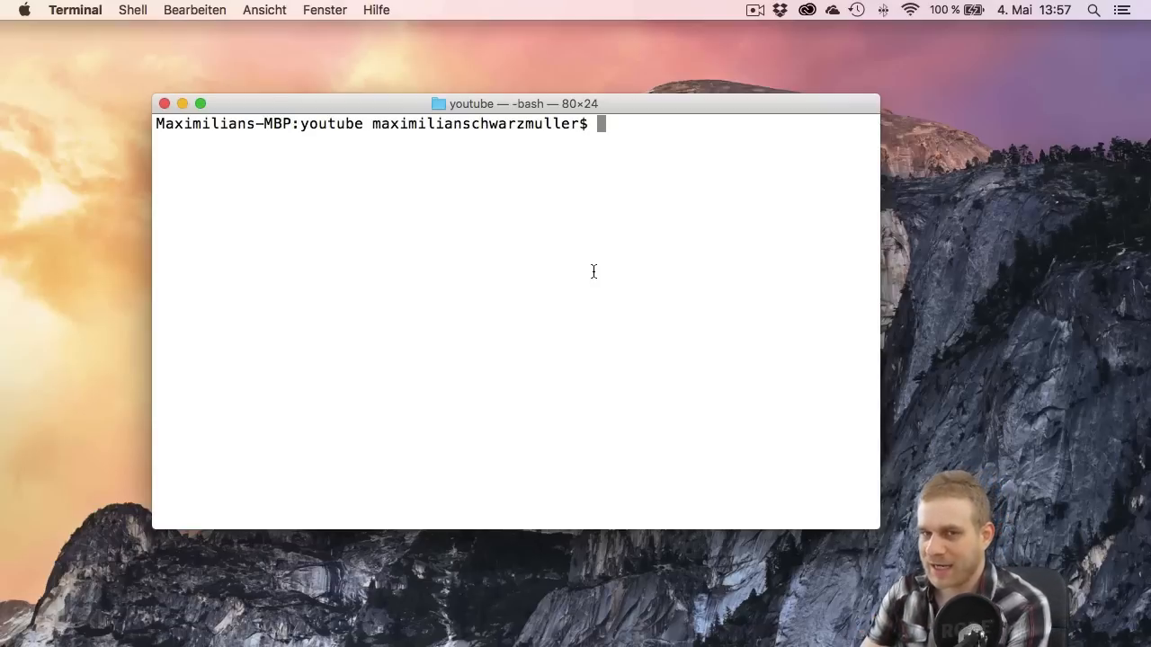
Step: Run 'express shopping-cart --hbs' to scaffold the Handlebars-based app
{"action": "type", "text": "express"}
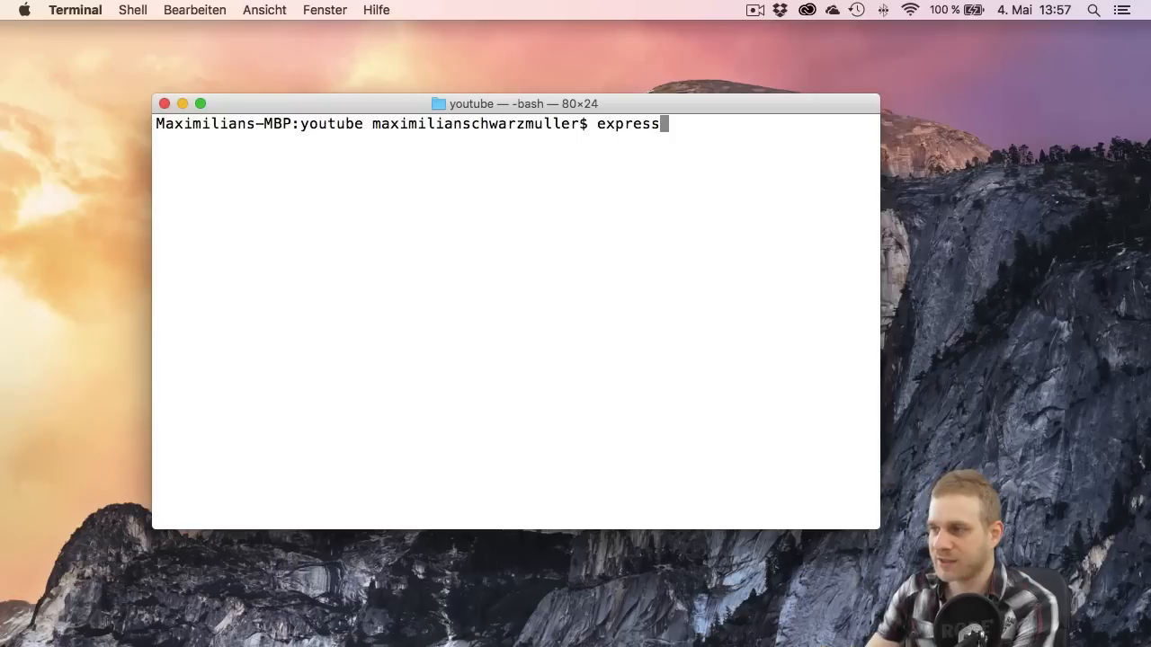
{"action": "type", "text": "\" \""}
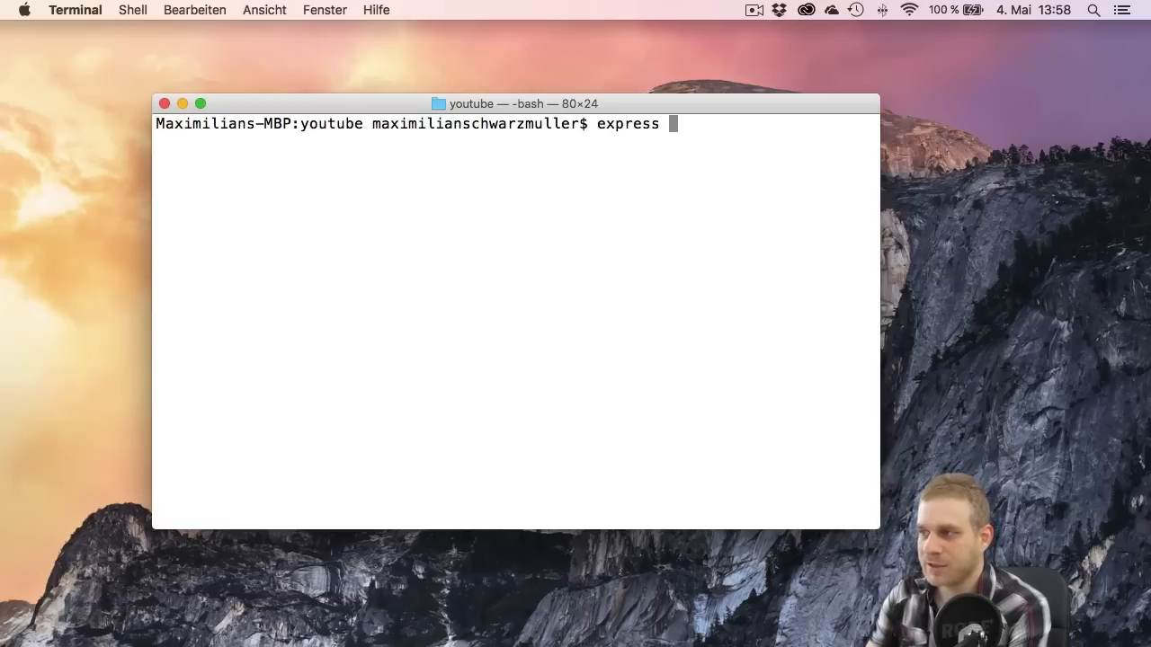
{"action": "type", "text": "shopping-cart"}
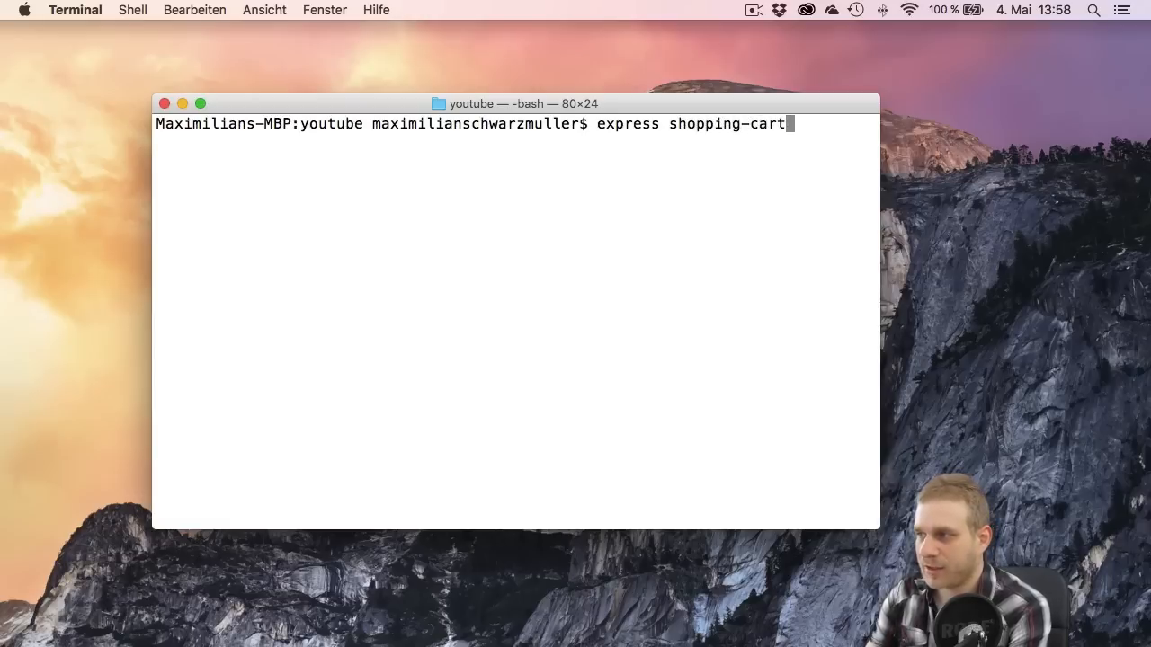
{"action": "type", "text": "--"}
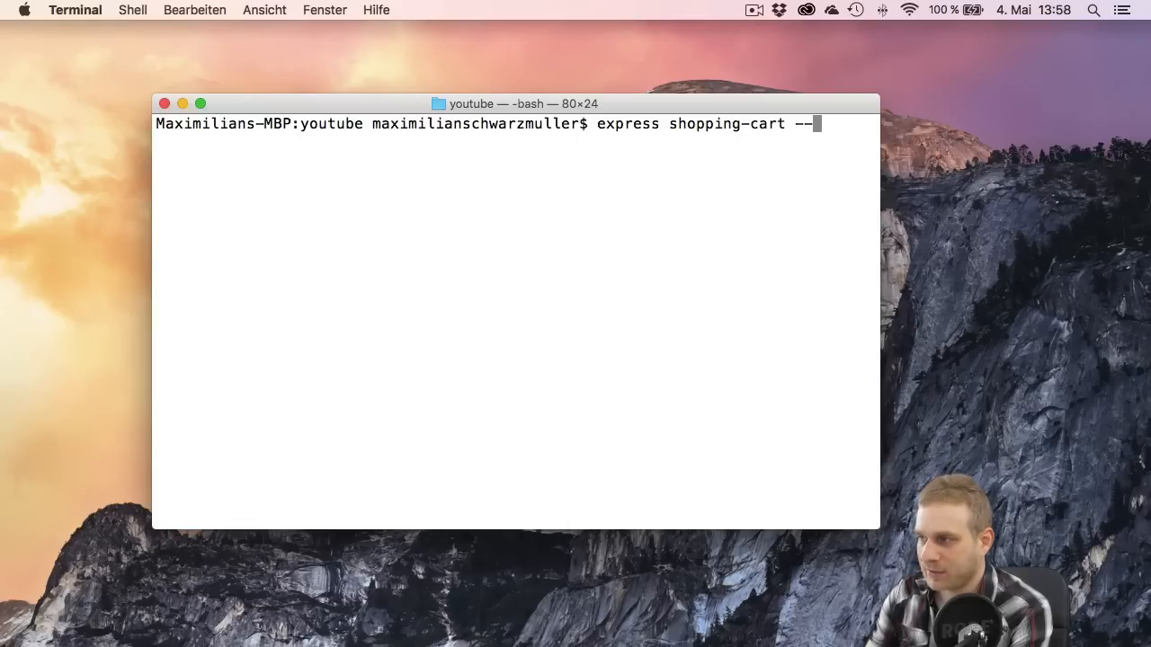
{"action": "type", "text": "hbs"}
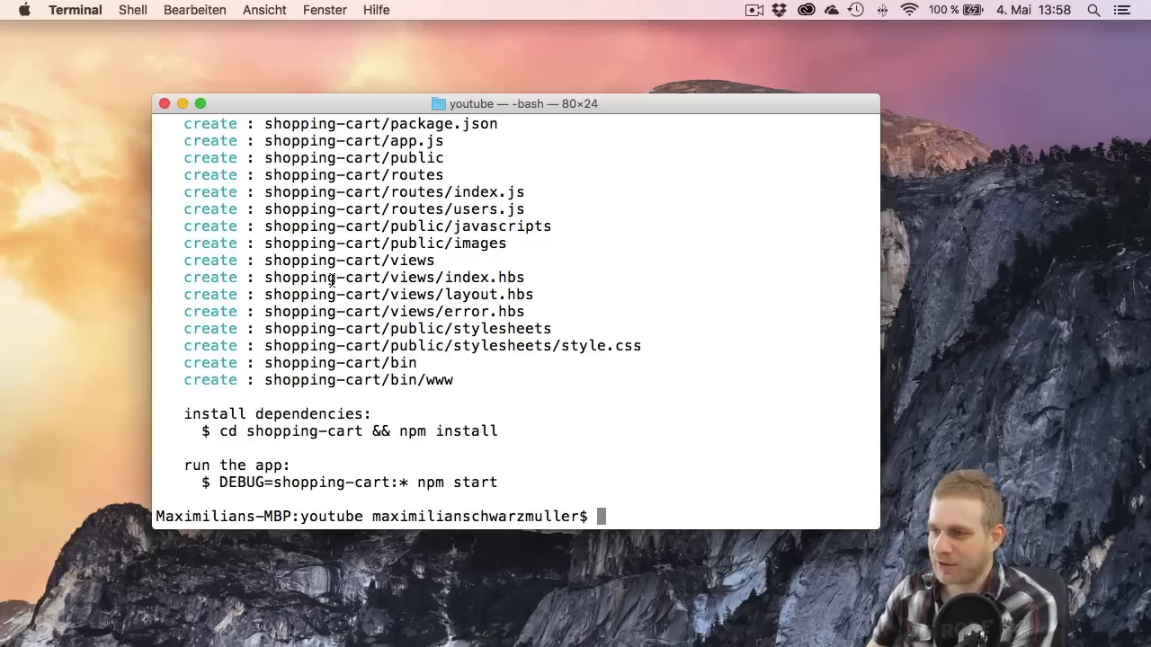
Step: Enter the shopping-cart folder, then run npm install and npm start
{"action": "type", "text": "cd shopping-cart/"}
{"action": "type", "text": "npm"}
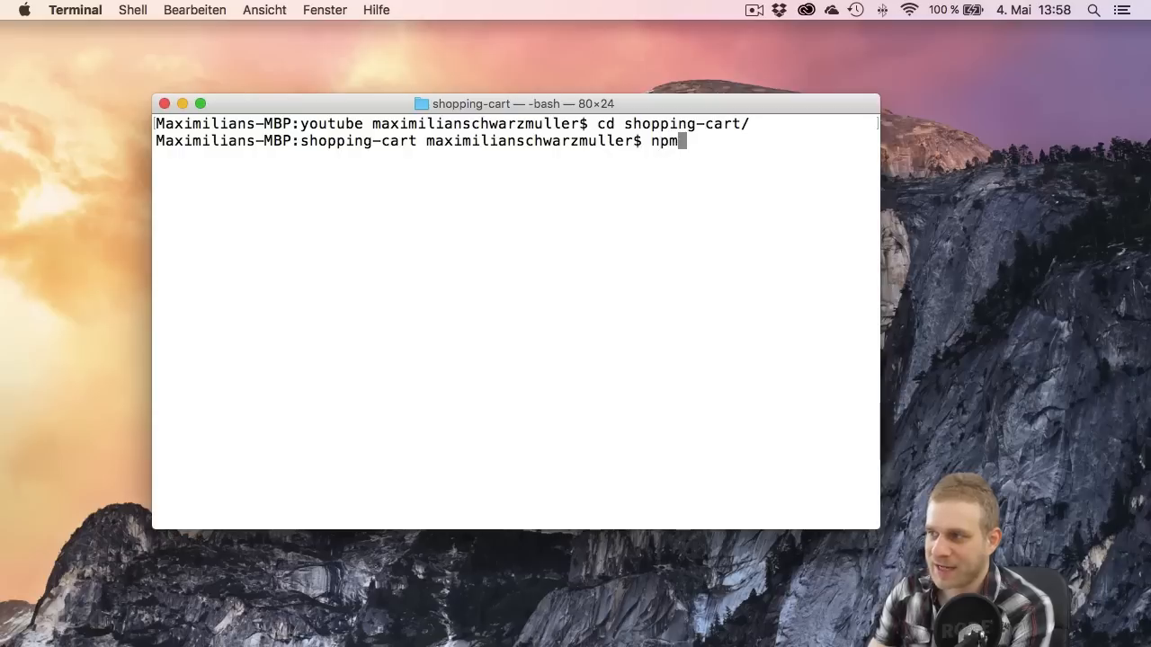
{"action": "type", "text": "install"}
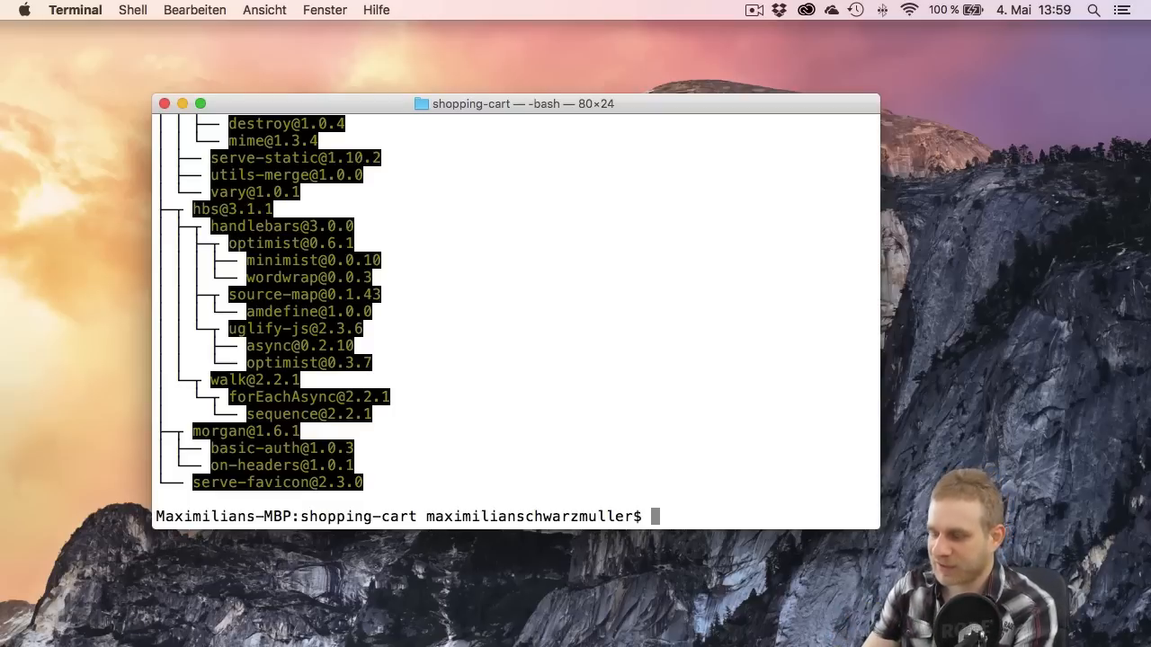
{"action": "type", "text": "npm start"}
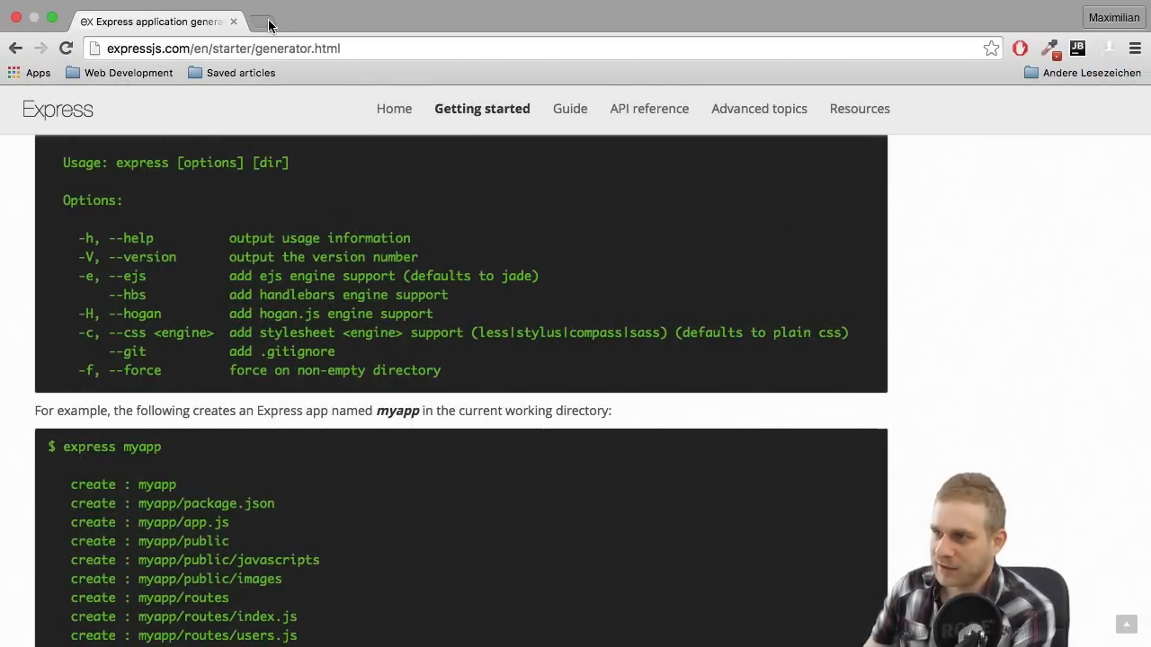
Step: Load nodejs.org in a new Chrome tab
{"action": "left_click", "coordinate": [266, 21]}
{"action": "type", "text": "https://nodejs.org/en/"}
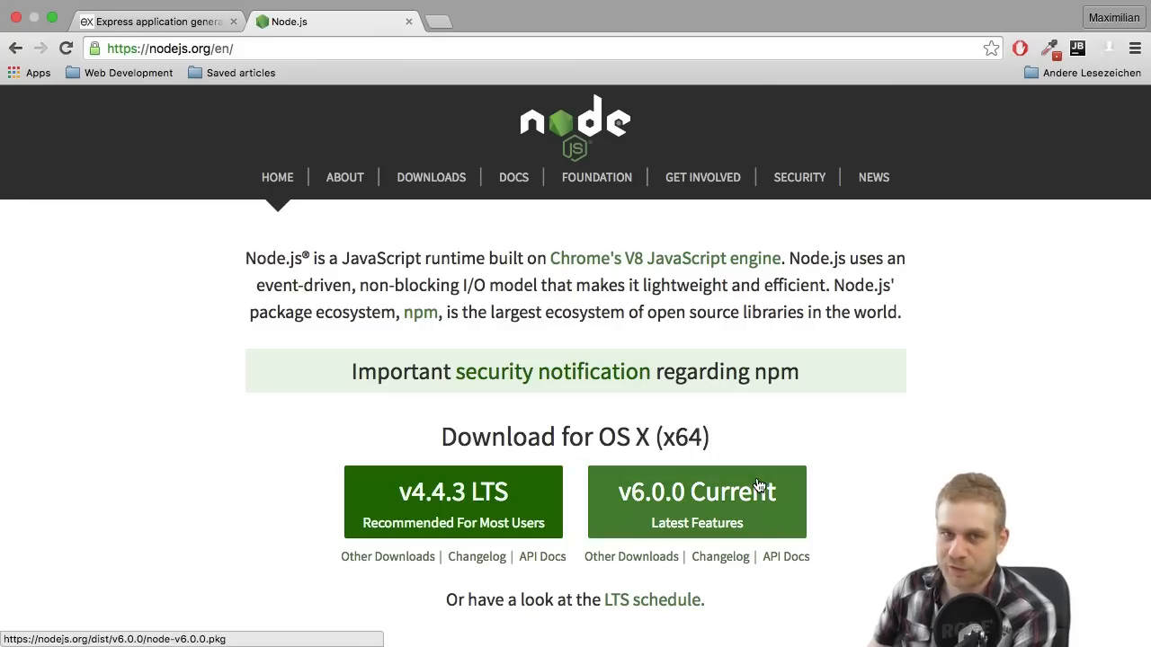
{"action": "left_click", "coordinate": [153, 21]}
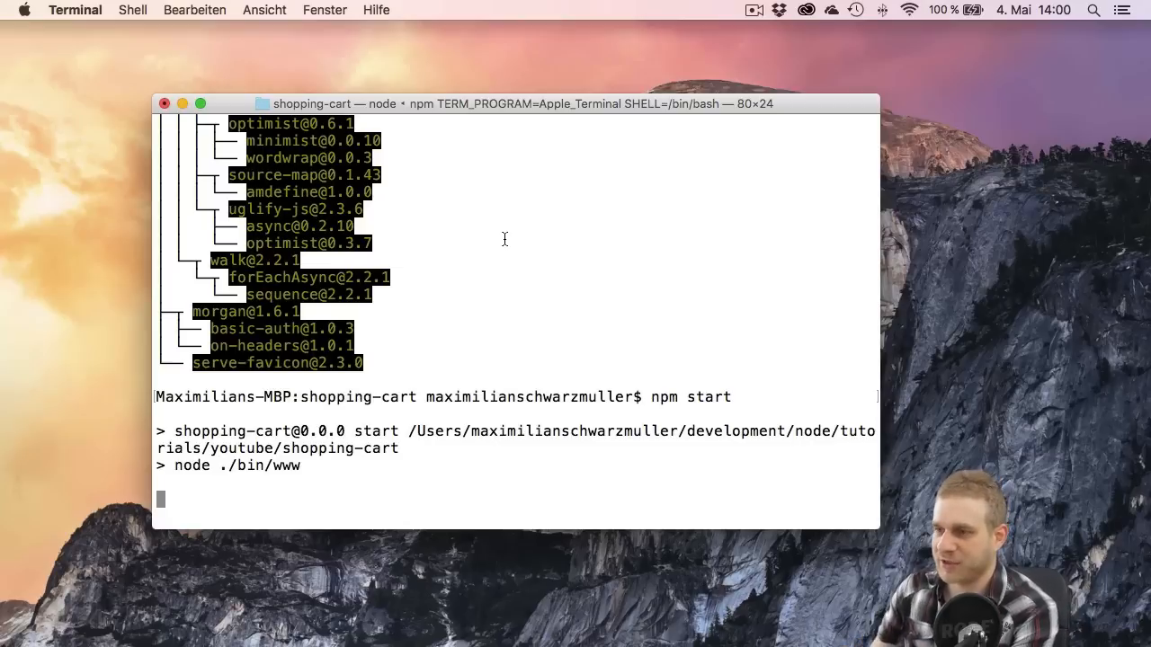
{"action": "mouse_move", "coordinate": [477, 245]}
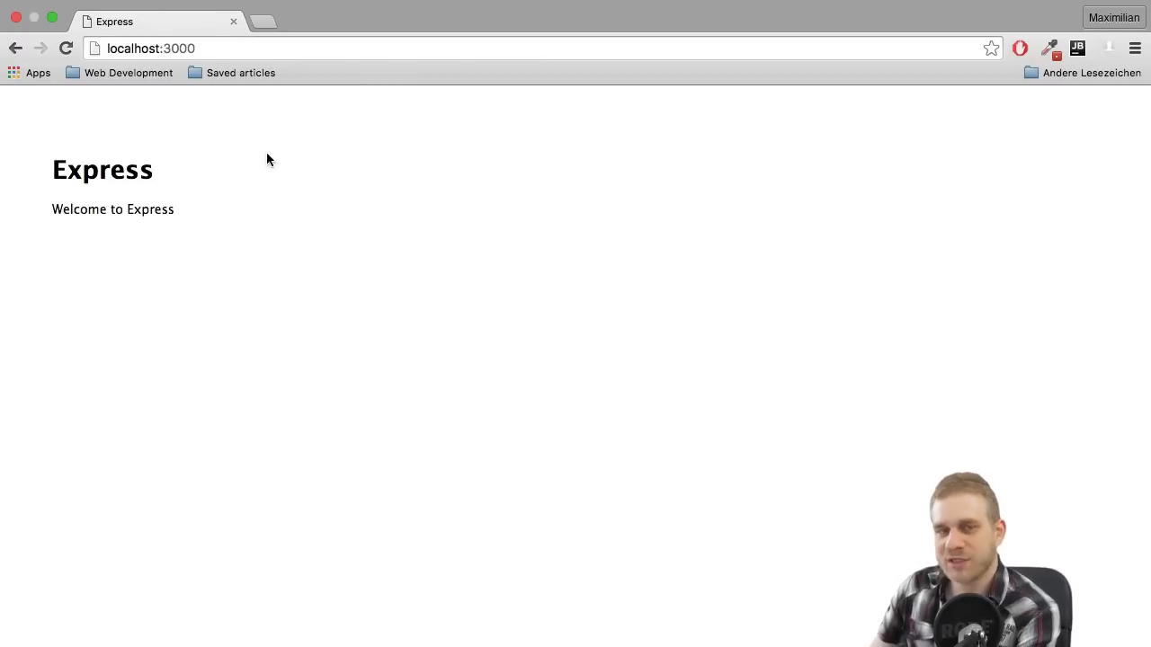
{"action": "mouse_move", "coordinate": [178, 234]}
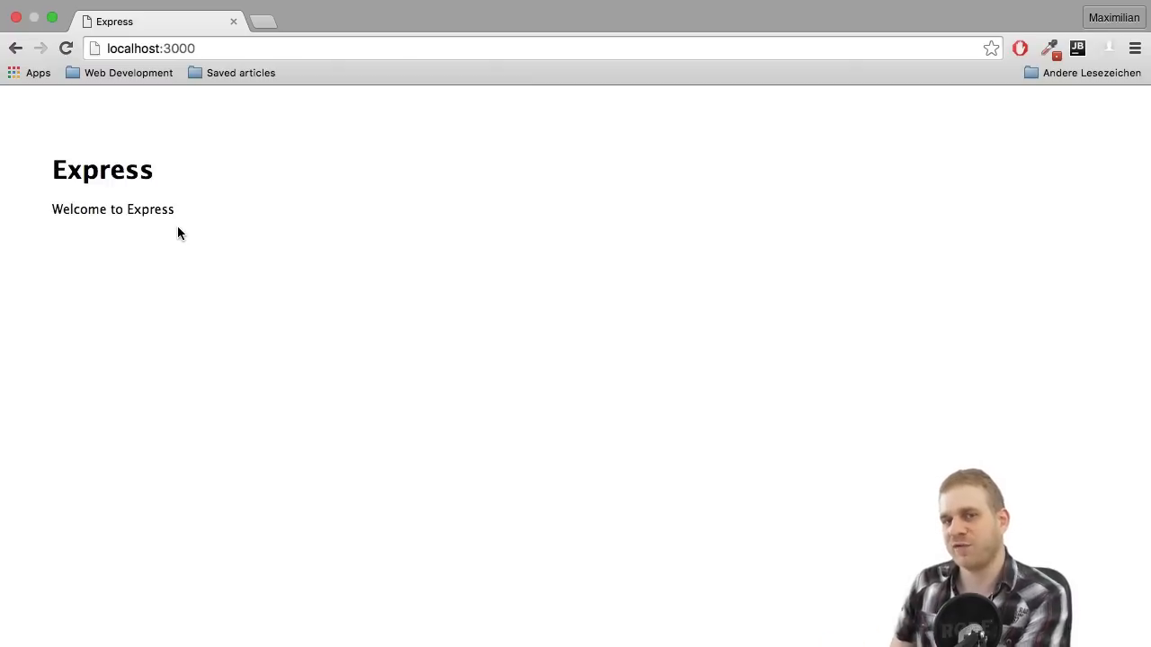
{"action": "mouse_move", "coordinate": [115, 156]}
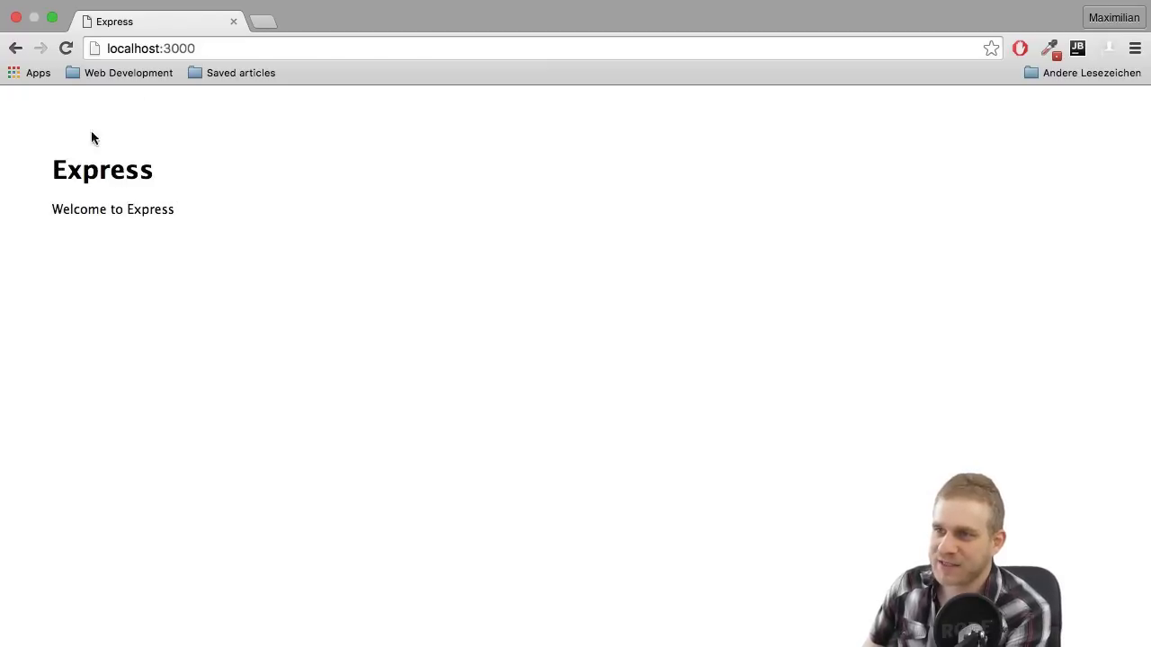
{"action": "mouse_move", "coordinate": [221, 311]}
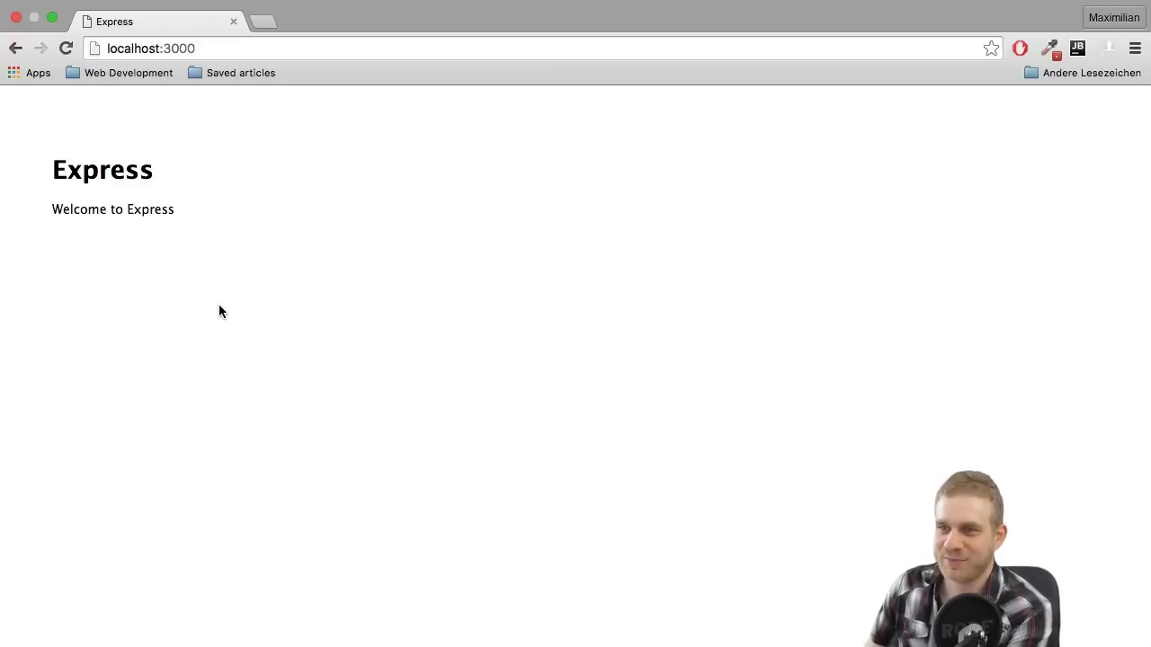
{"action": "mouse_move", "coordinate": [223, 319]}
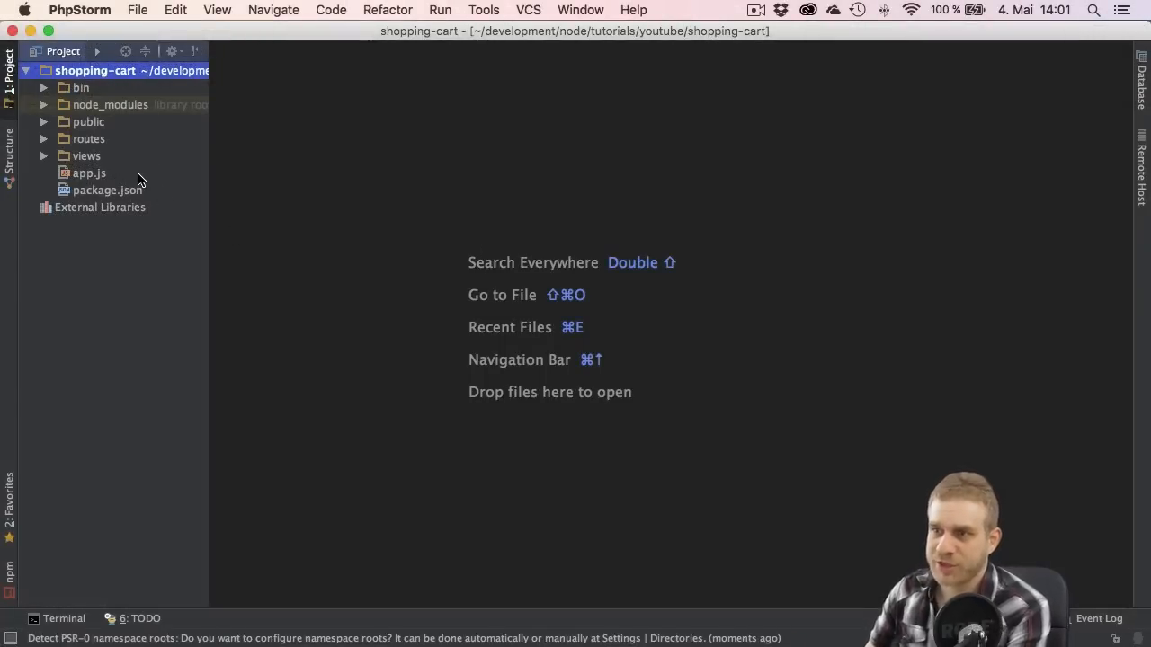
{"action": "mouse_move", "coordinate": [56, 118]}
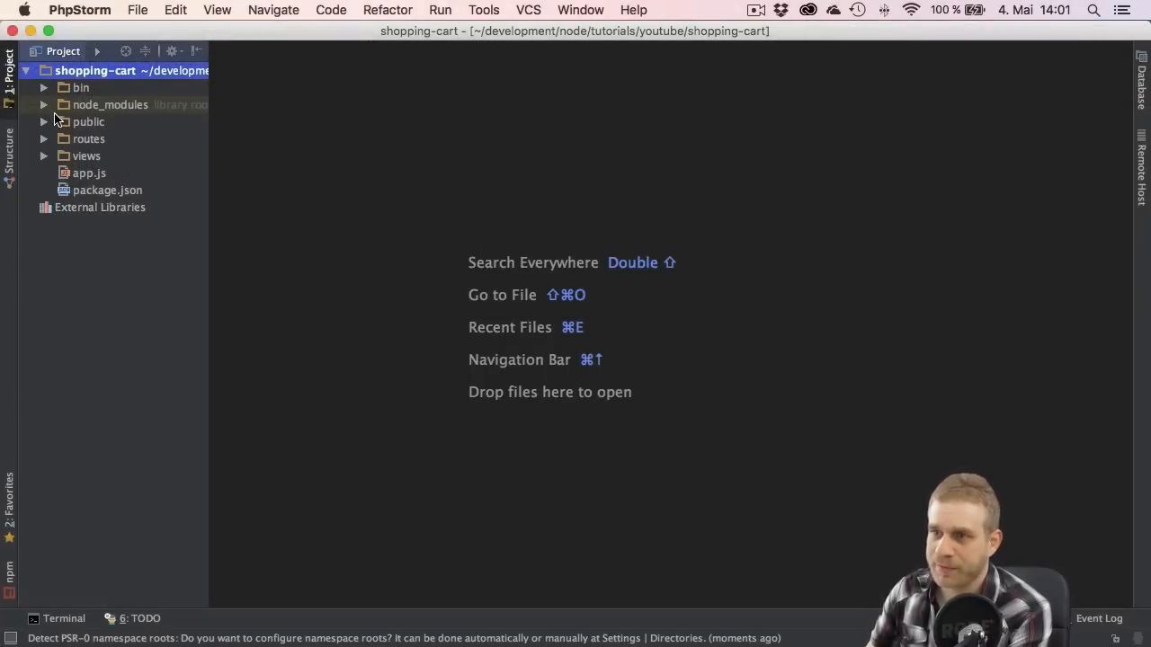
{"action": "mouse_move", "coordinate": [151, 155]}
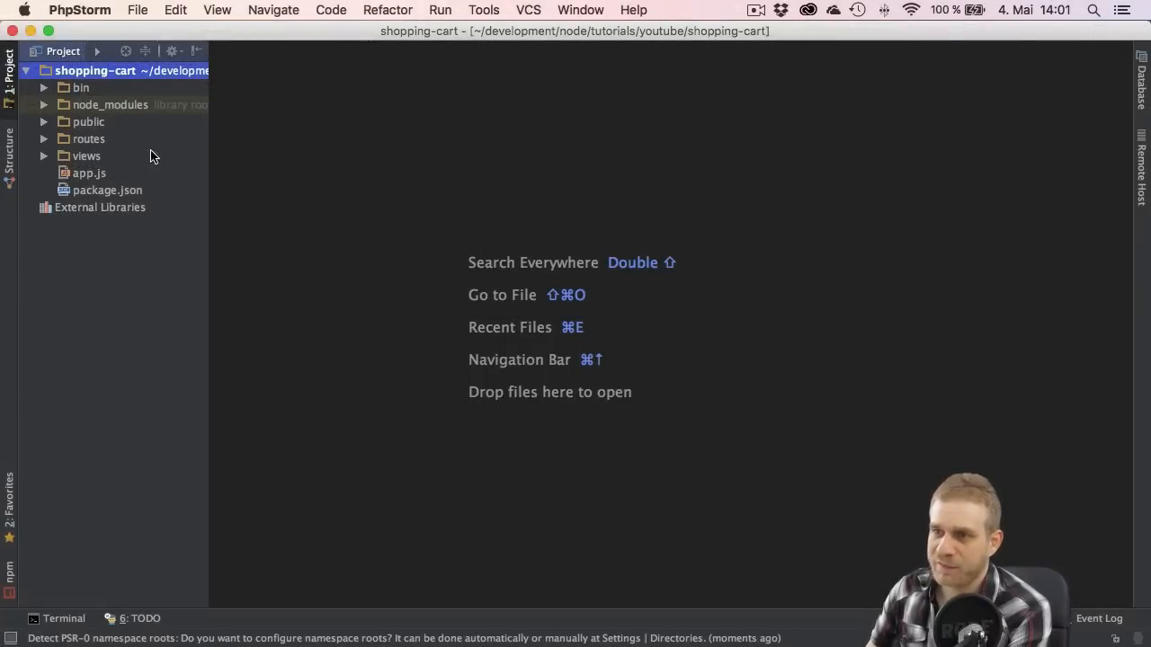
{"action": "mouse_move", "coordinate": [97, 226]}
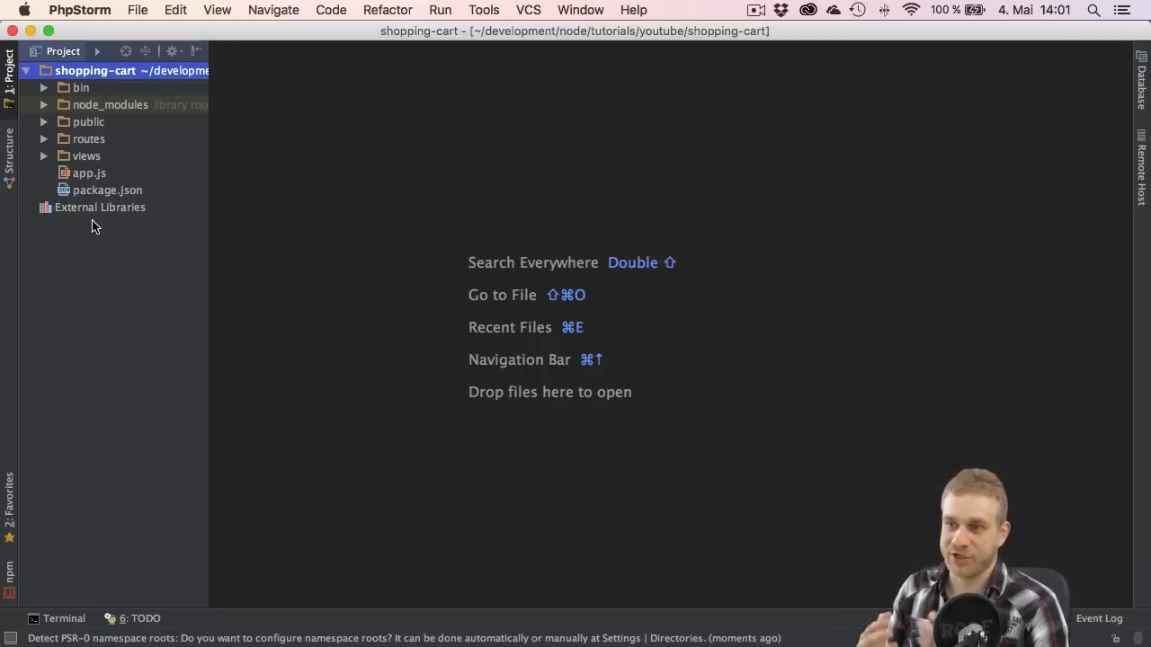
{"action": "mouse_move", "coordinate": [243, 186]}
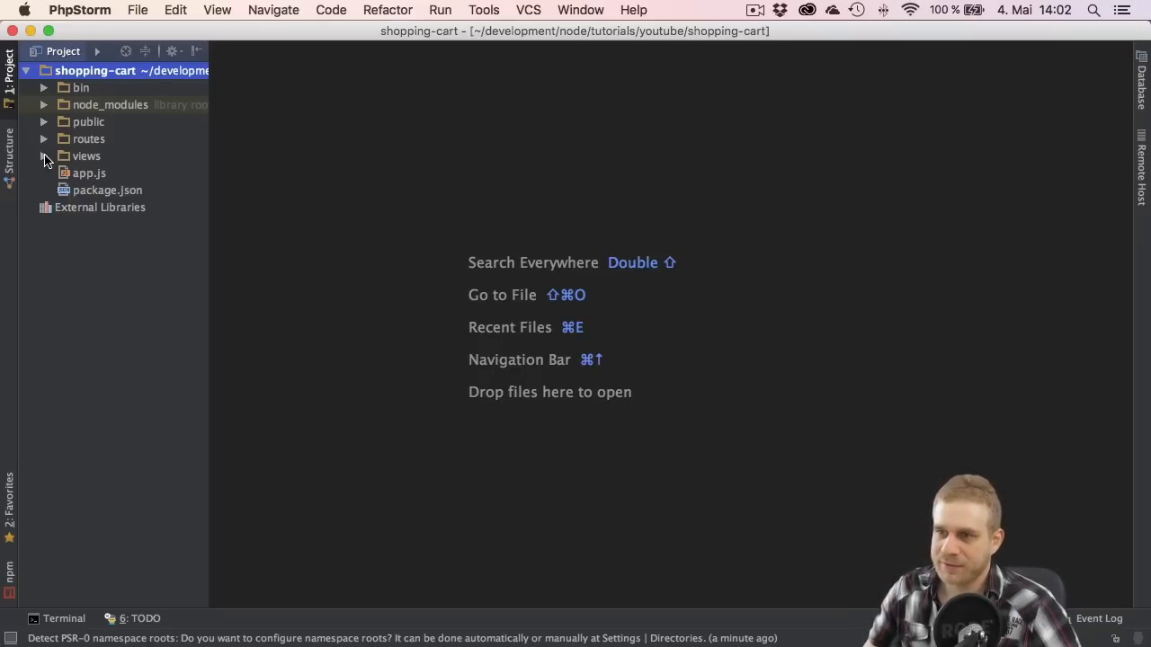
Step: Expand the views folder to show error.hbs, index.hbs and layout.hbs
{"action": "left_click", "coordinate": [44, 156]}
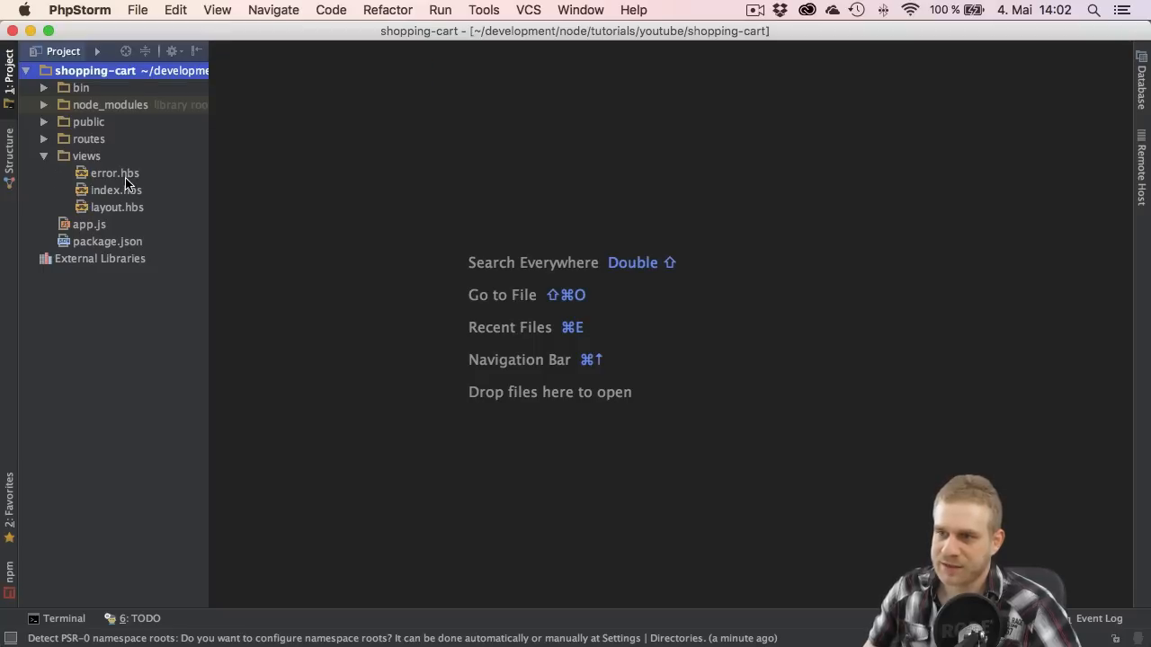
{"action": "mouse_move", "coordinate": [139, 204]}
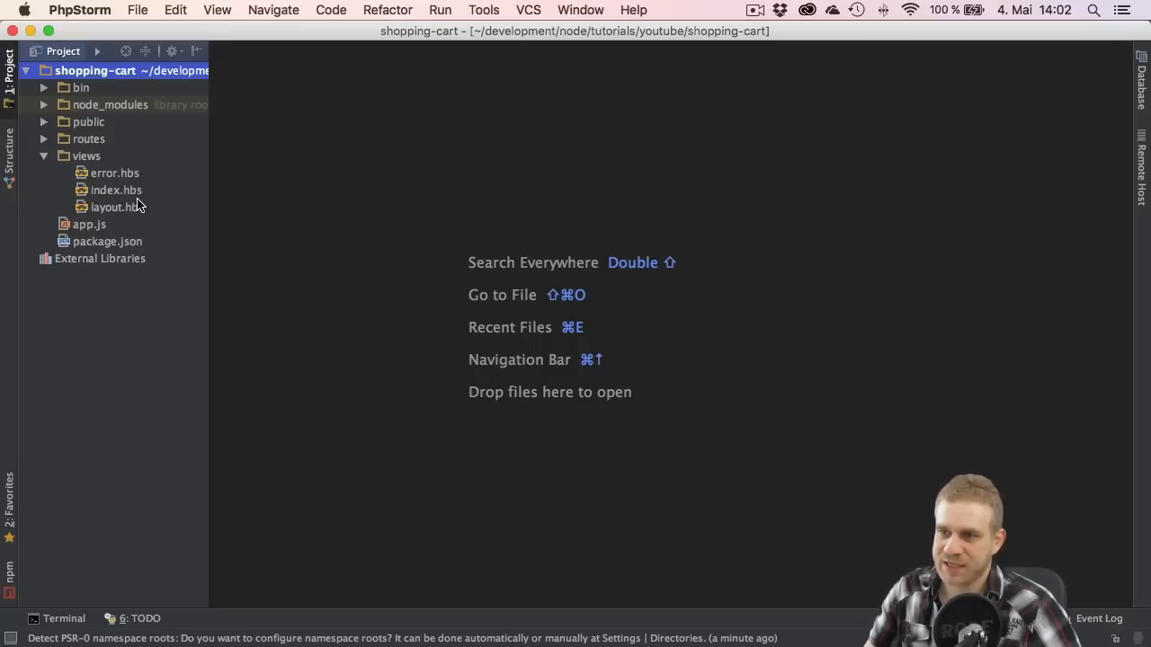
{"action": "mouse_move", "coordinate": [130, 222]}
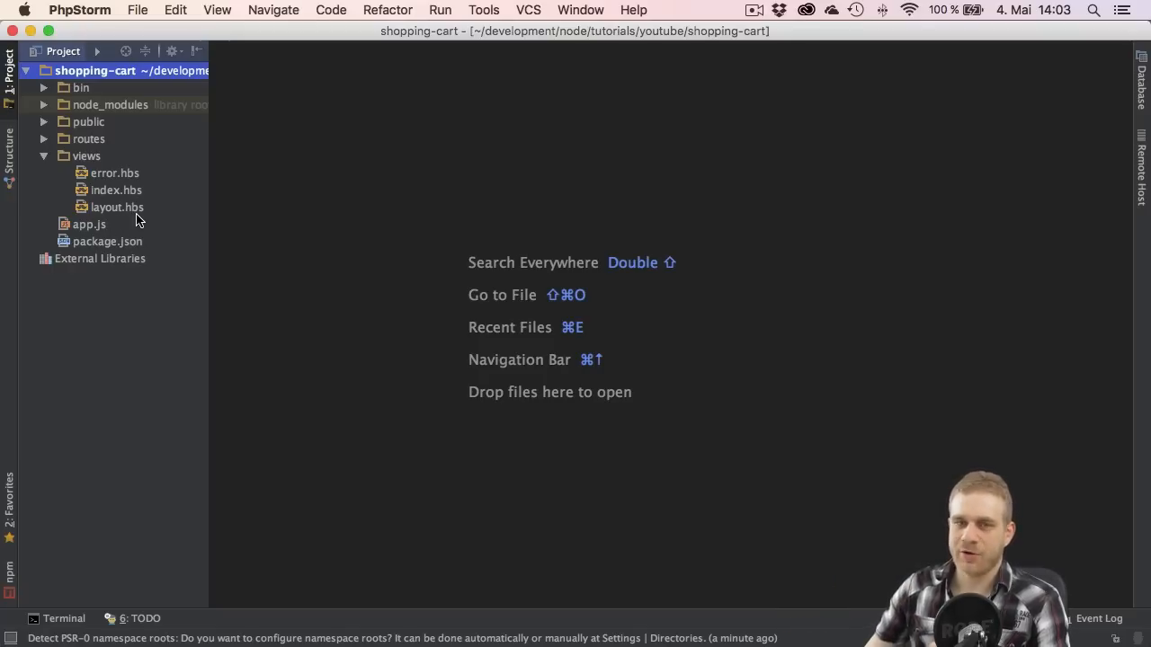
Step: Open layout.hbs, routes/index.js and views/index.hbs in the editor
{"action": "double_click", "coordinate": [117, 207]}
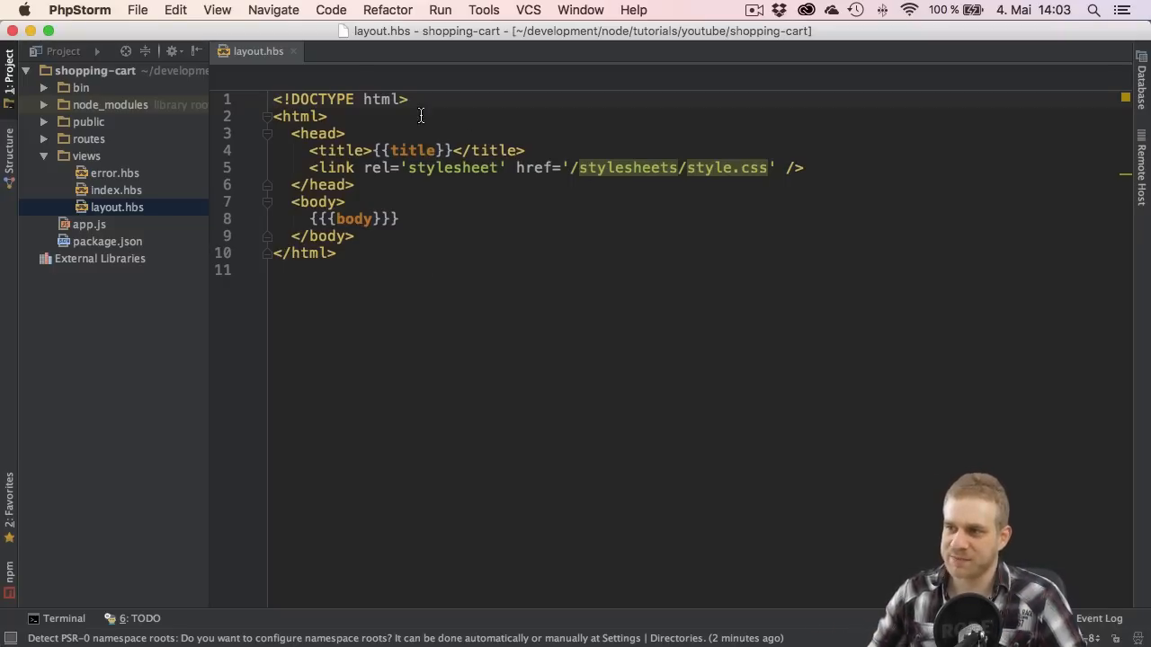
{"action": "mouse_move", "coordinate": [447, 335]}
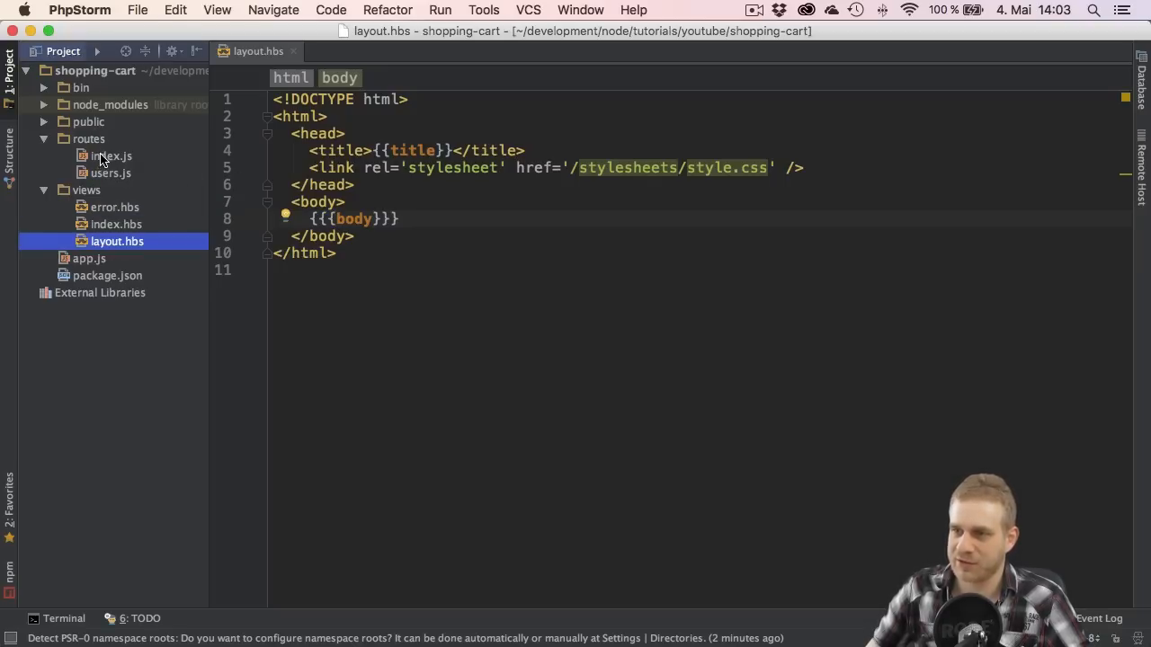
{"action": "left_click", "coordinate": [111, 155]}
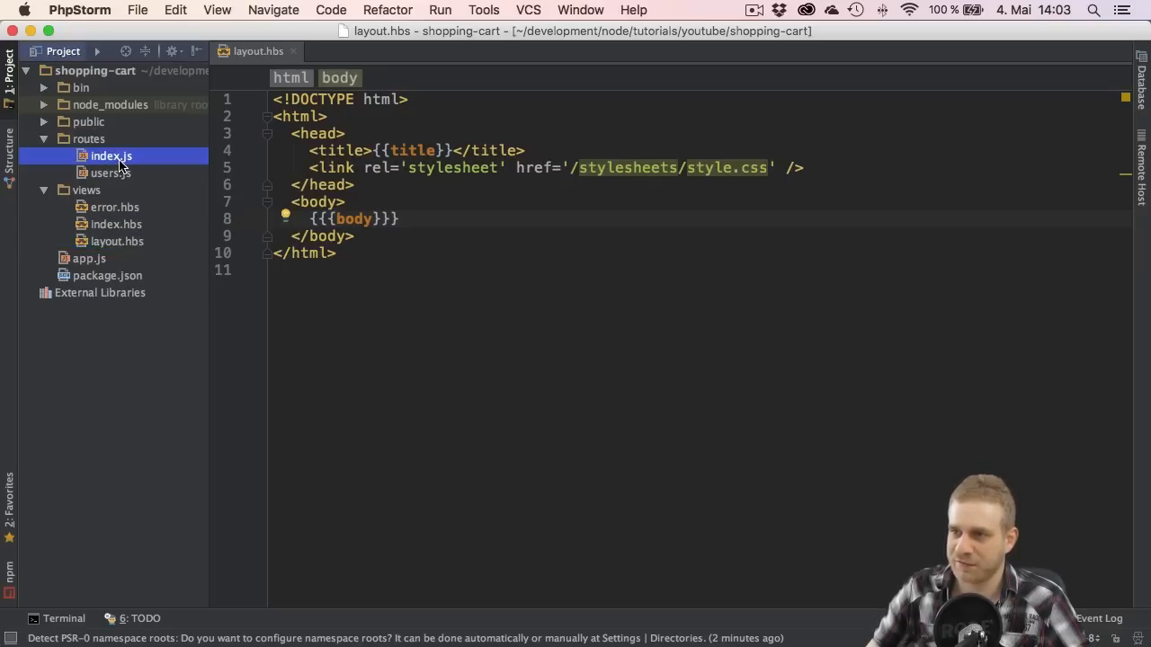
{"action": "double_click", "coordinate": [112, 156]}
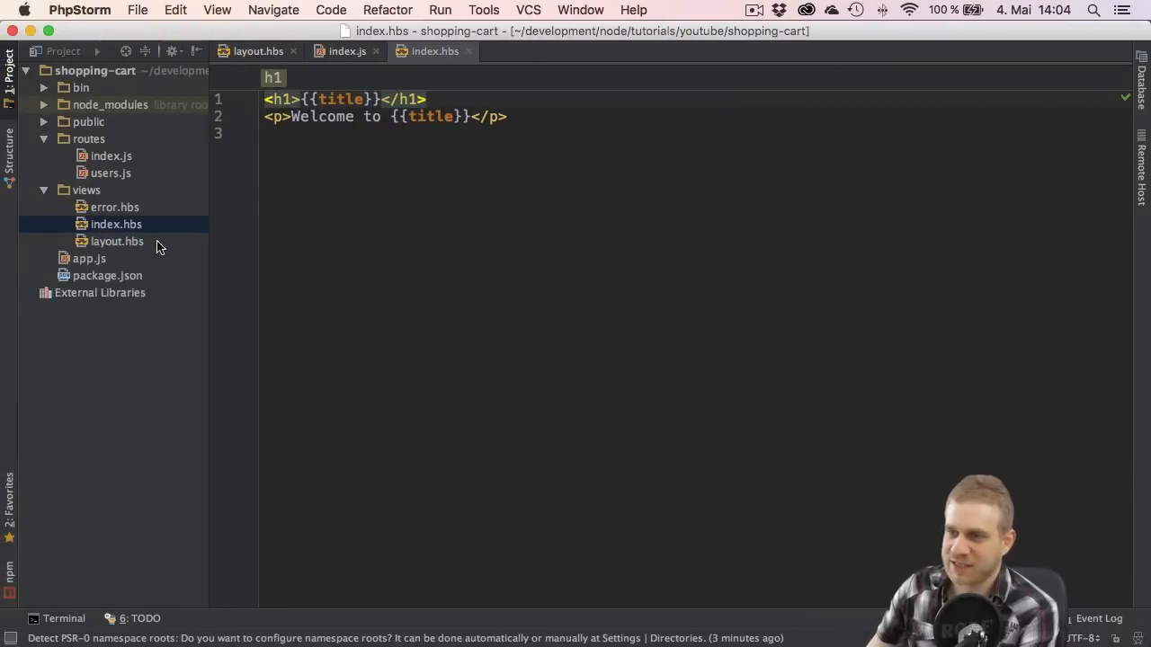
{"action": "mouse_move", "coordinate": [115, 250]}
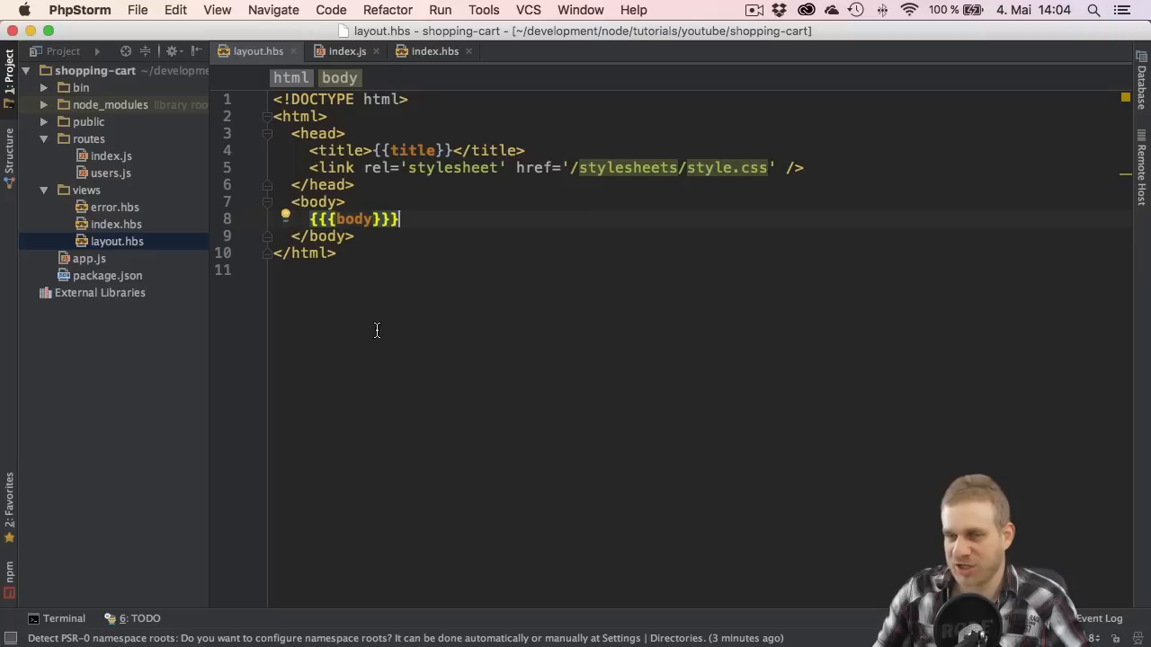
{"action": "mouse_move", "coordinate": [720, 177]}
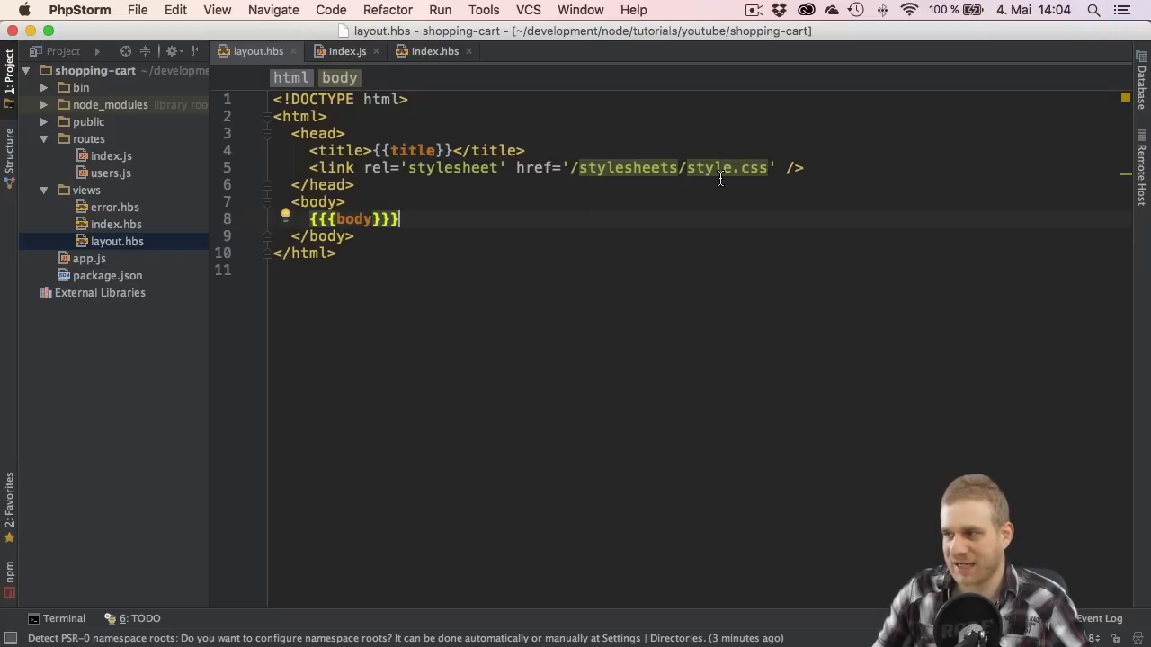
{"action": "left_click", "coordinate": [116, 224]}
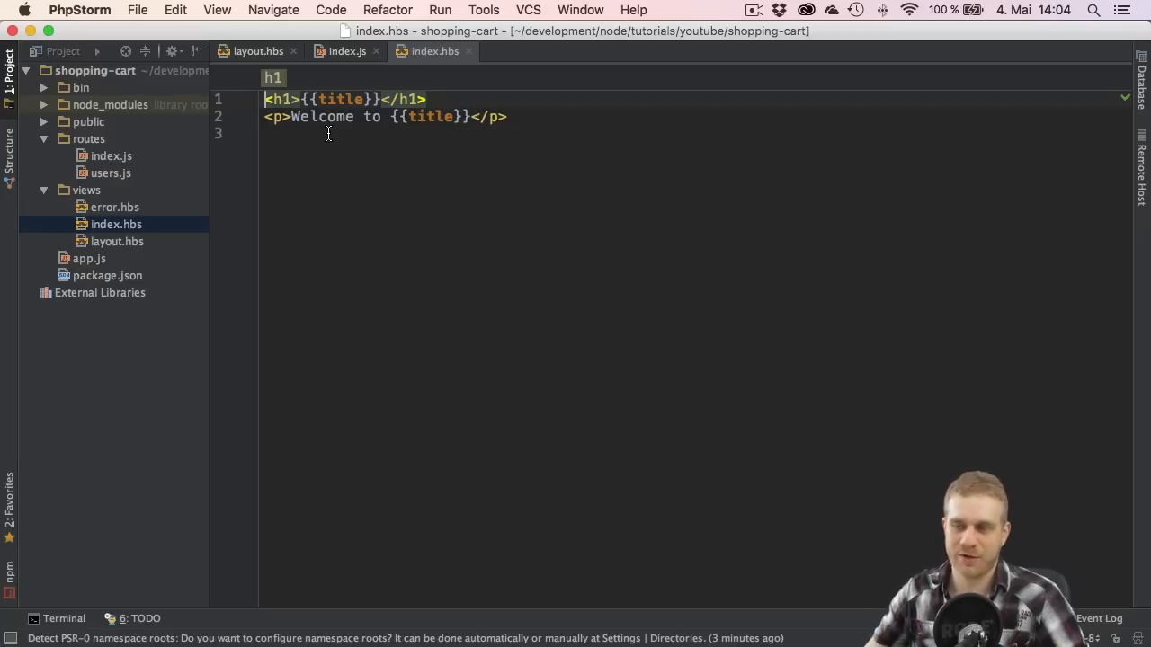
{"action": "mouse_move", "coordinate": [310, 147]}
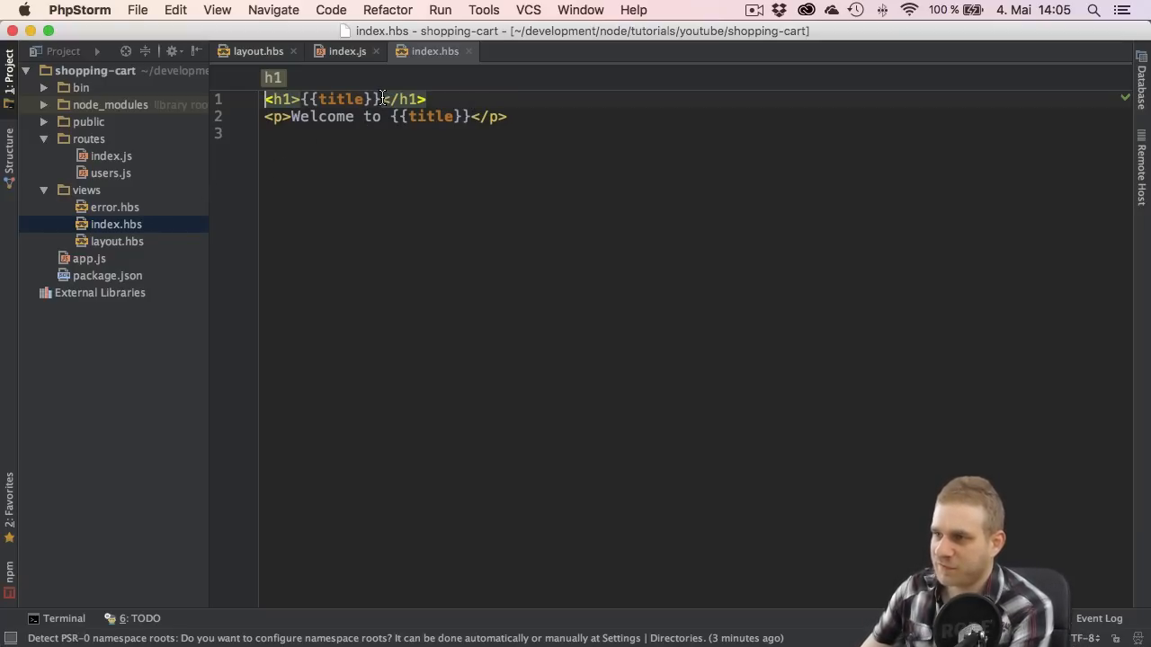
Step: Replace {{title}} in the index.hbs h1 with 'Hello there!'
{"action": "double_click", "coordinate": [342, 99]}
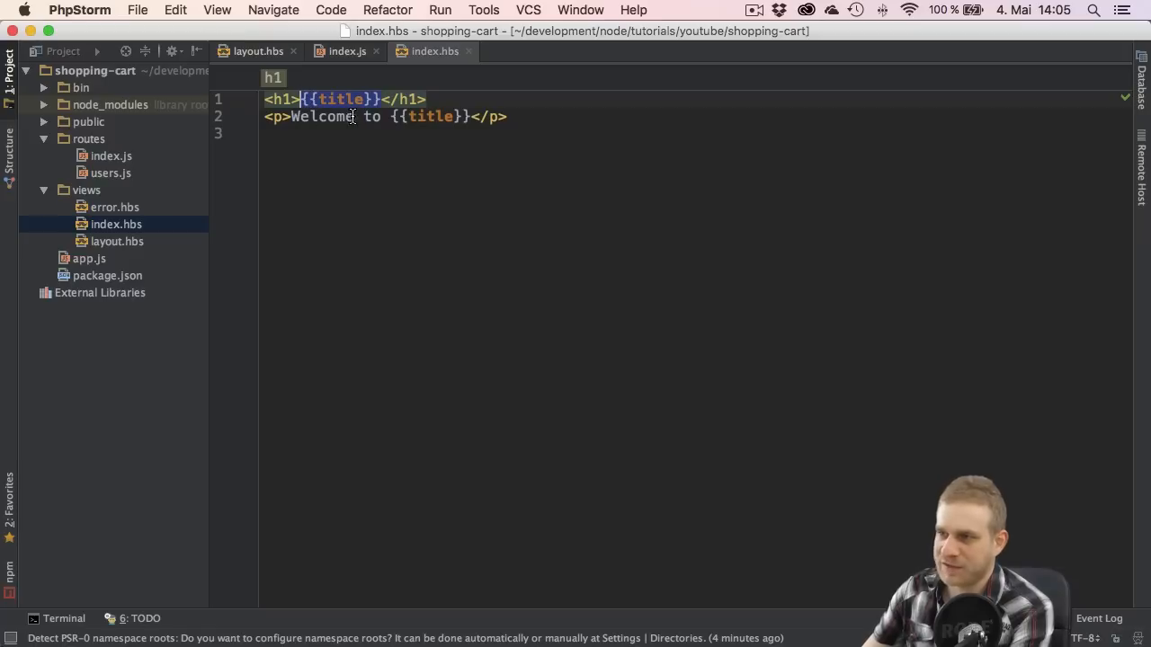
{"action": "mouse_move", "coordinate": [403, 183]}
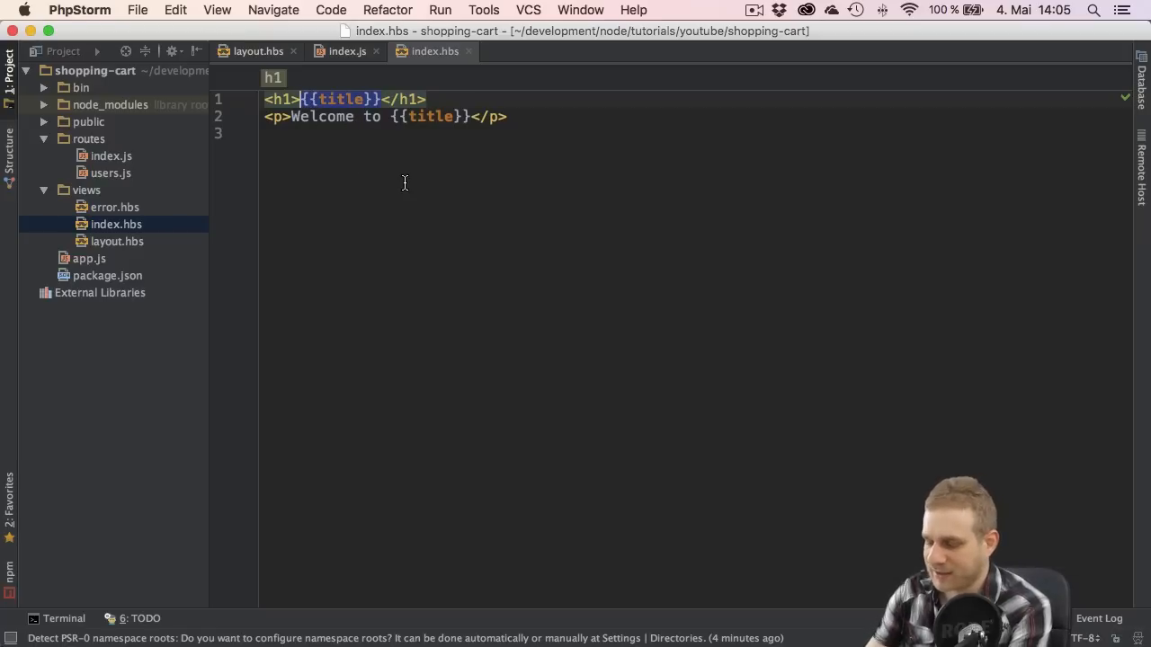
{"action": "type", "text": "Hello there!"}
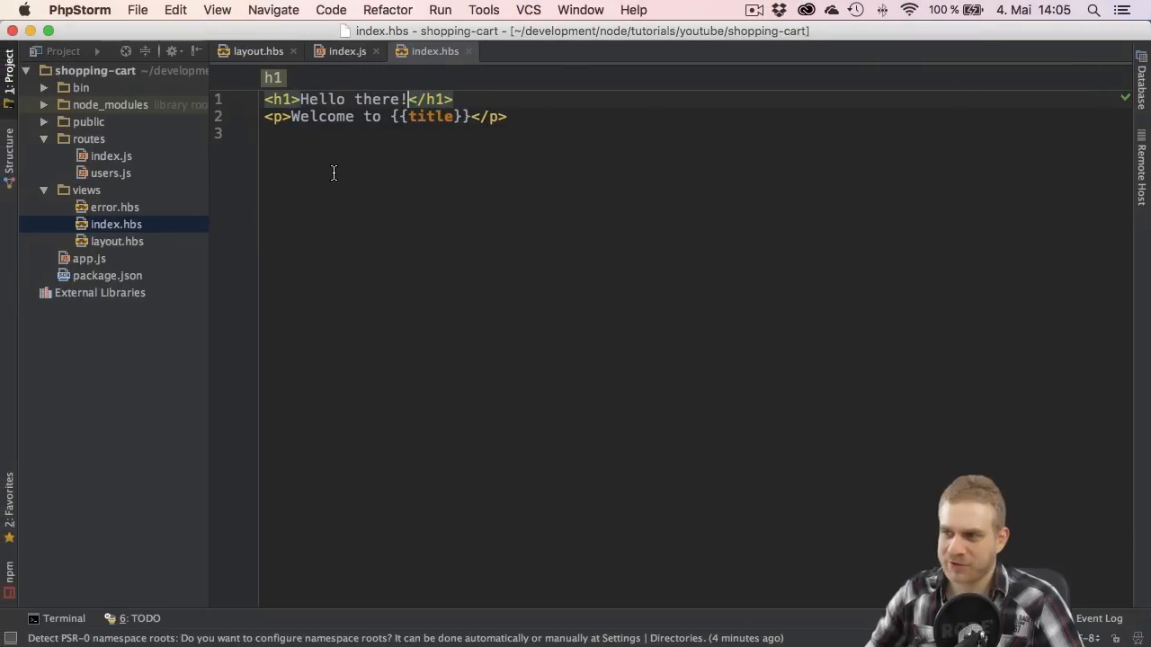
{"action": "double_click", "coordinate": [432, 116]}
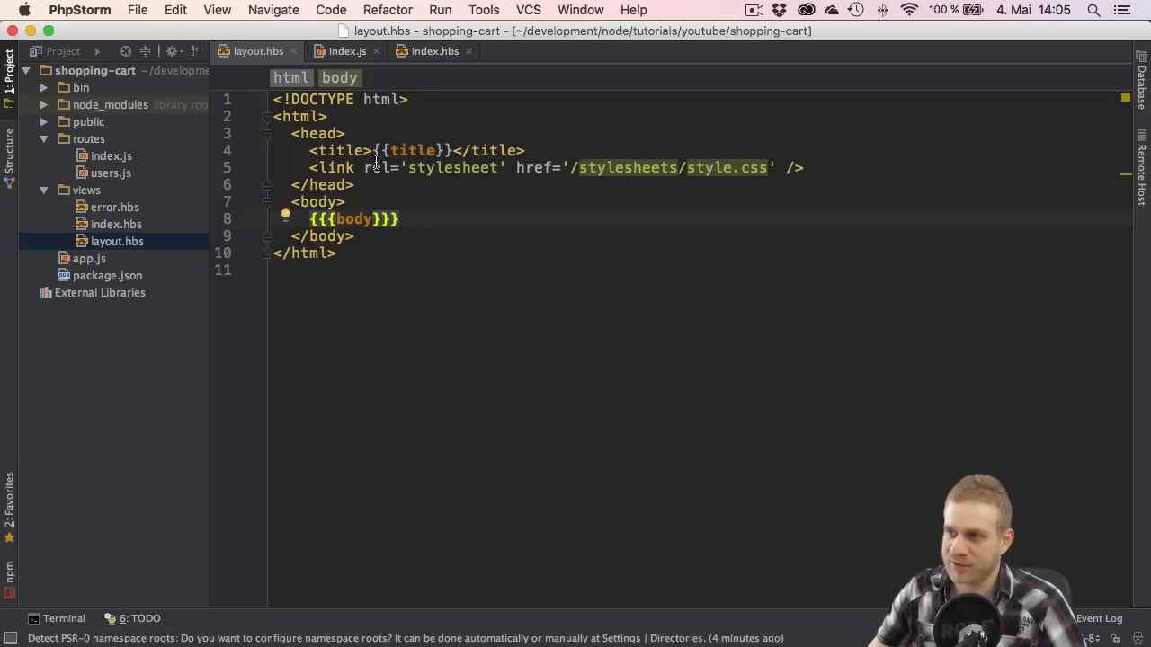
{"action": "mouse_move", "coordinate": [131, 228]}
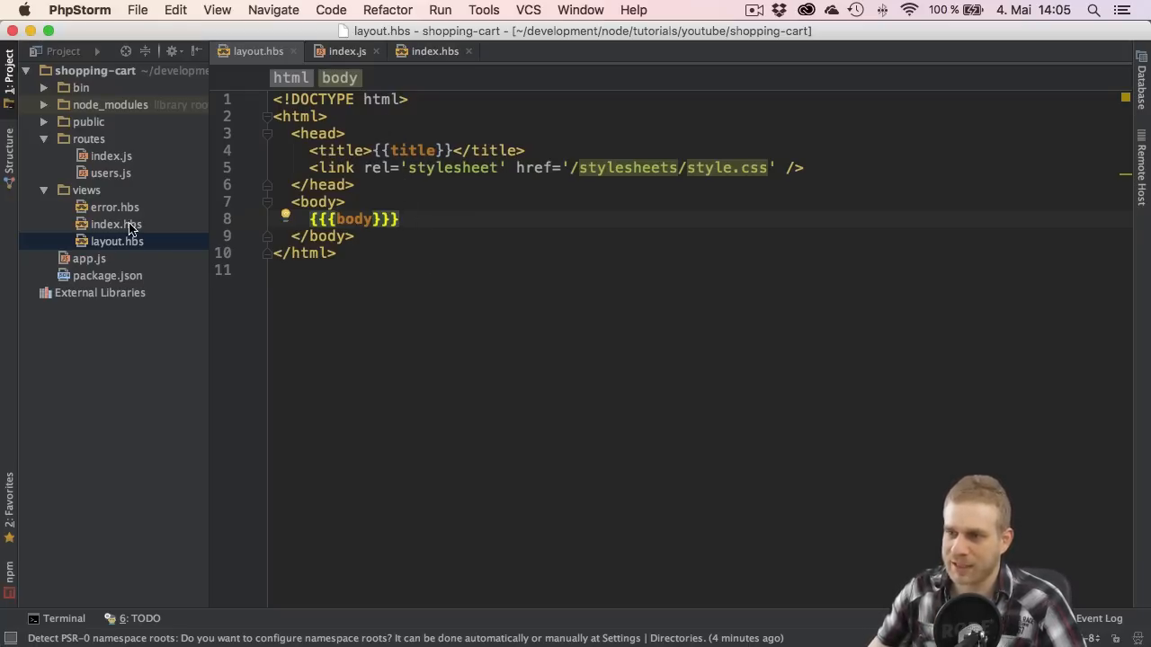
{"action": "left_click", "coordinate": [116, 224]}
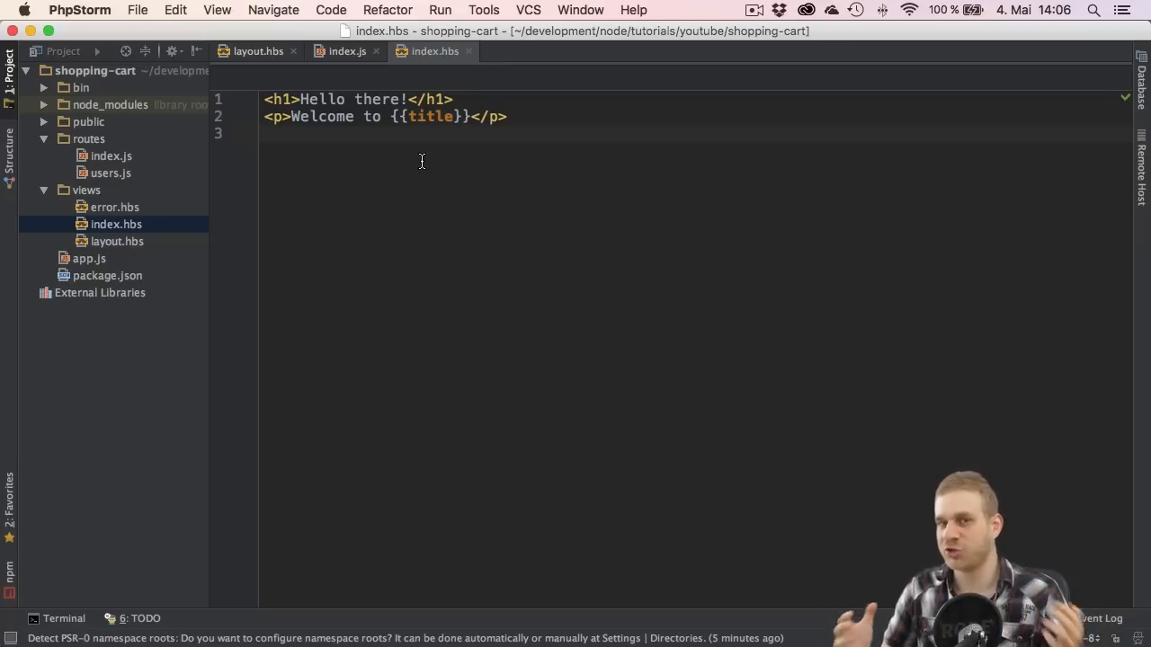
{"action": "mouse_move", "coordinate": [205, 156]}
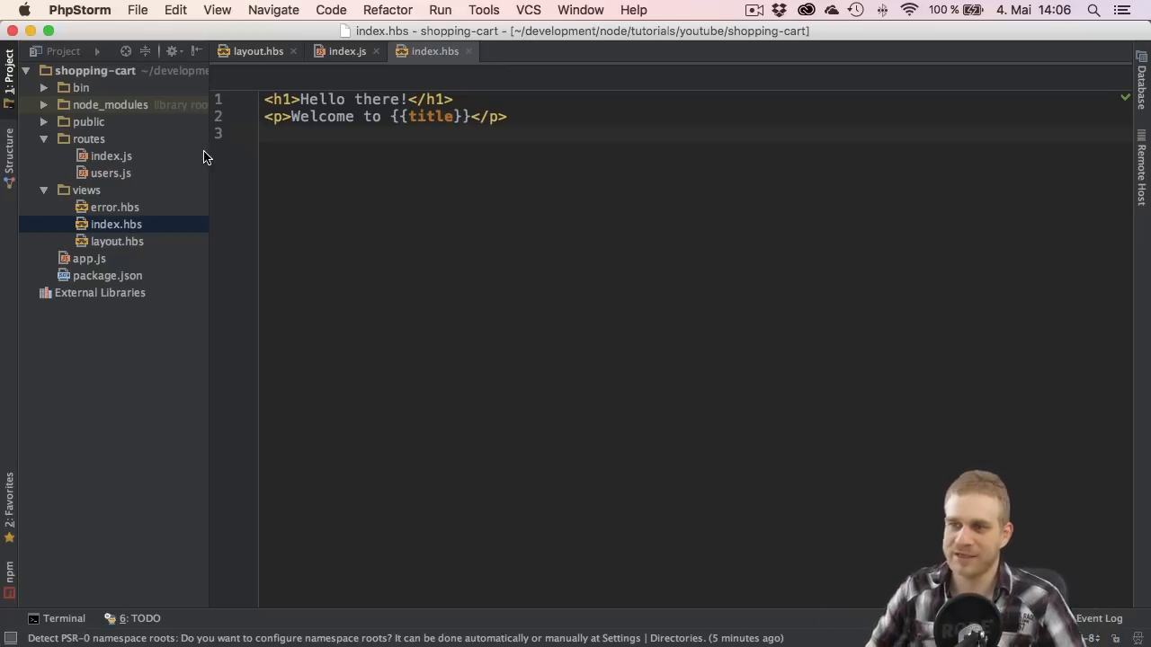
{"action": "double_click", "coordinate": [432, 116]}
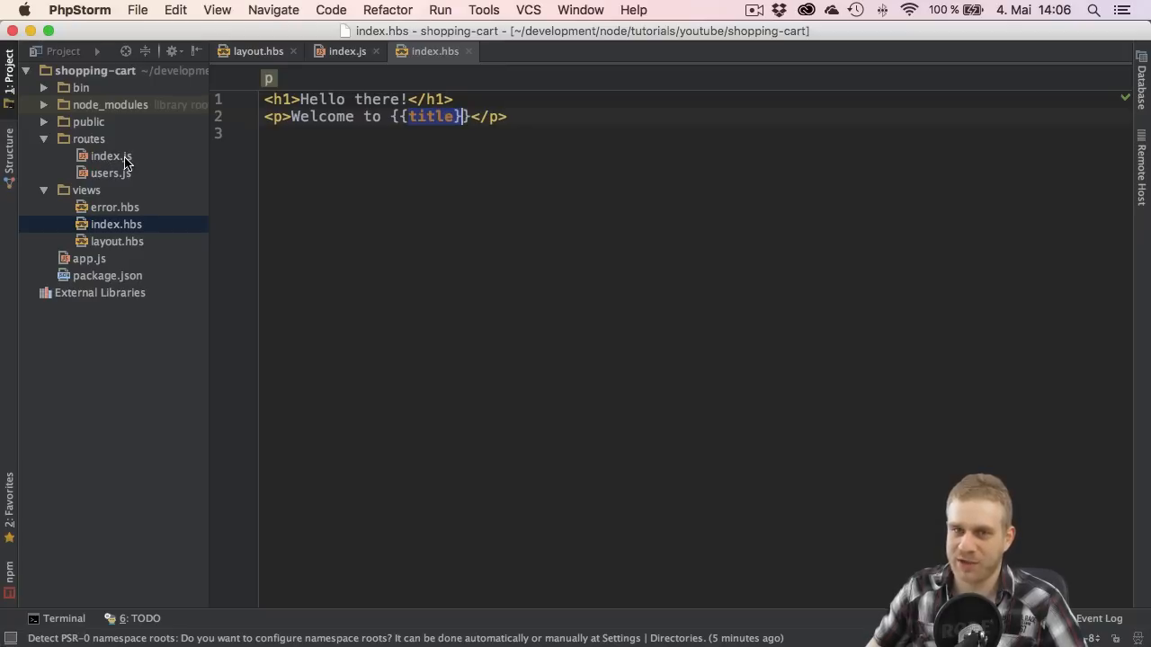
{"action": "left_click", "coordinate": [111, 156]}
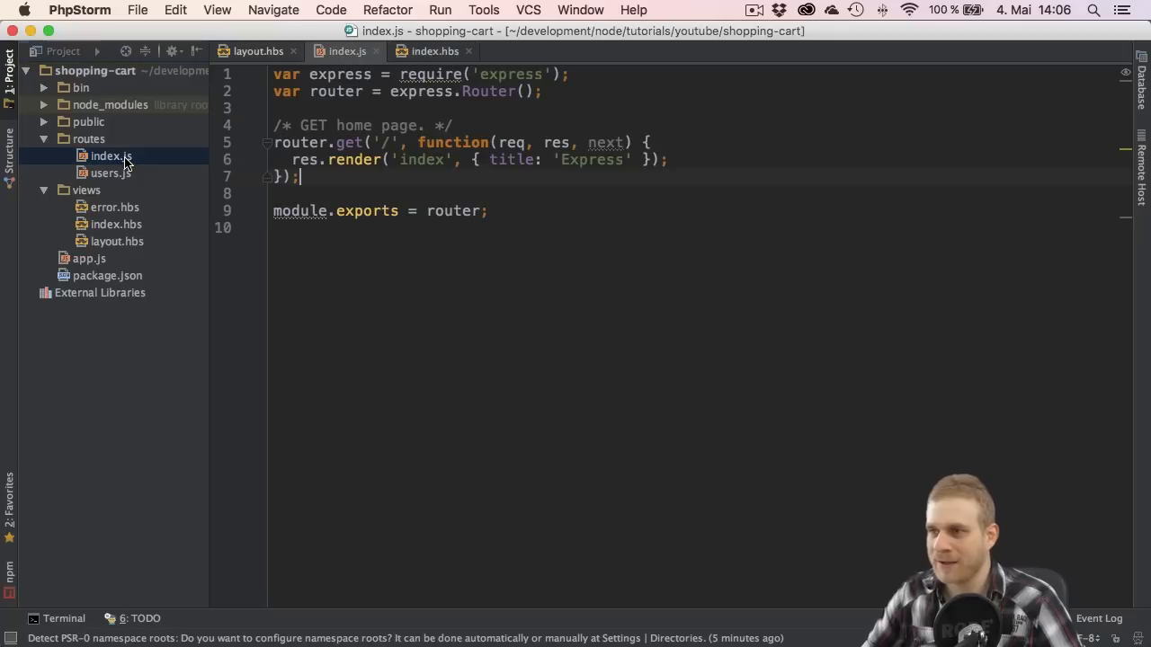
{"action": "double_click", "coordinate": [513, 160]}
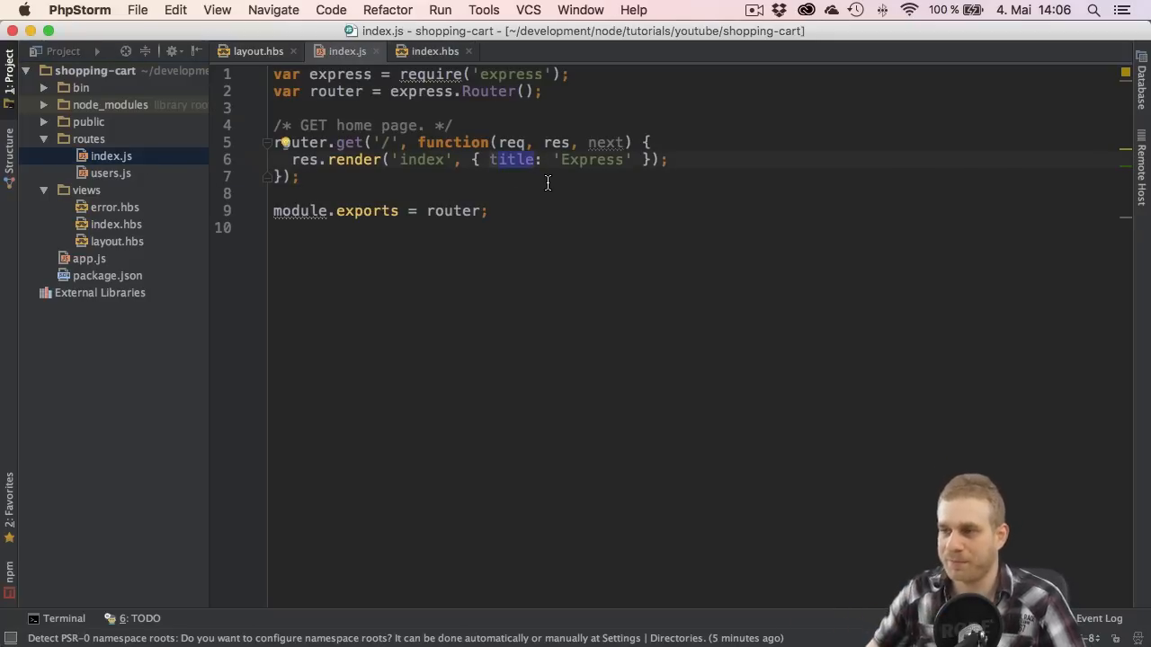
{"action": "double_click", "coordinate": [352, 160]}
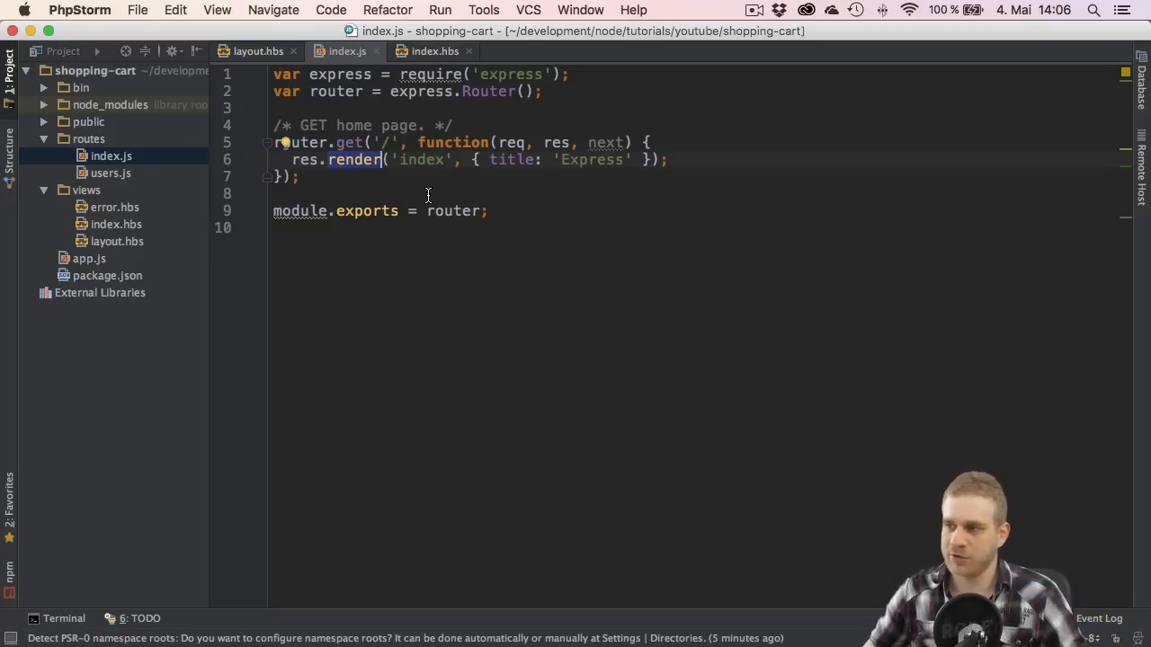
{"action": "double_click", "coordinate": [420, 159]}
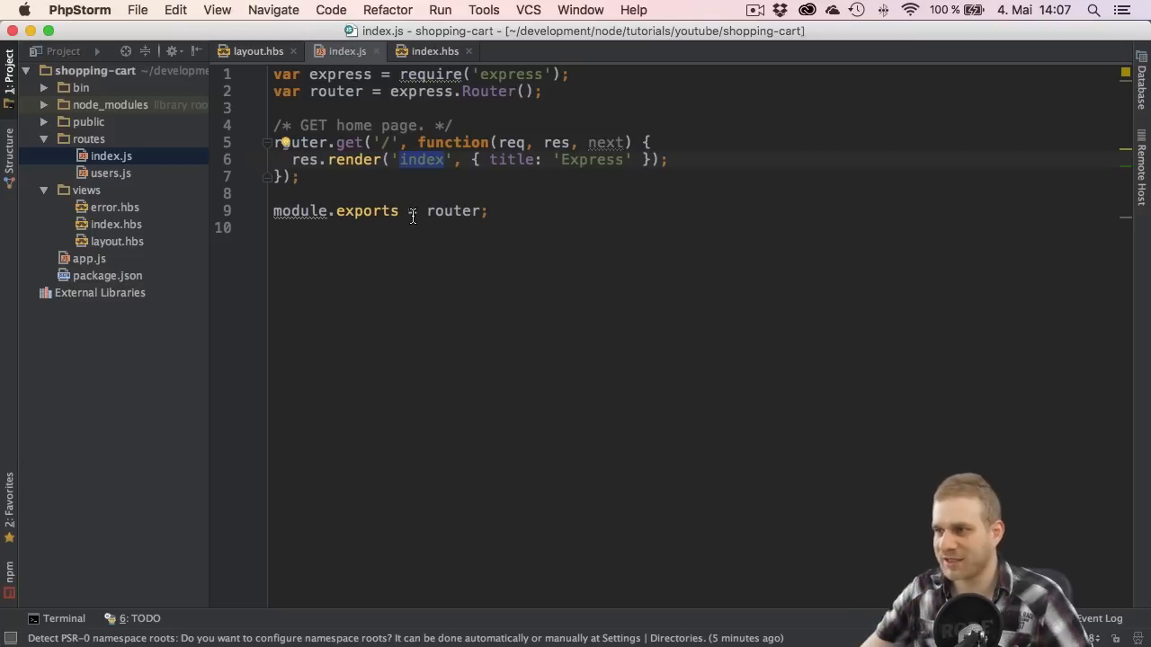
{"action": "mouse_move", "coordinate": [434, 176]}
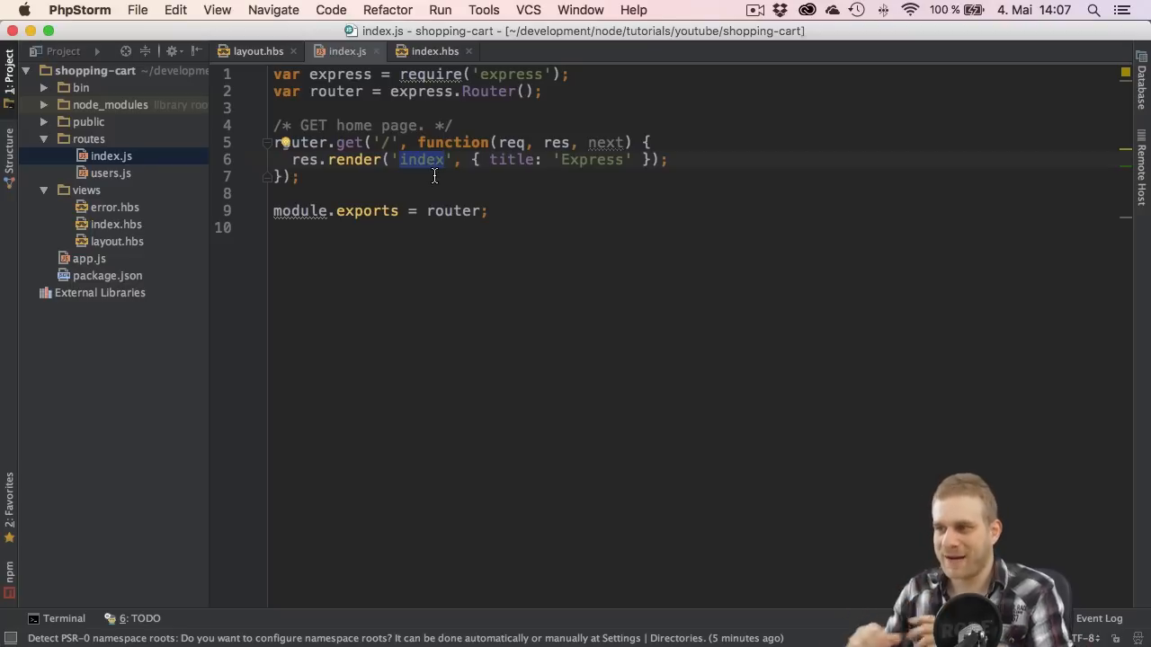
{"action": "left_click", "coordinate": [115, 224]}
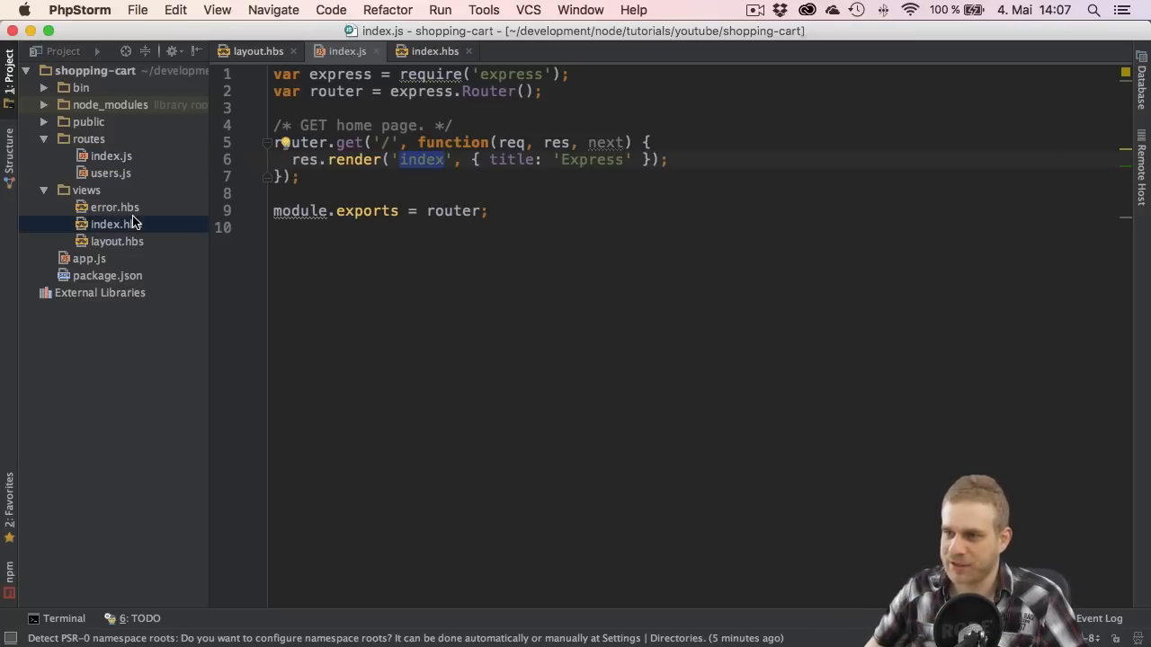
{"action": "left_click", "coordinate": [434, 50]}
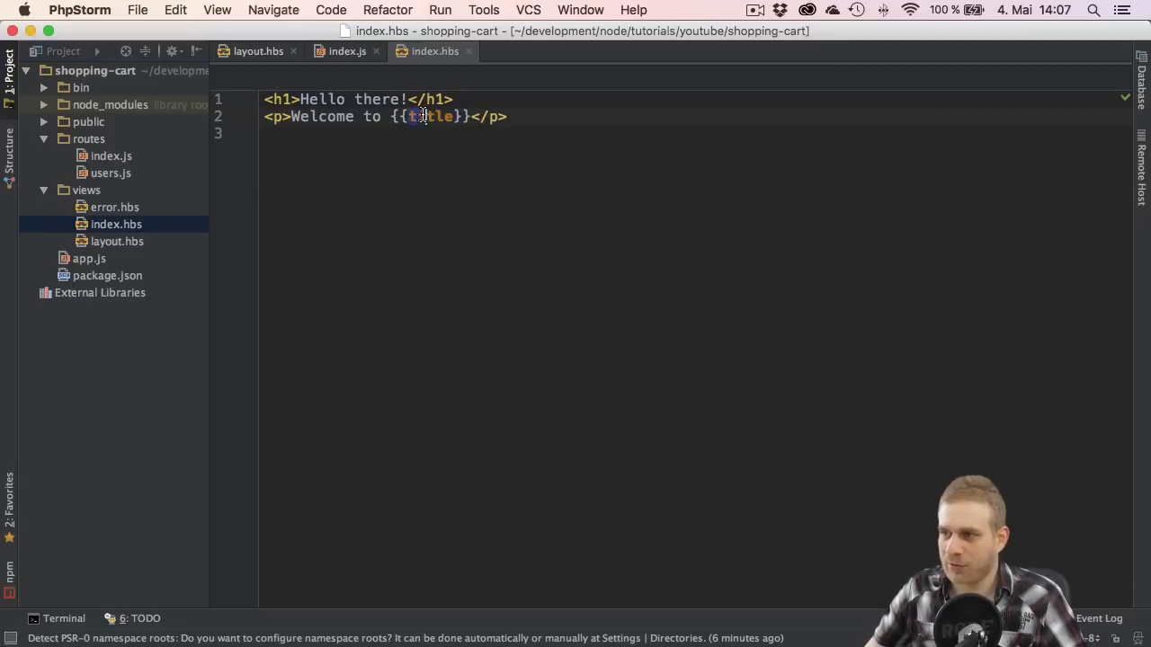
{"action": "double_click", "coordinate": [431, 116]}
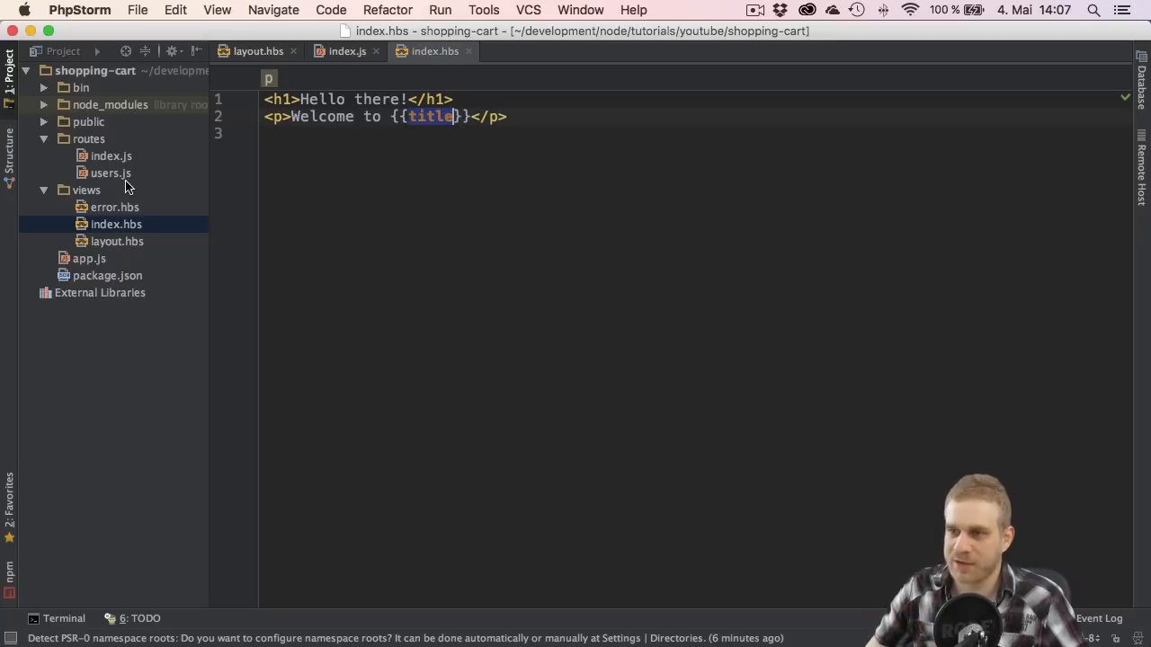
{"action": "left_click", "coordinate": [347, 50]}
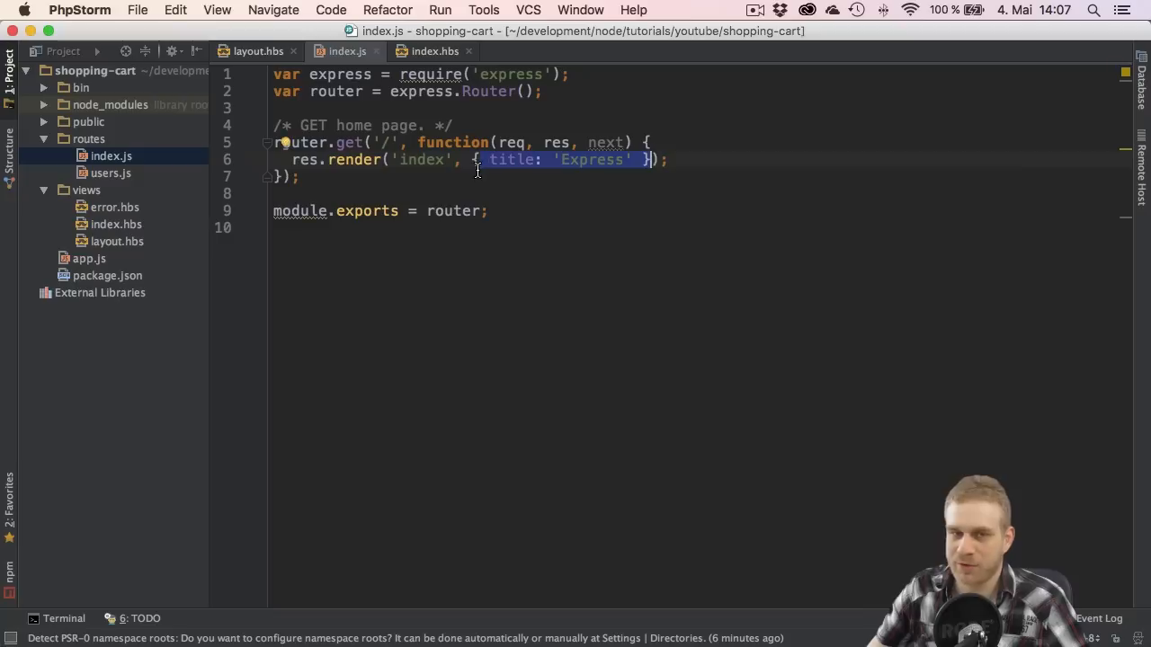
{"action": "left_click", "coordinate": [513, 159]}
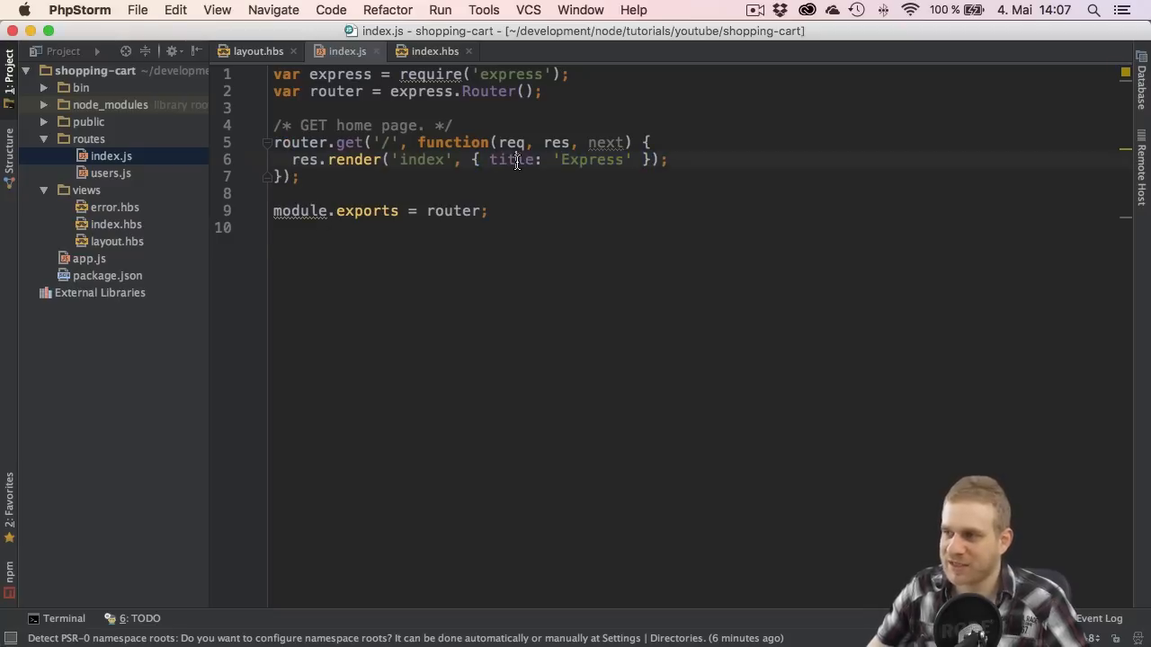
{"action": "double_click", "coordinate": [510, 159]}
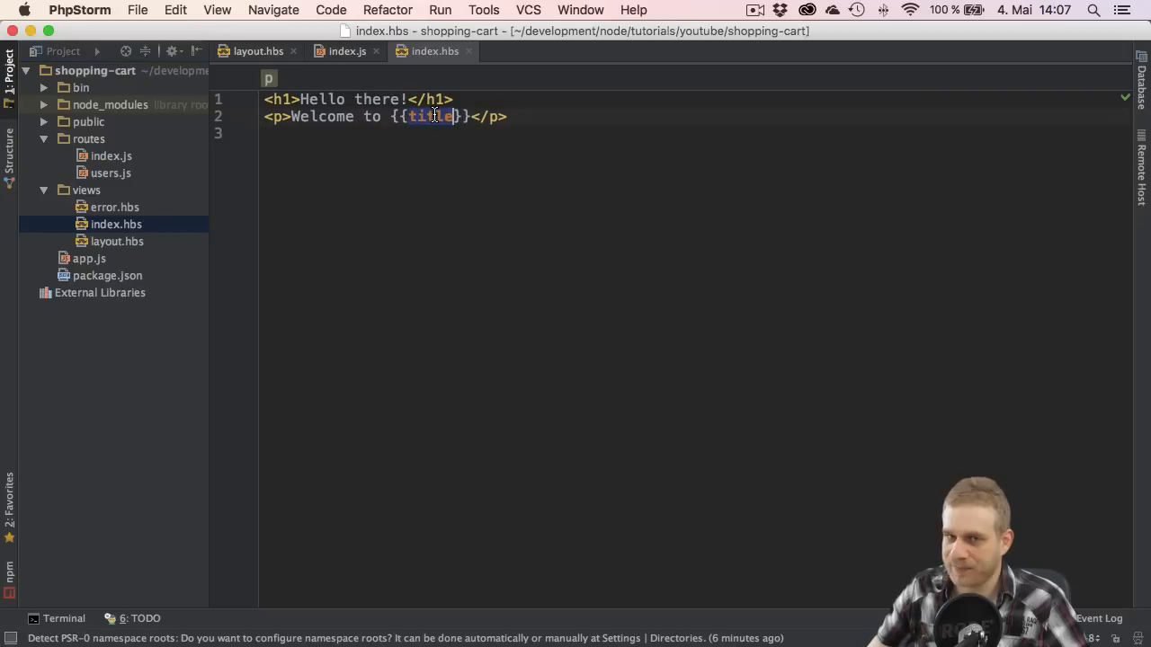
{"action": "left_click", "coordinate": [112, 156]}
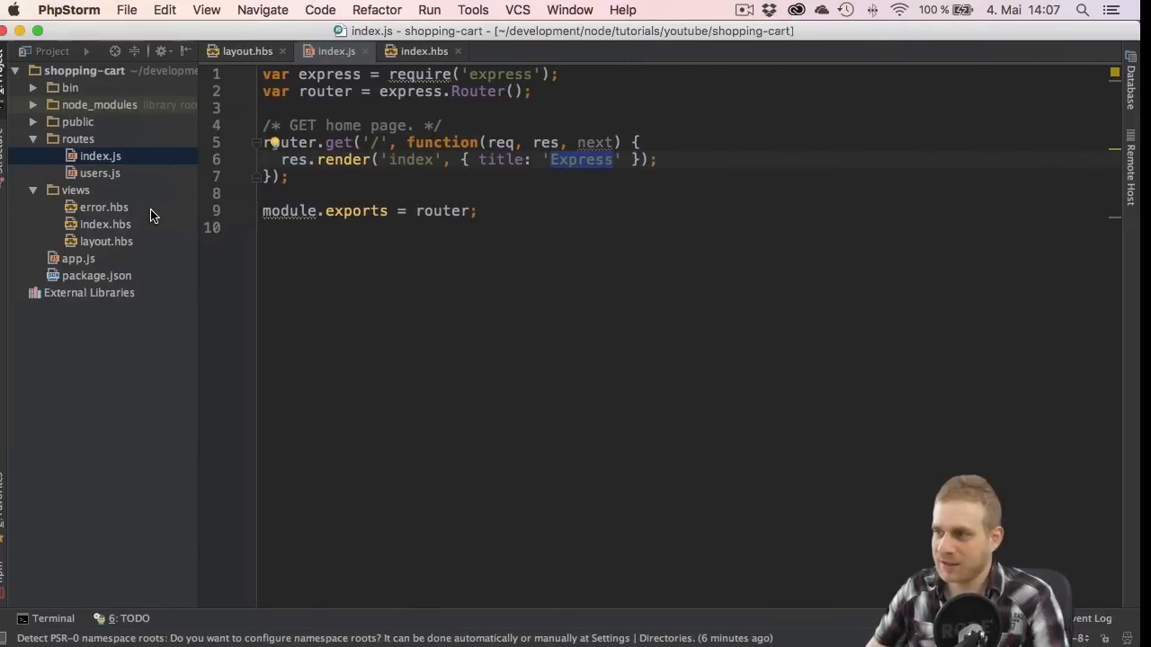
Step: Set the res.render title in routes/index.js to 'Shopping Cart'
{"action": "type", "text": "S"}
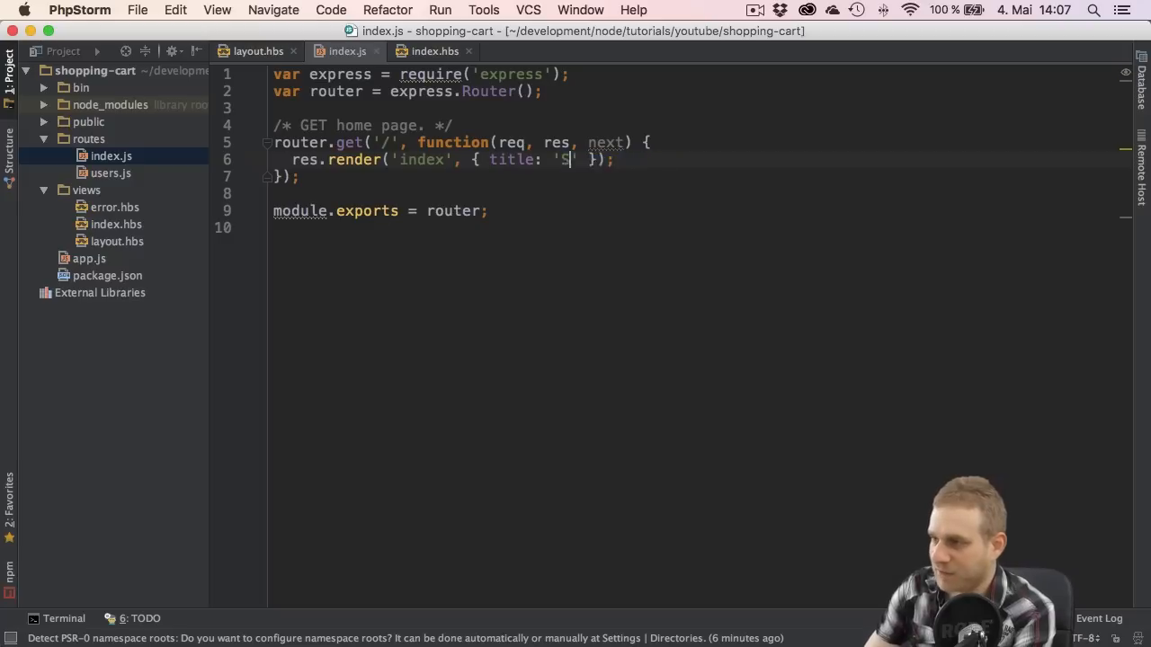
{"action": "type", "text": "hoppign Cart"}
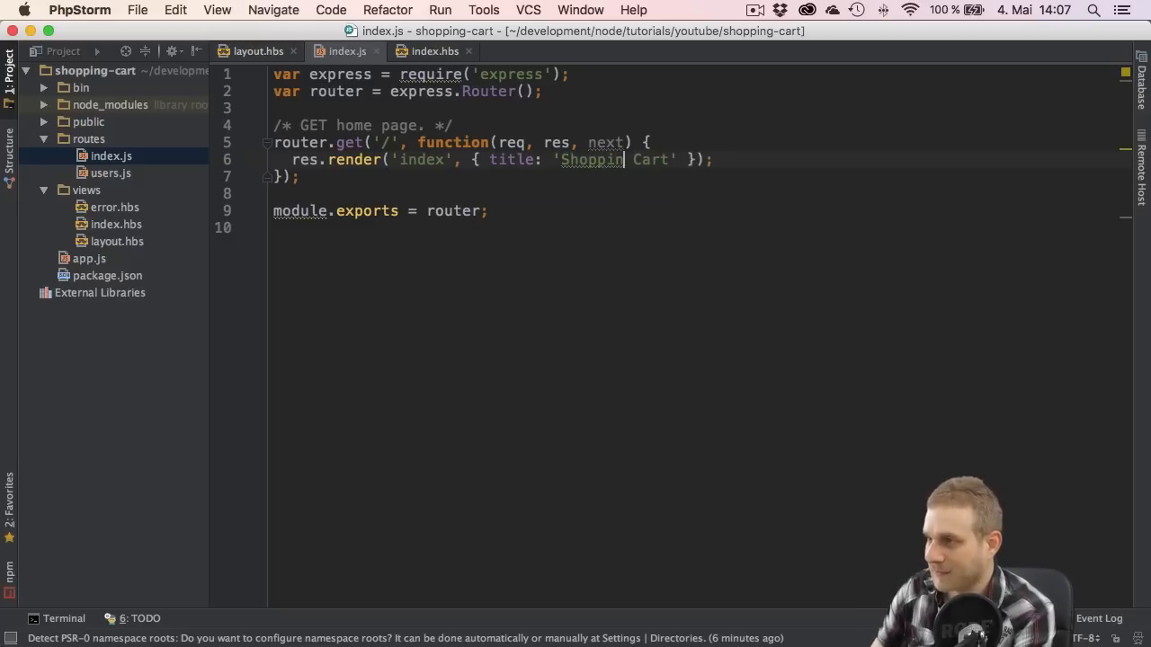
{"action": "type", "text": "g"}
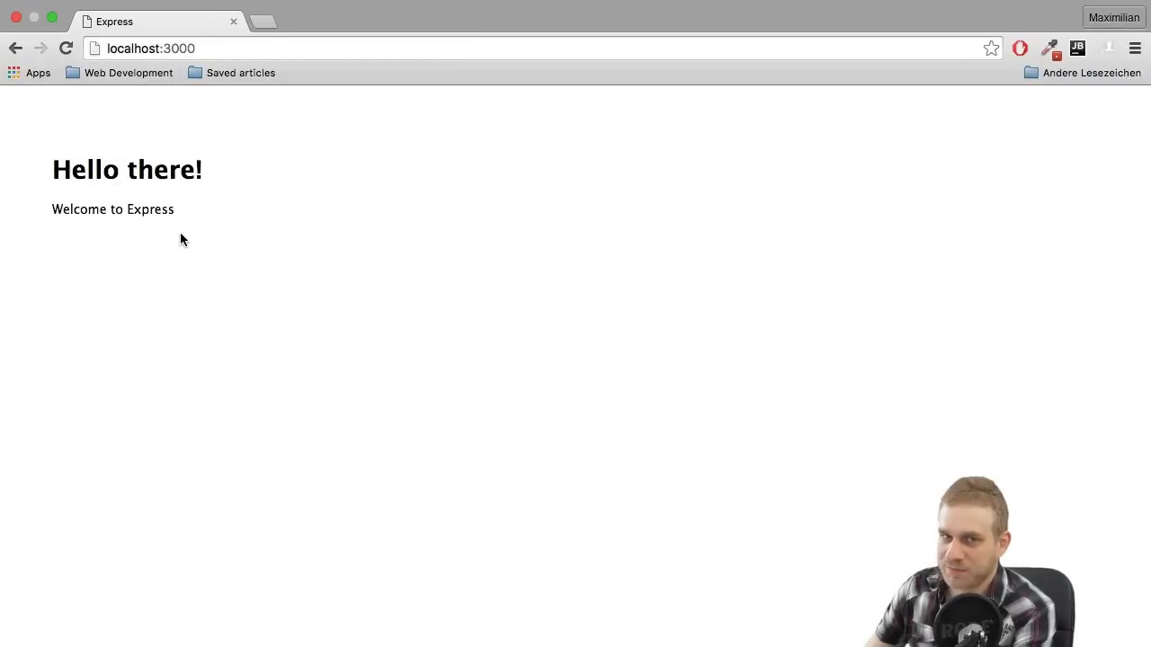
{"action": "mouse_move", "coordinate": [184, 247]}
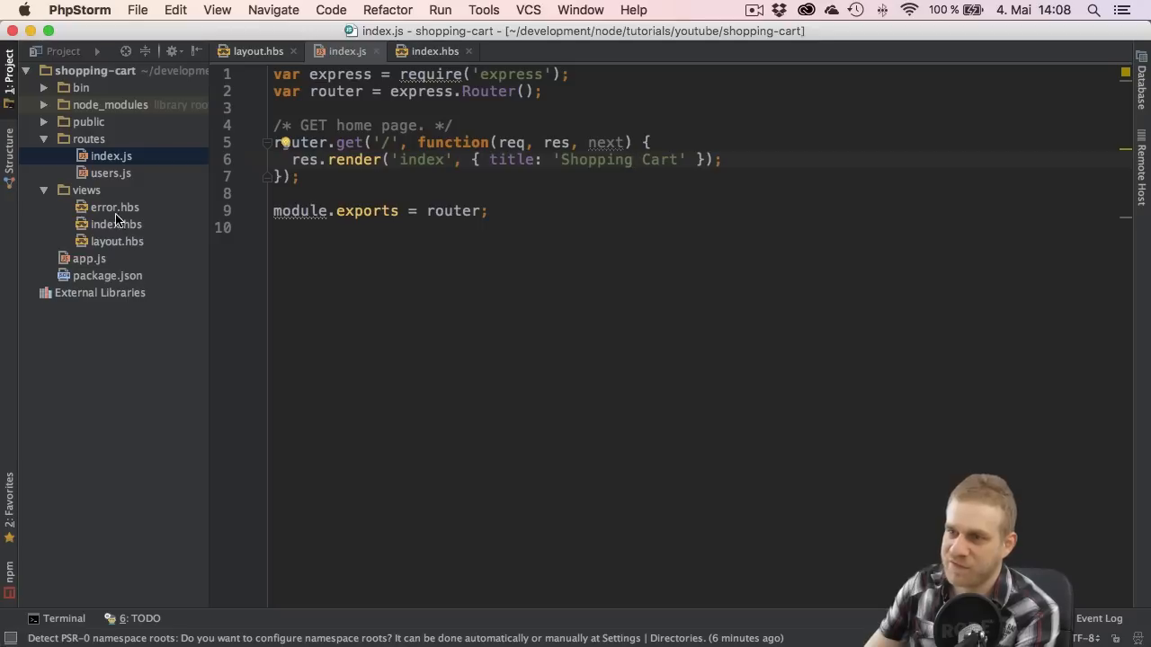
{"action": "mouse_move", "coordinate": [167, 411]}
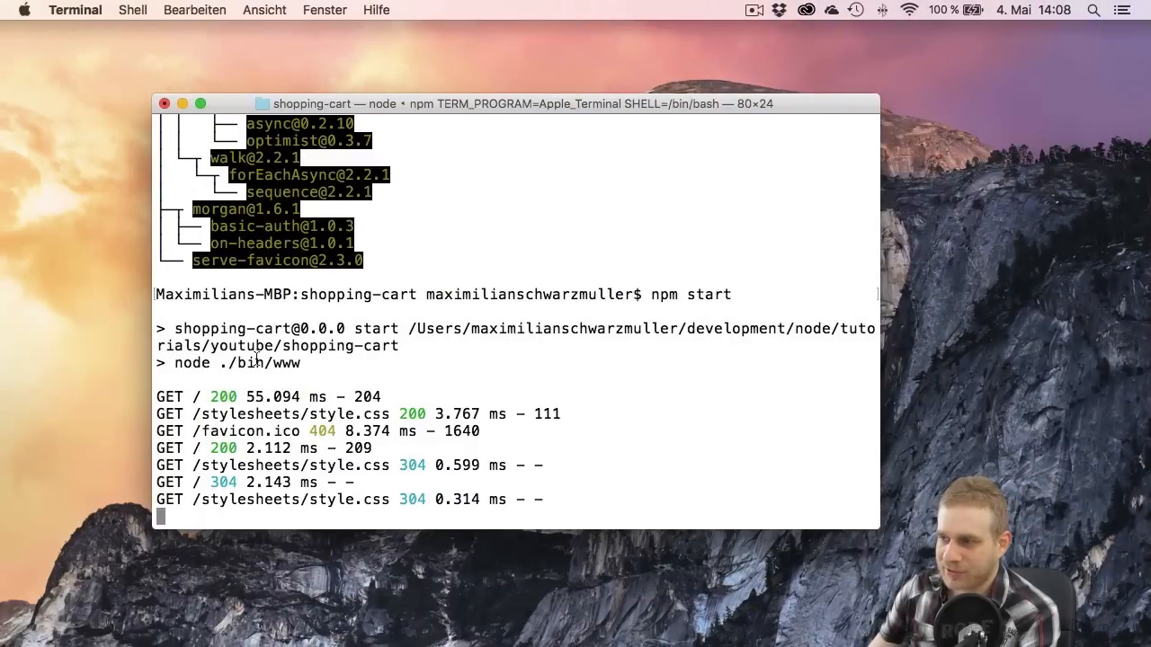
{"action": "mouse_move", "coordinate": [409, 409]}
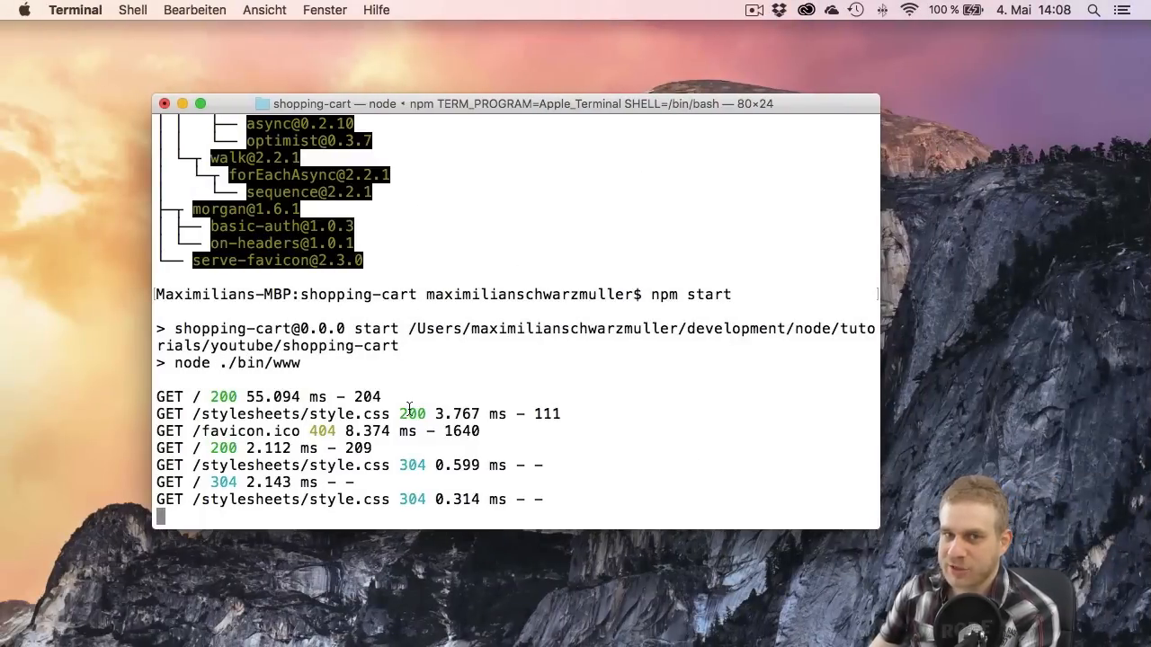
Step: Stop the npm start server in macOS Terminal with Ctrl+C
{"action": "key", "text": "ctrl+c"}
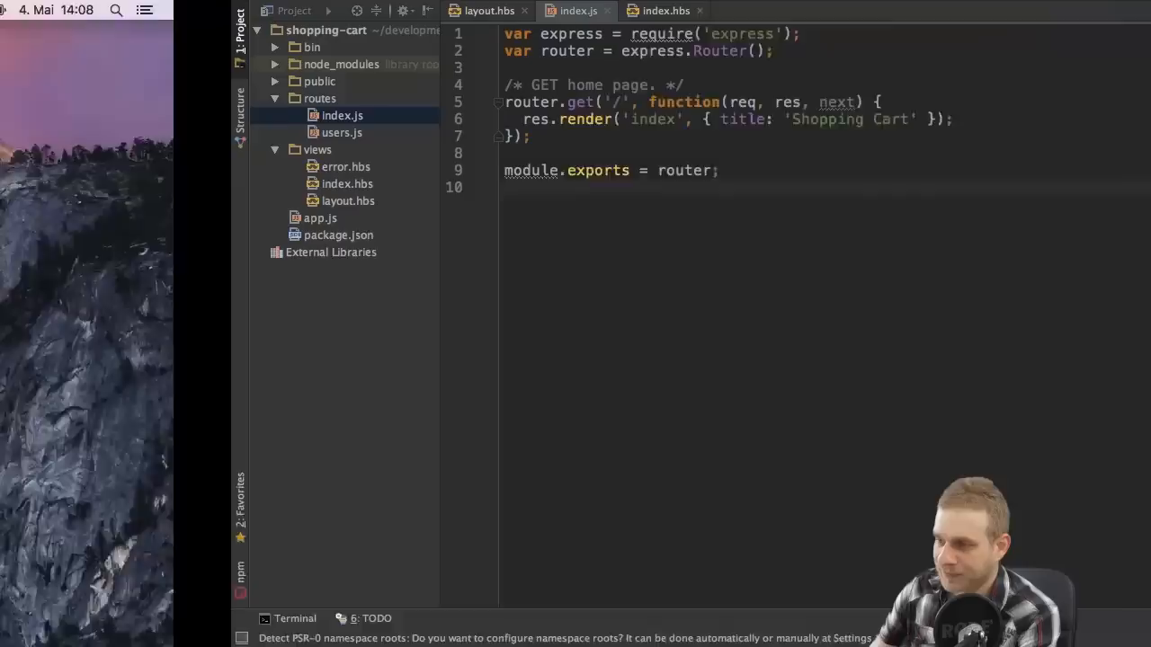
Step: Run npm start from PhpStorm's built-in Terminal tool window
{"action": "left_click", "coordinate": [295, 617]}
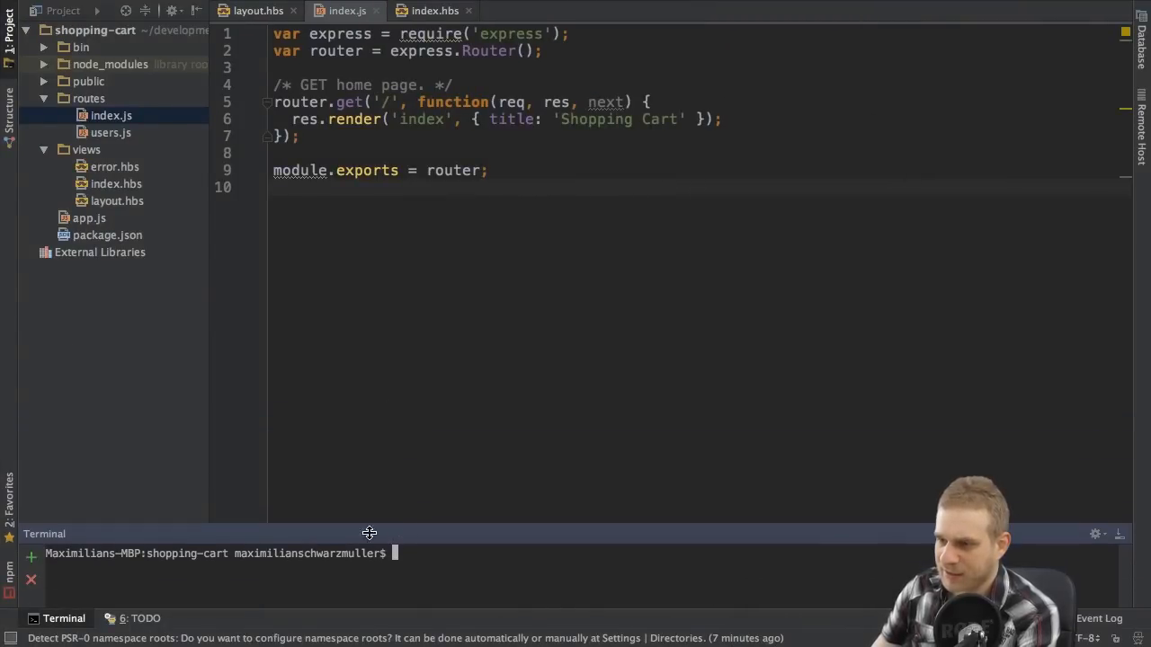
{"action": "mouse_move", "coordinate": [380, 575]}
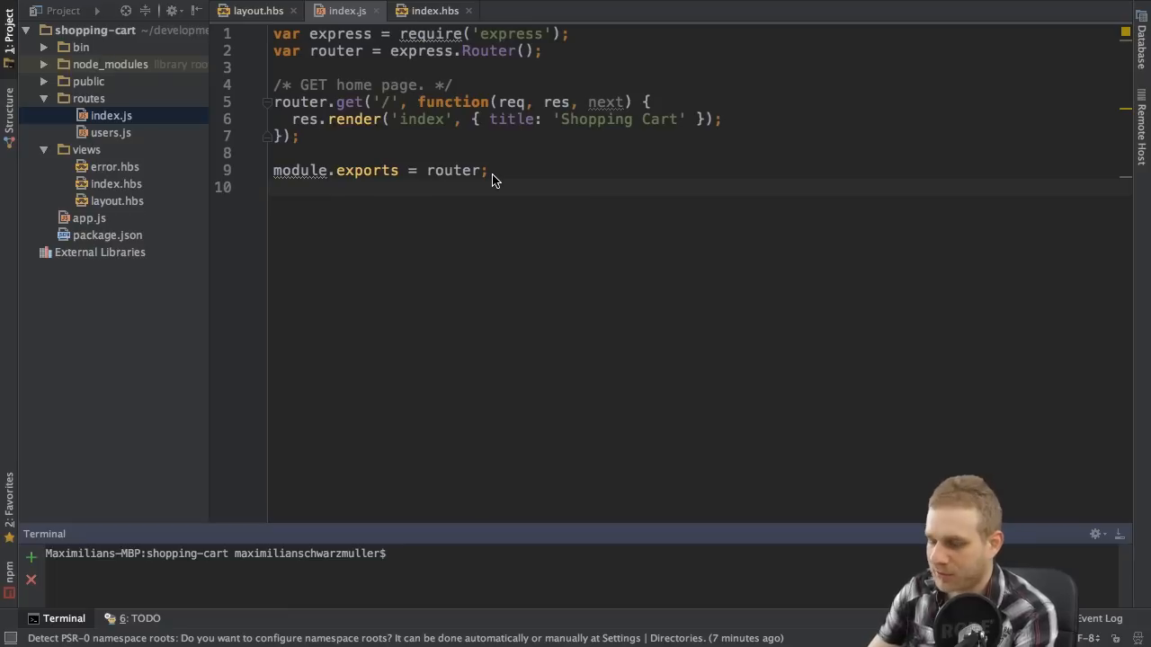
{"action": "type", "text": "npm star"}
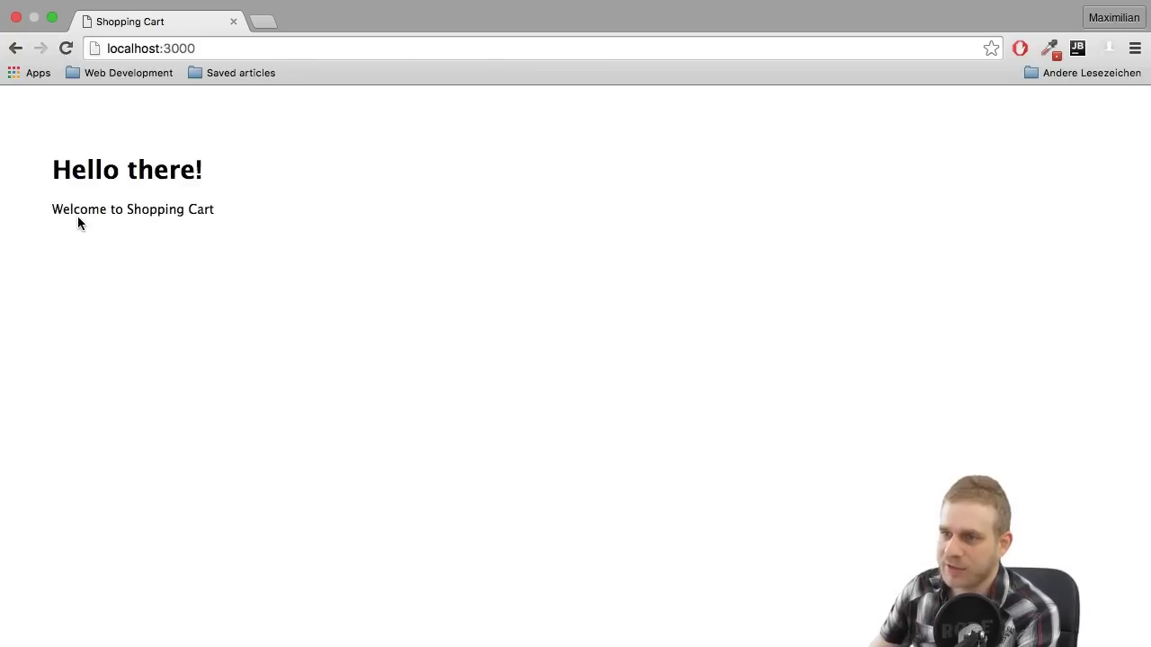
{"action": "mouse_move", "coordinate": [189, 240]}
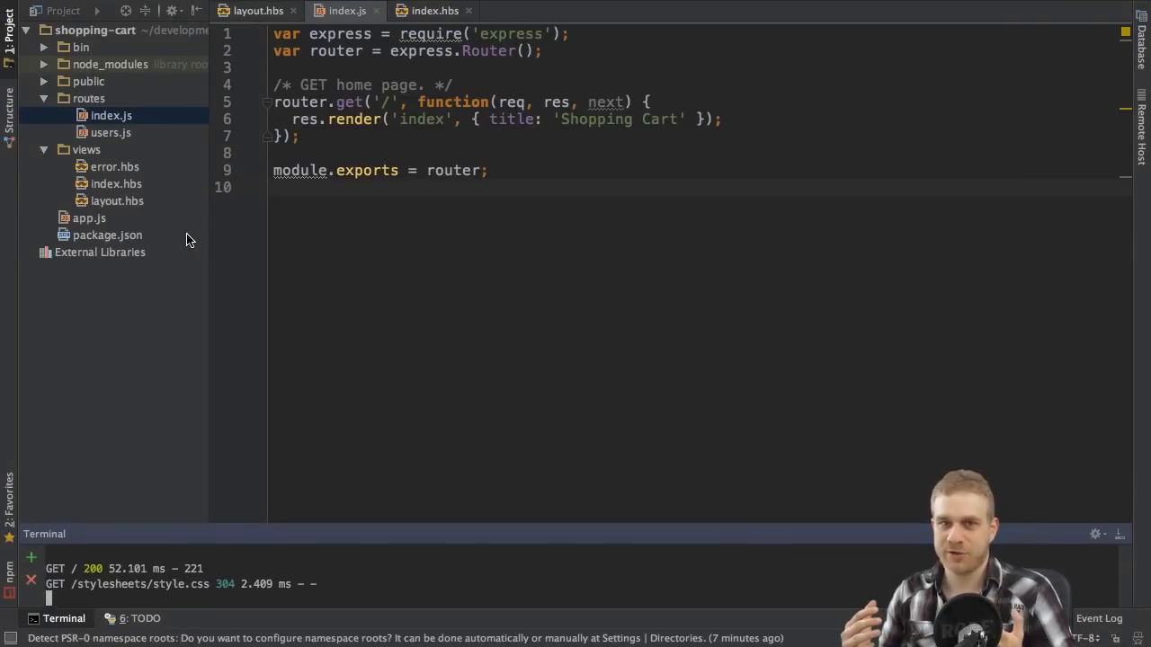
{"action": "mouse_move", "coordinate": [102, 144]}
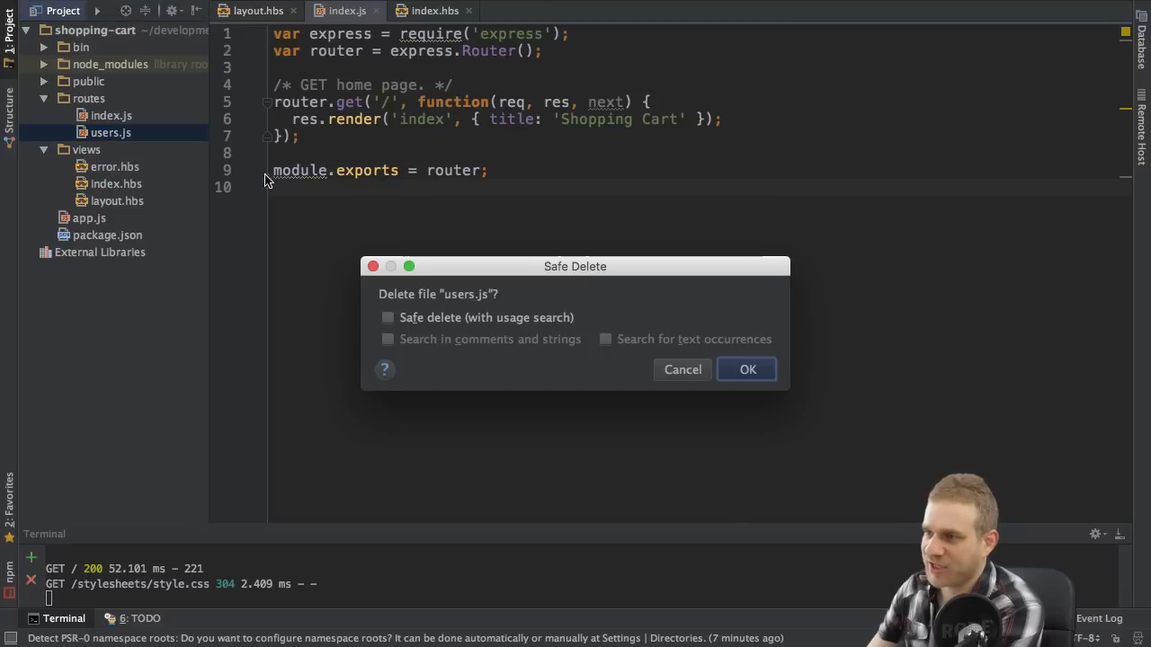
Step: Confirm the Safe Delete of routes/users.js, leaving only index.js under routes
{"action": "left_click", "coordinate": [747, 370]}
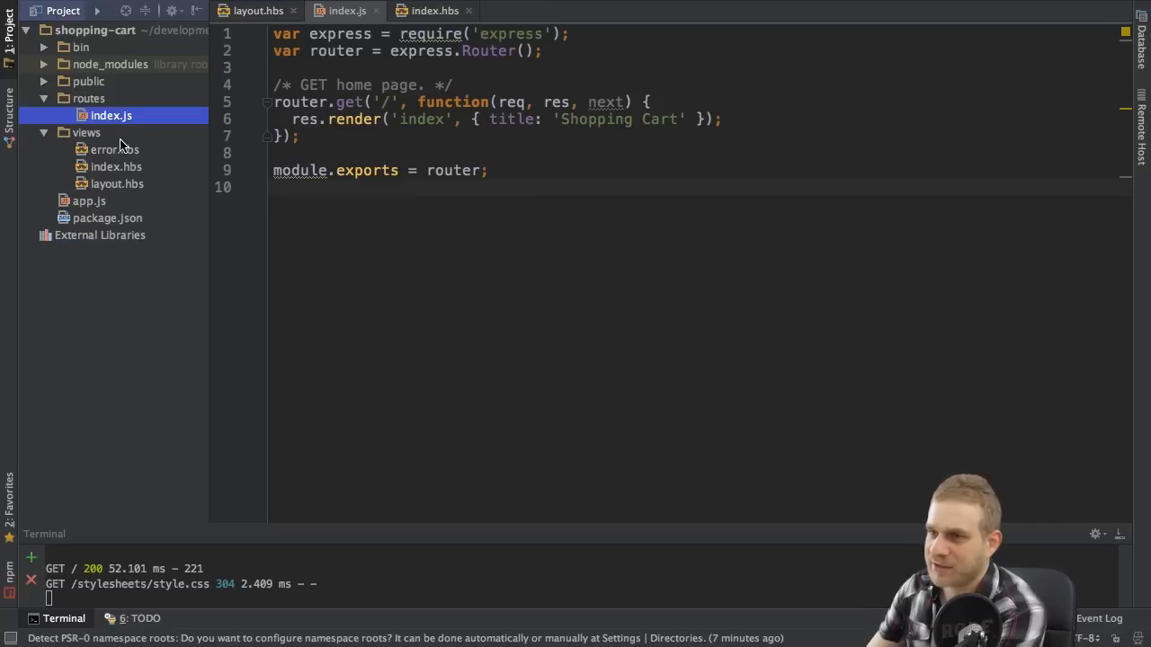
{"action": "mouse_move", "coordinate": [79, 213]}
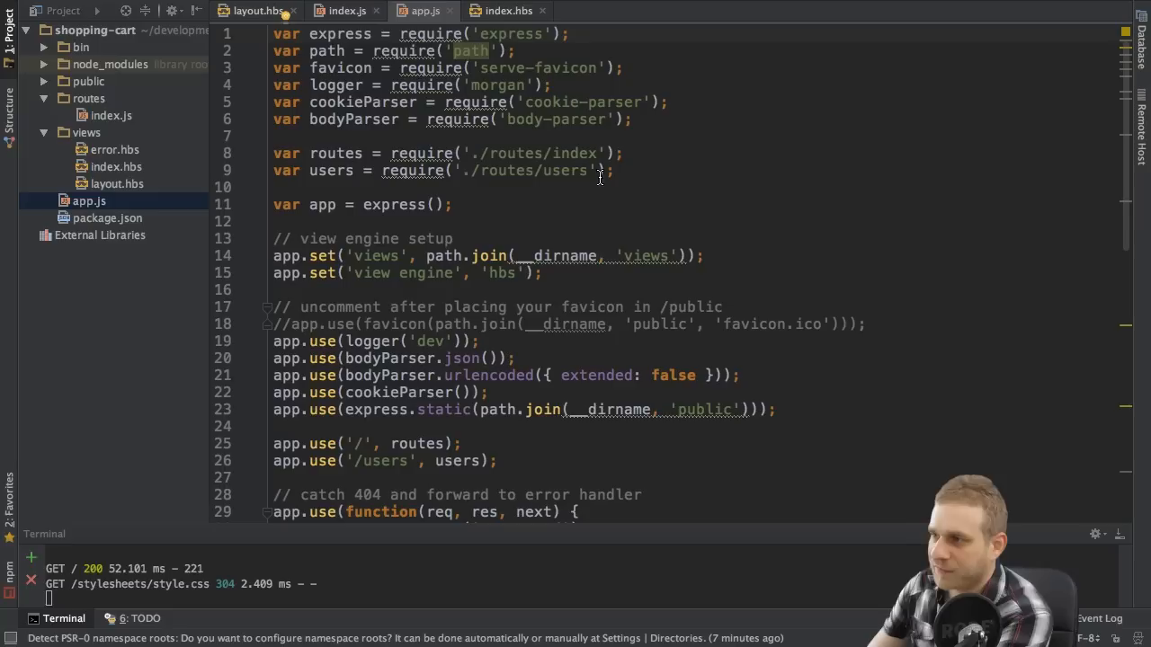
Step: Delete the app.use('/users', users) line from app.js, keeping the home route mounted
{"action": "triple_click", "coordinate": [441, 170]}
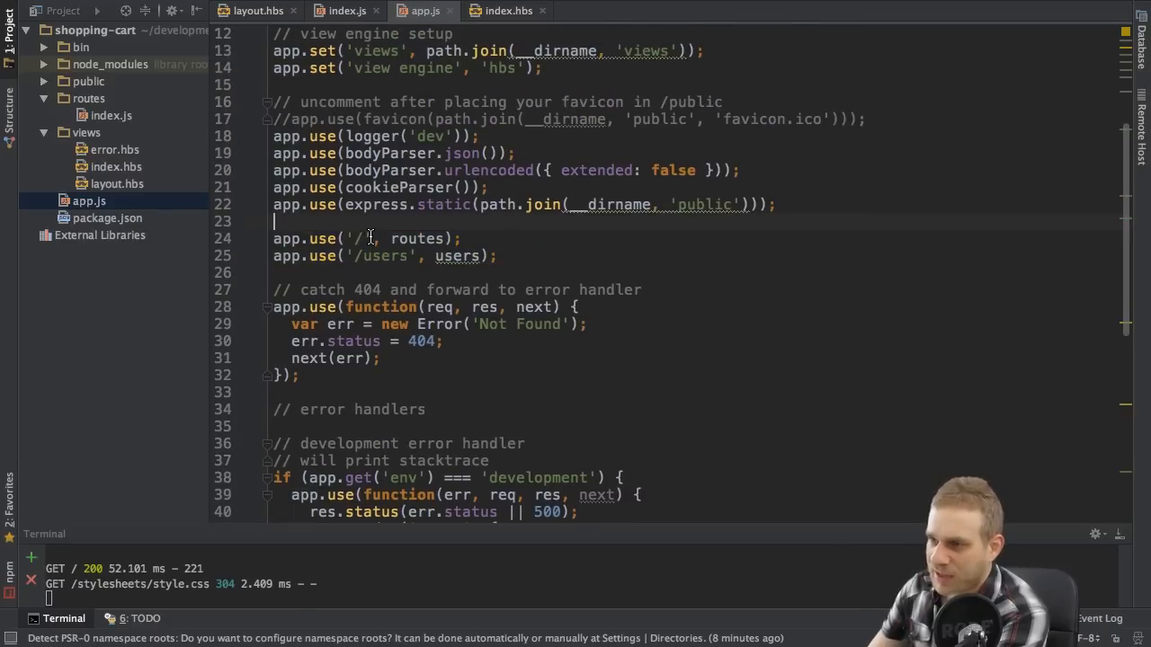
{"action": "double_click", "coordinate": [360, 238]}
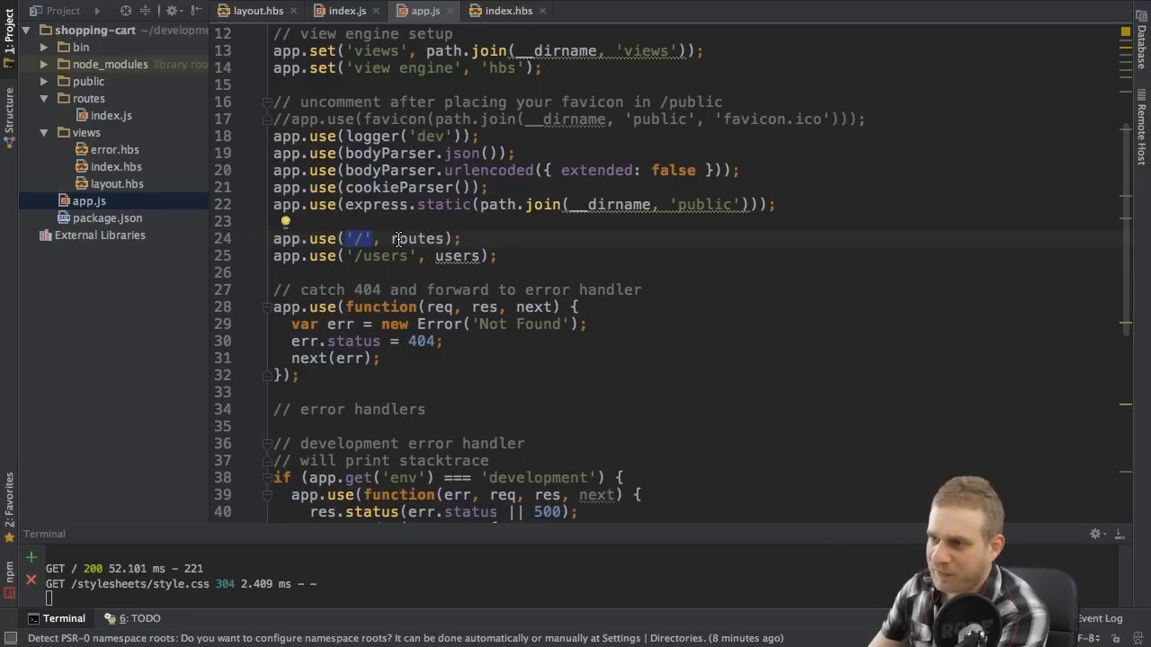
{"action": "double_click", "coordinate": [417, 238]}
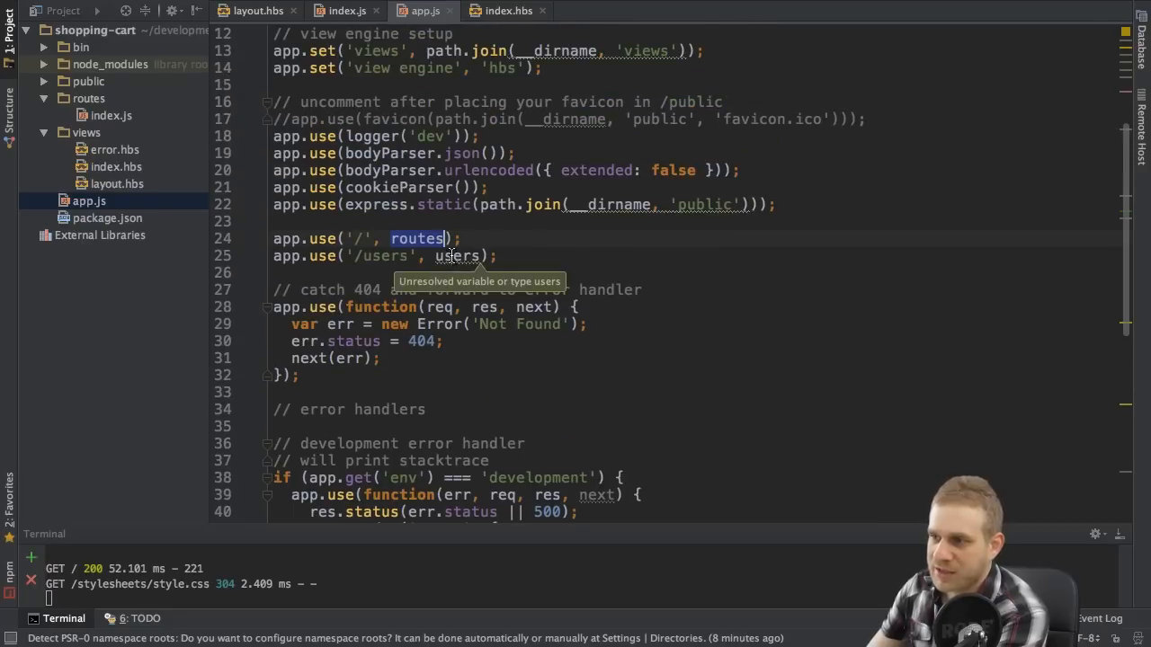
{"action": "double_click", "coordinate": [459, 256]}
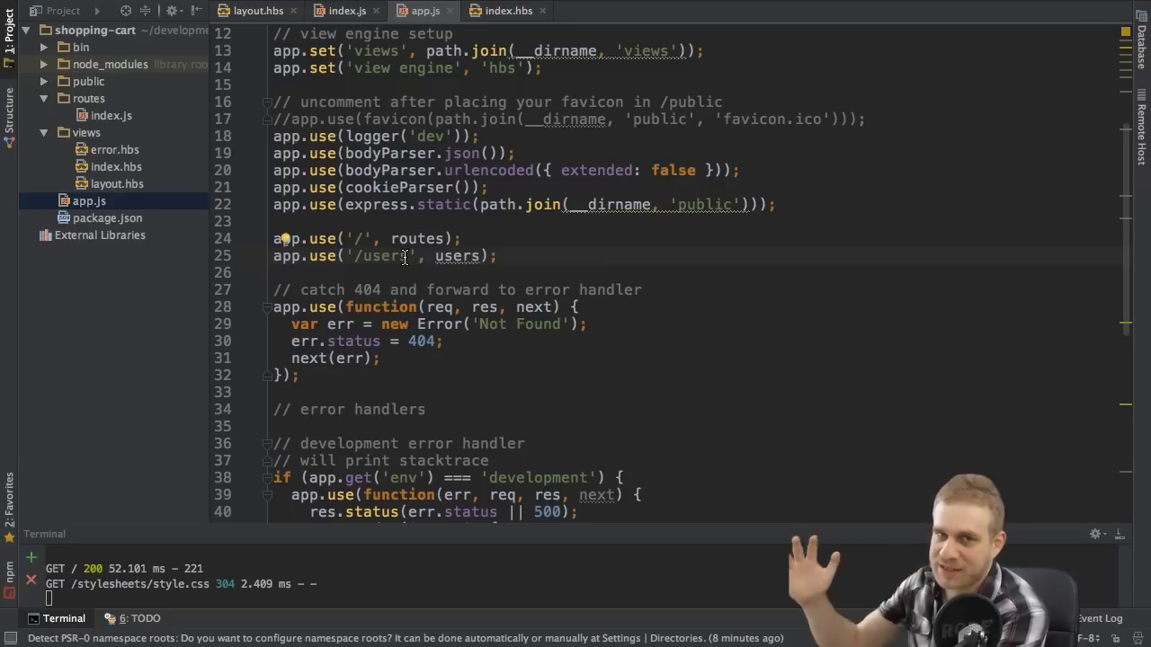
{"action": "triple_click", "coordinate": [384, 256]}
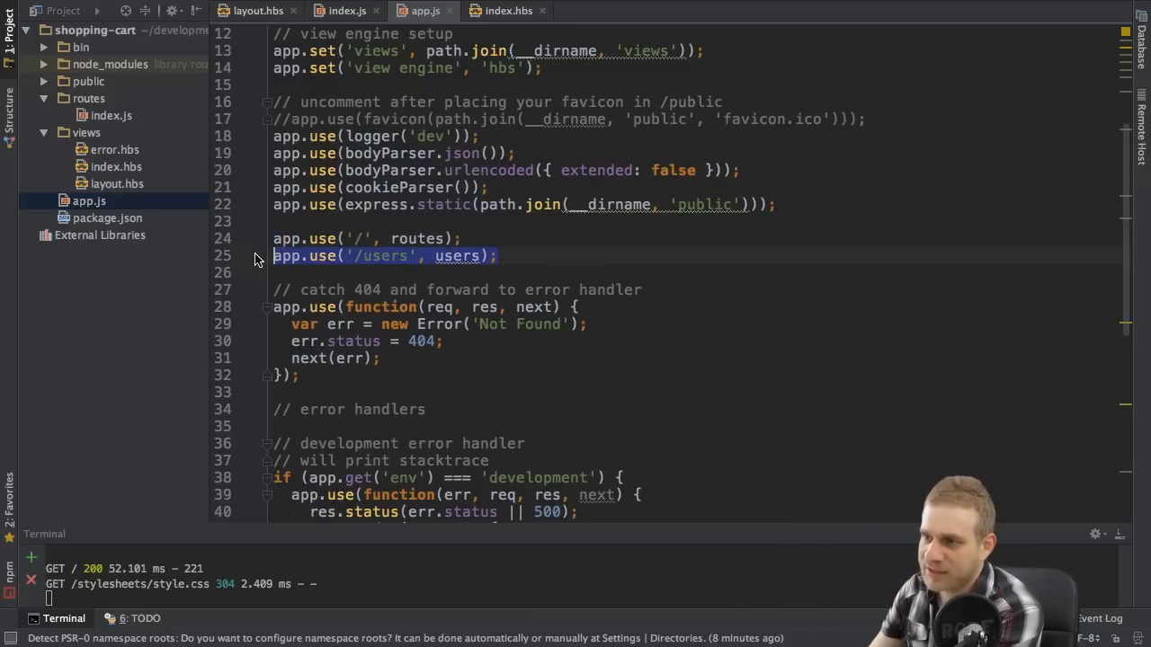
{"action": "key", "text": "Delete"}
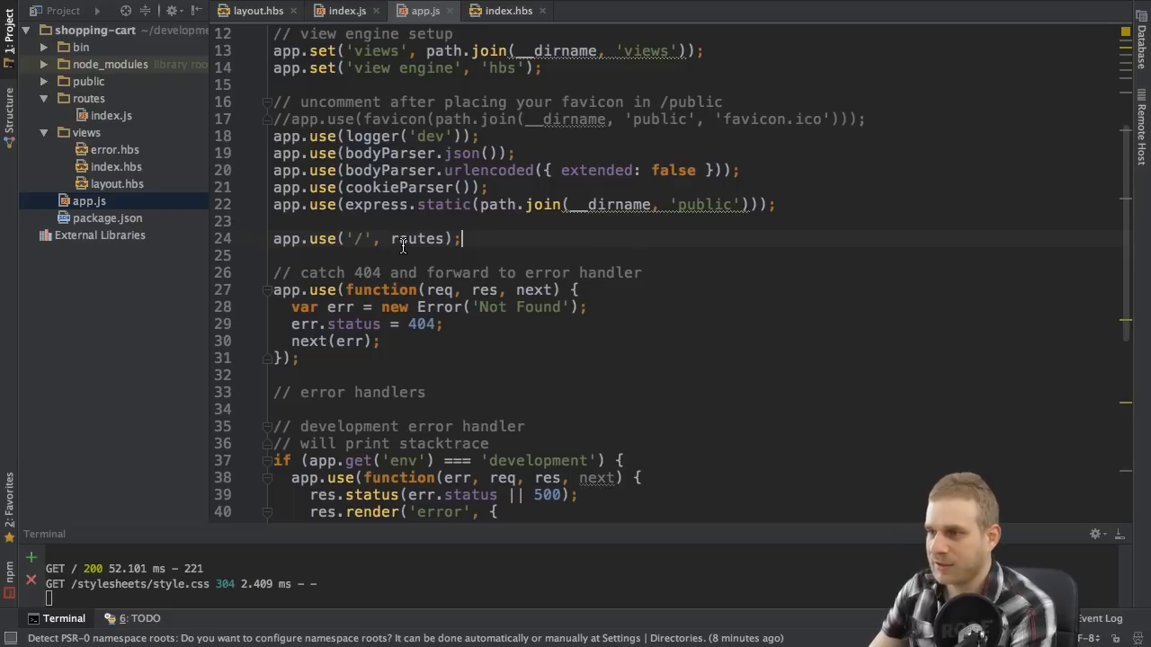
{"action": "mouse_move", "coordinate": [264, 565]}
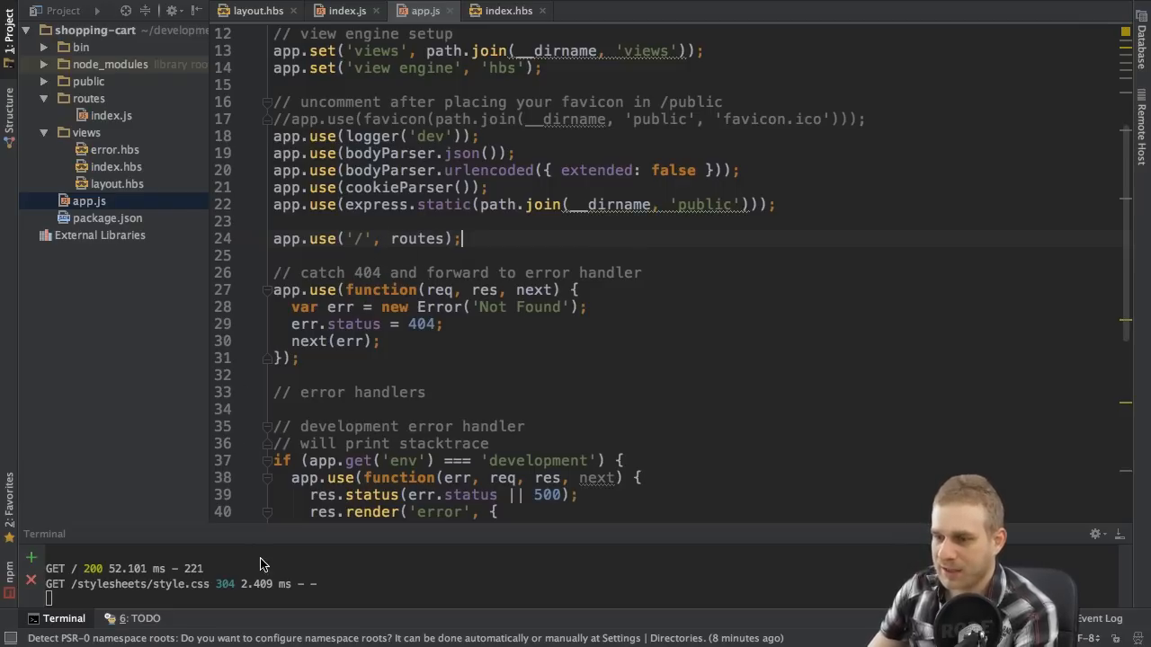
Step: Stop the running server in the terminal and relaunch it with npm start
{"action": "key", "text": "ctrl+c"}
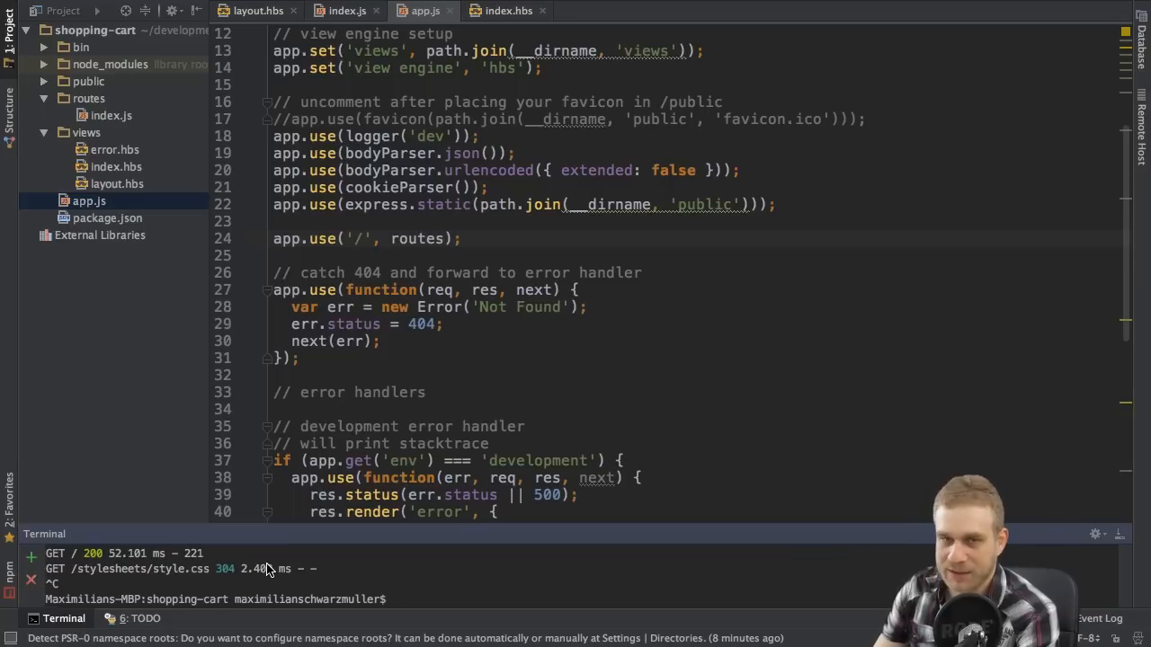
{"action": "type", "text": "npm start"}
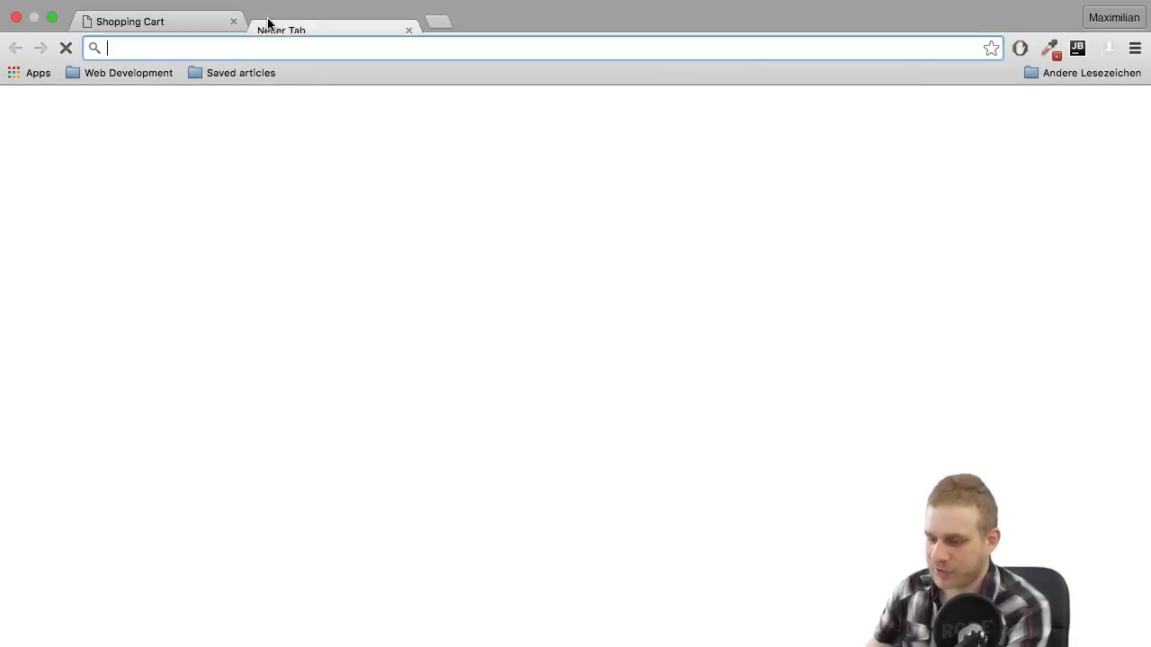
Step: Go to getbootstrap.com's download section and select the Bootstrap CDN link snippet
{"action": "type", "text": "getbootstrap.com"}
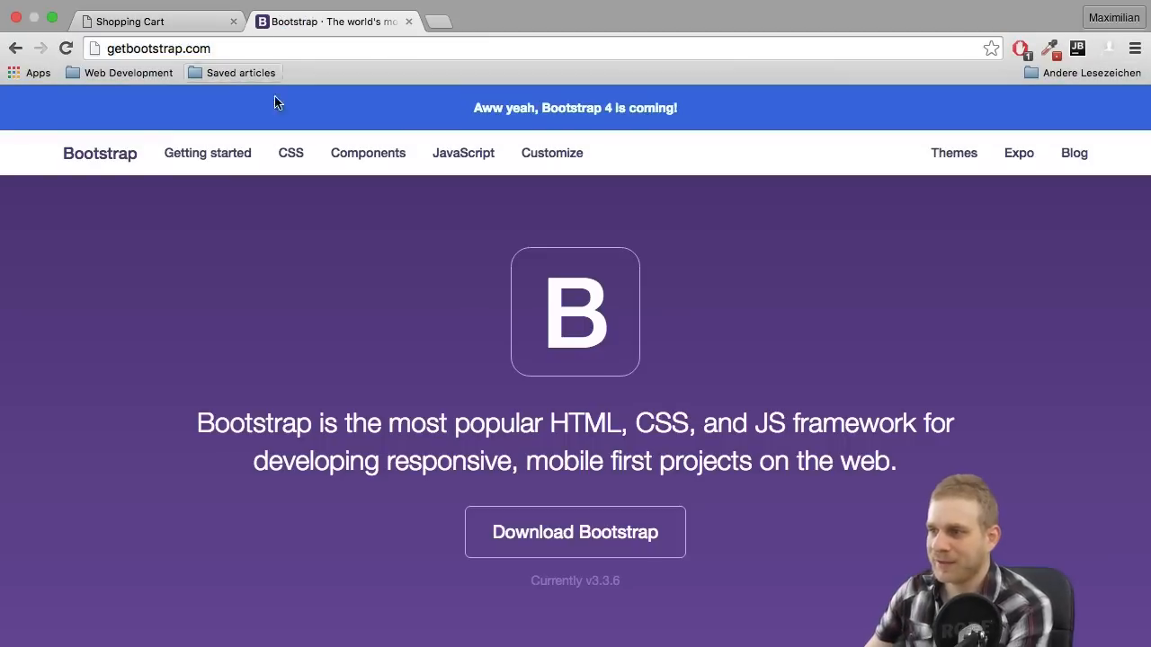
{"action": "left_click", "coordinate": [574, 531]}
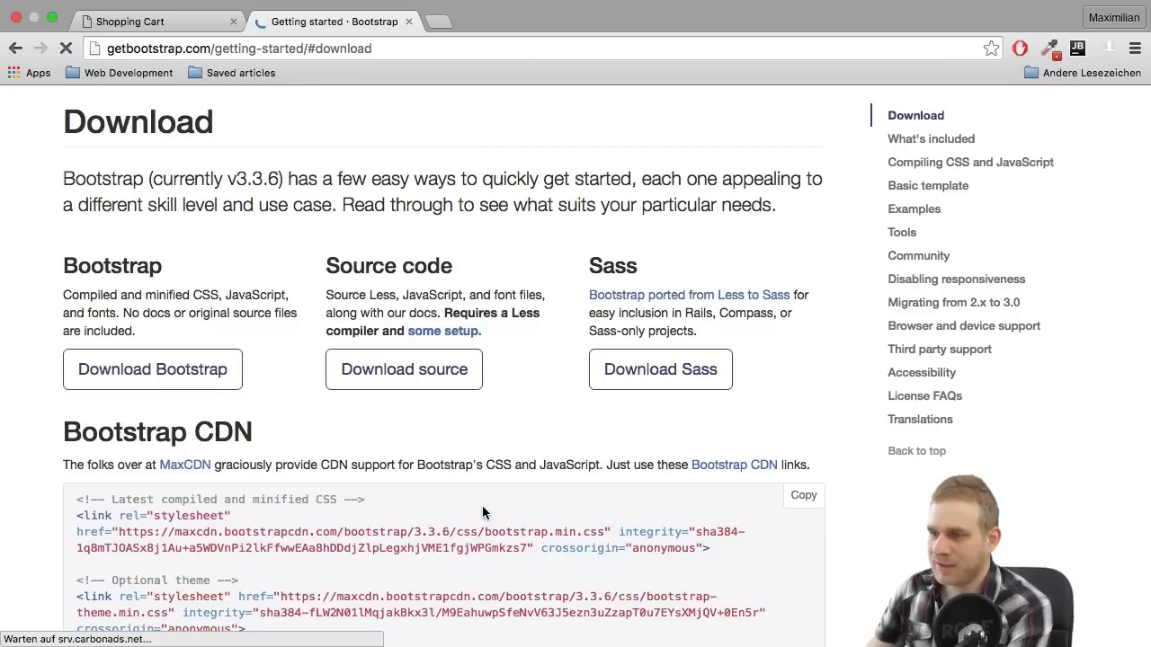
{"action": "scroll", "scroll_direction": "down", "scroll_amount": 3}
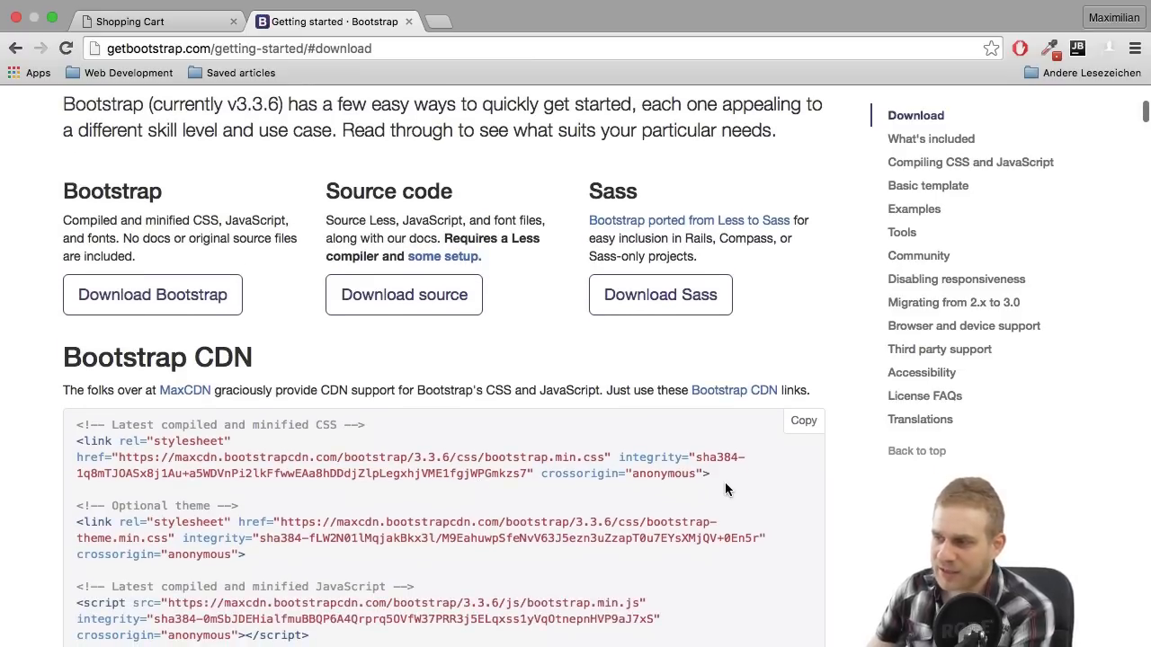
{"action": "left_click_drag", "start_coordinate": [79, 441], "coordinate": [708, 474]}
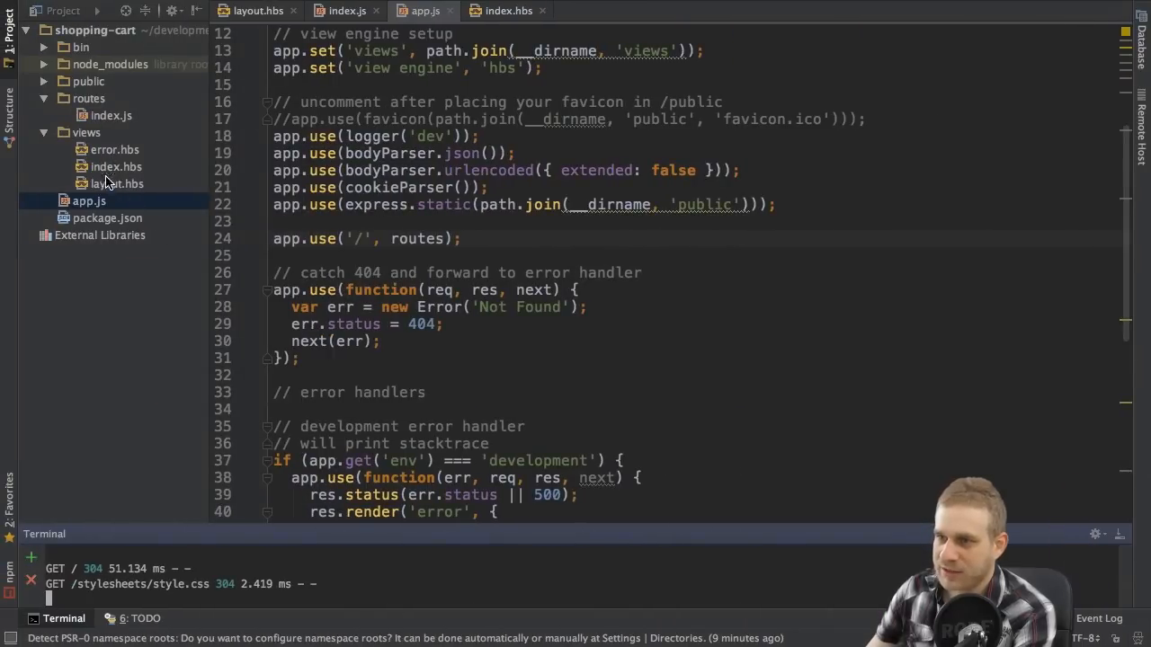
Step: Open views/layout.hbs and expand the public folder in the Project panel
{"action": "left_click", "coordinate": [116, 183]}
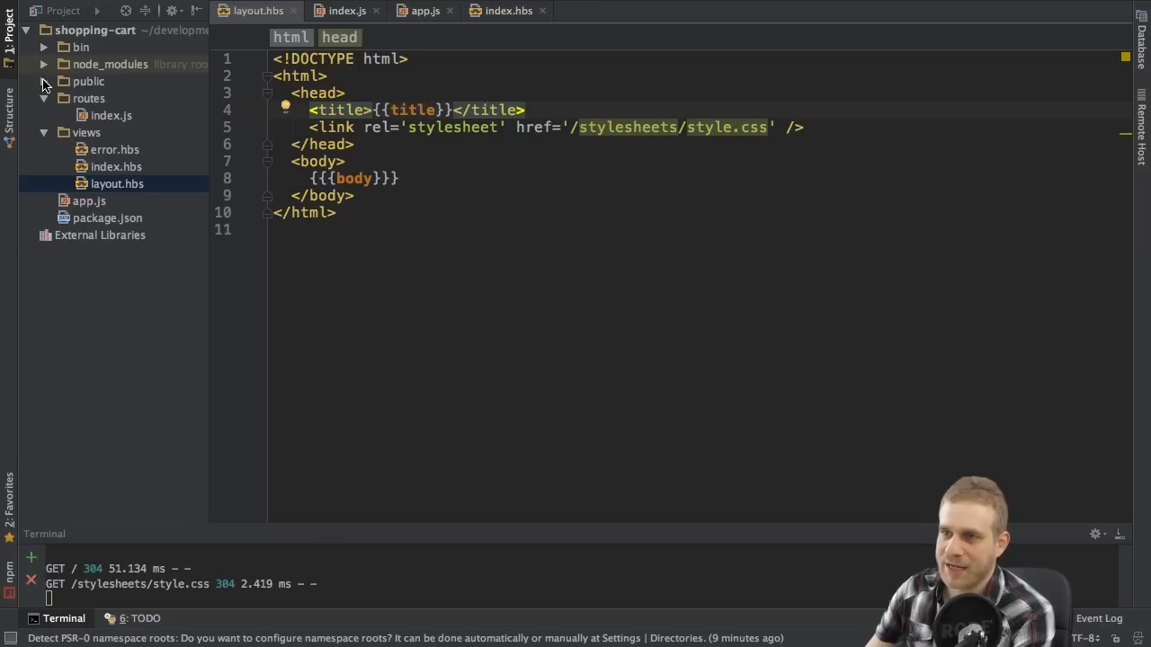
{"action": "left_click", "coordinate": [43, 81]}
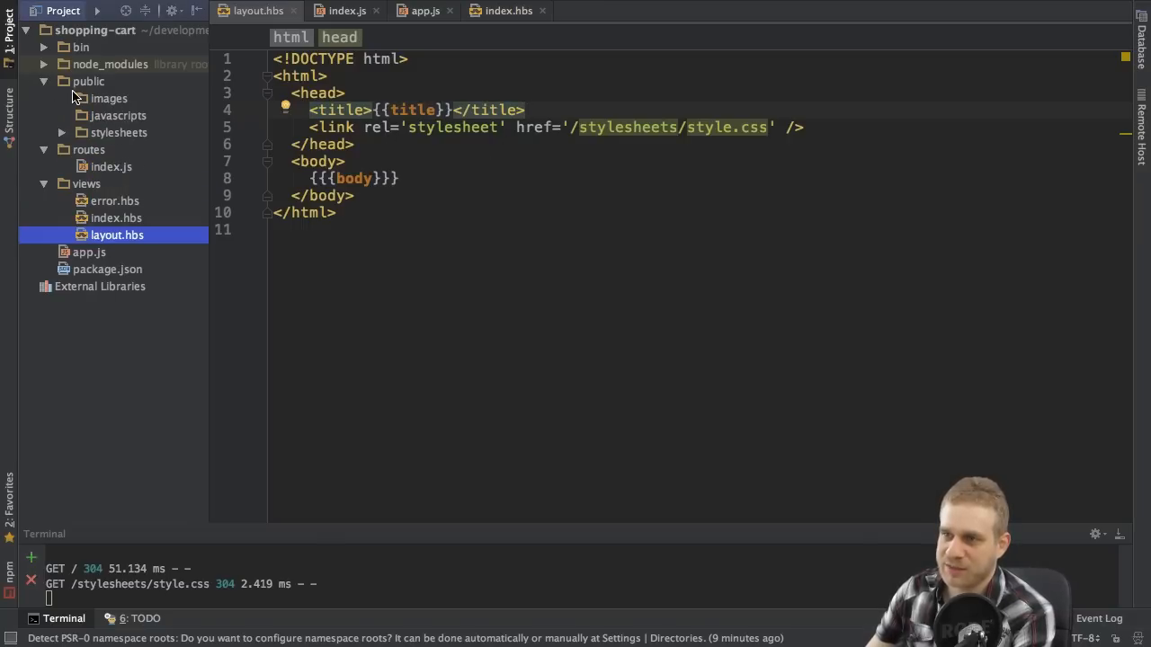
{"action": "mouse_move", "coordinate": [412, 115]}
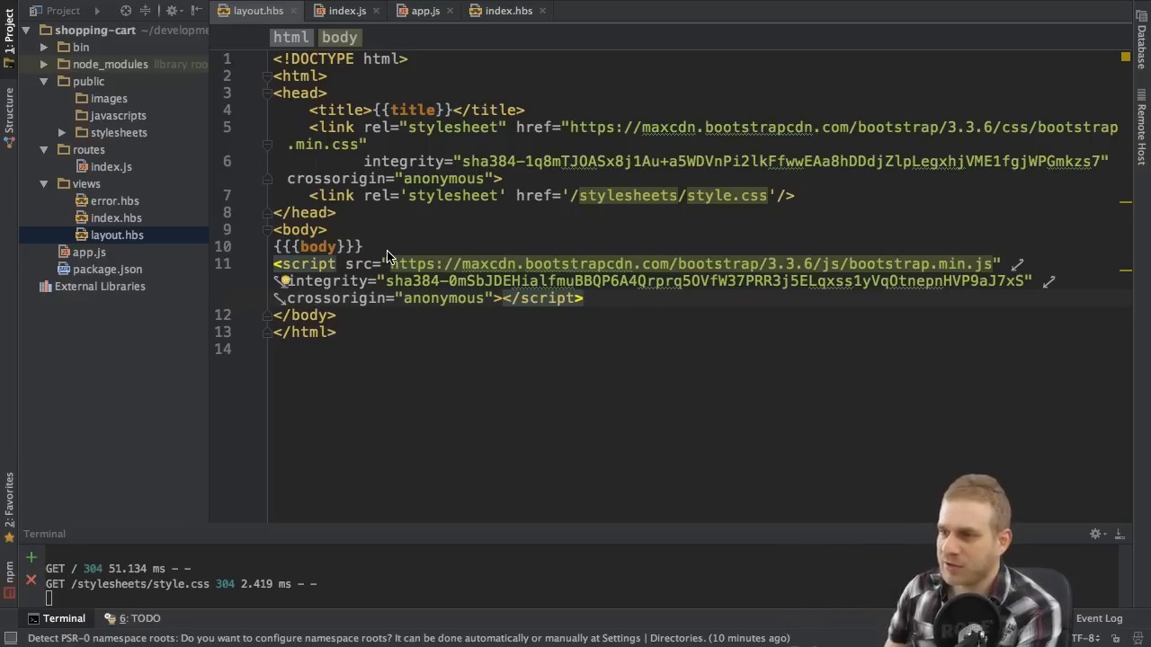
{"action": "mouse_move", "coordinate": [423, 270]}
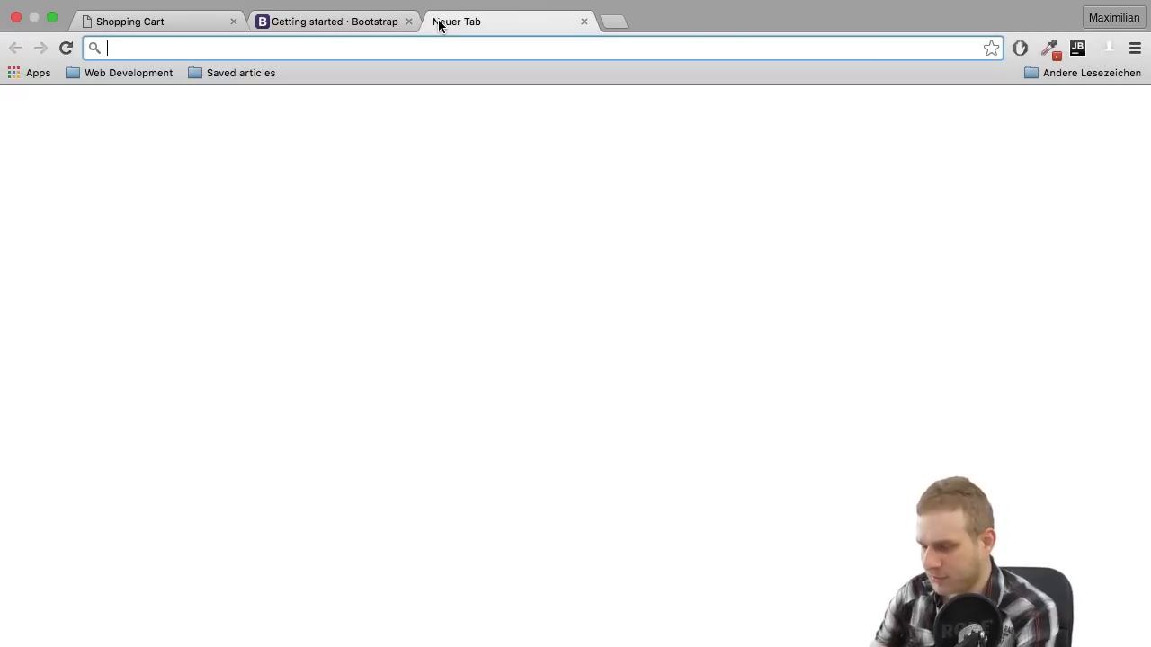
Step: Visit jquery.com/download and open code.jquery.com to get the jQuery 1.12.3 CDN tag
{"action": "type", "text": "jquery.com/download/"}
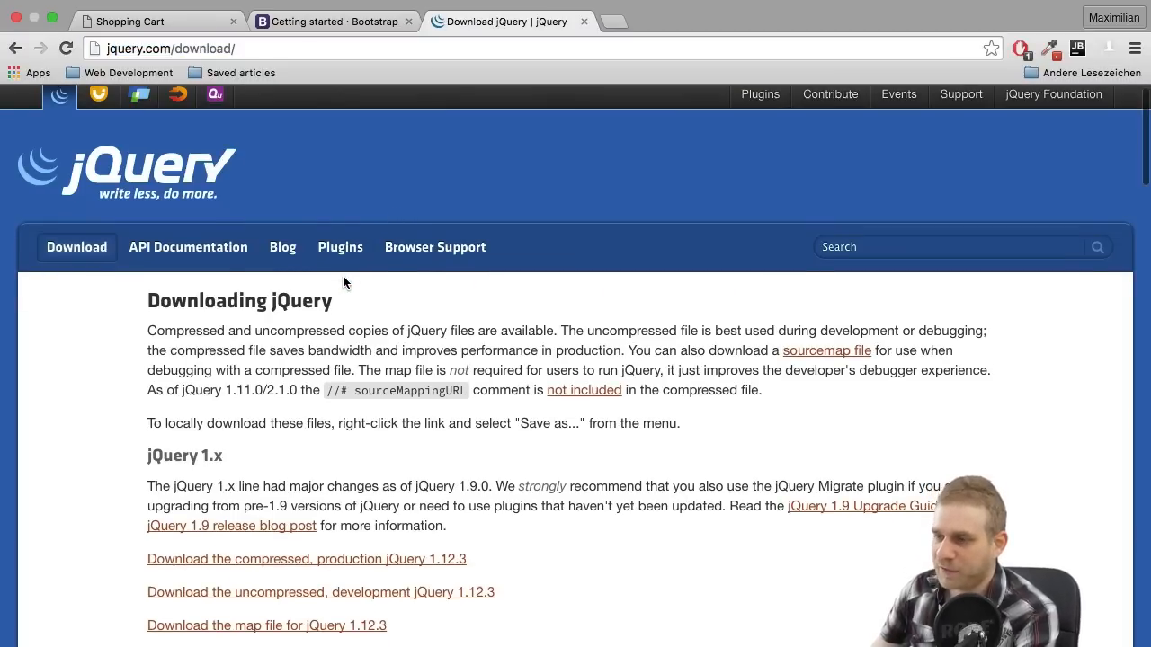
{"action": "scroll", "scroll_direction": "down", "scroll_amount": 3}
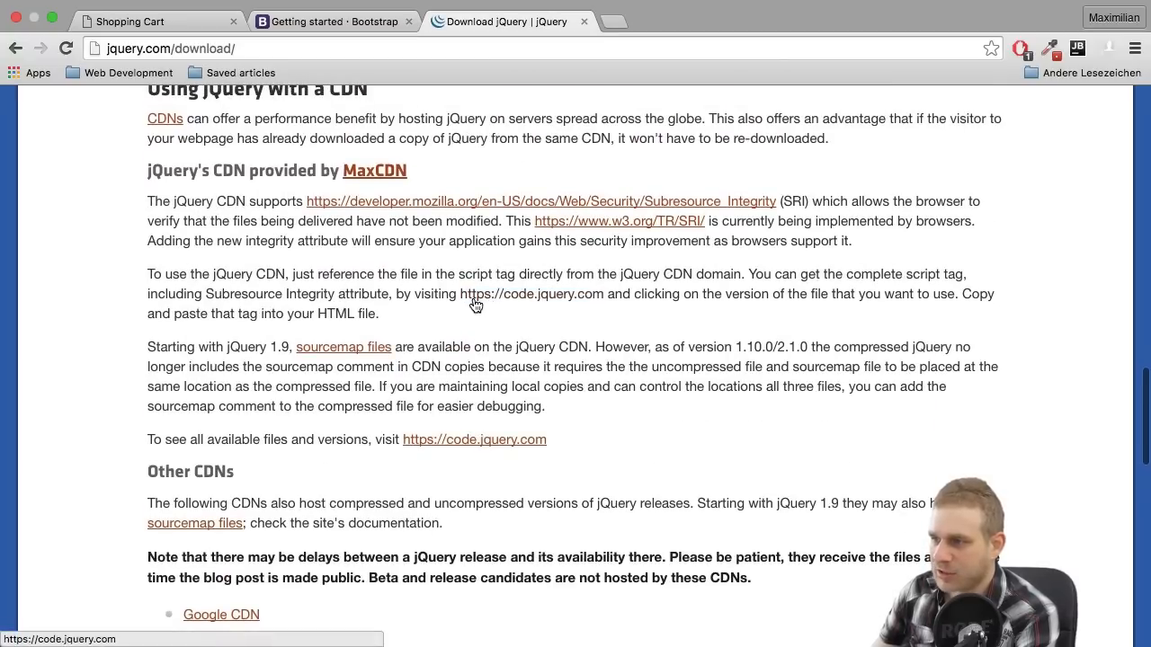
{"action": "left_click", "coordinate": [531, 294]}
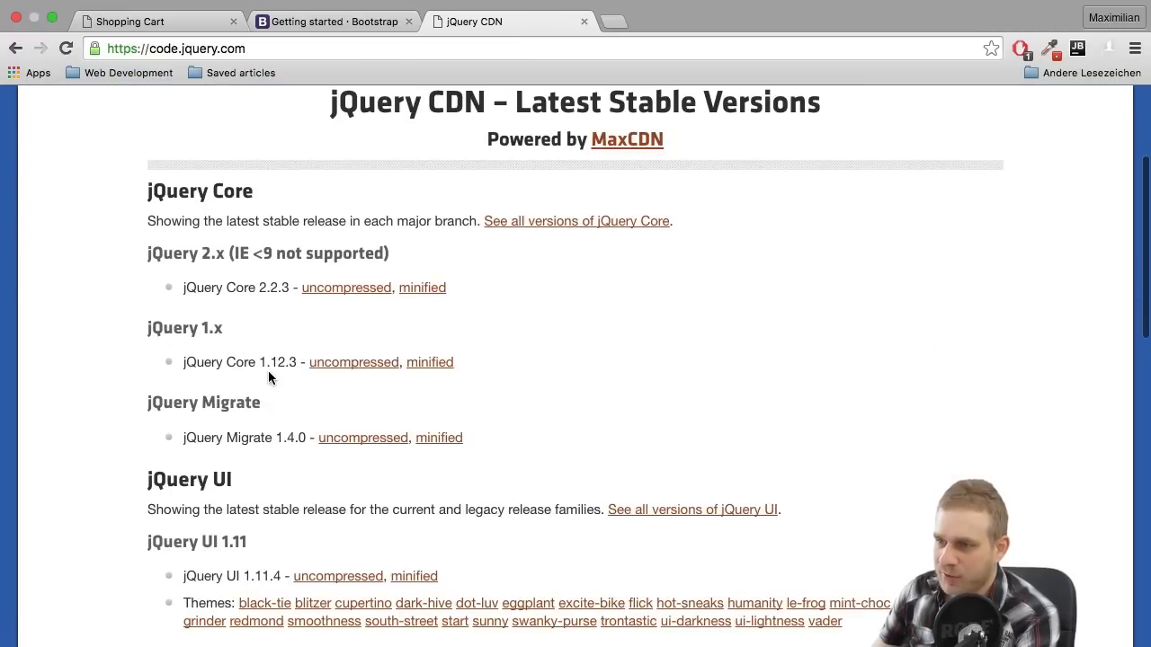
{"action": "mouse_move", "coordinate": [295, 368]}
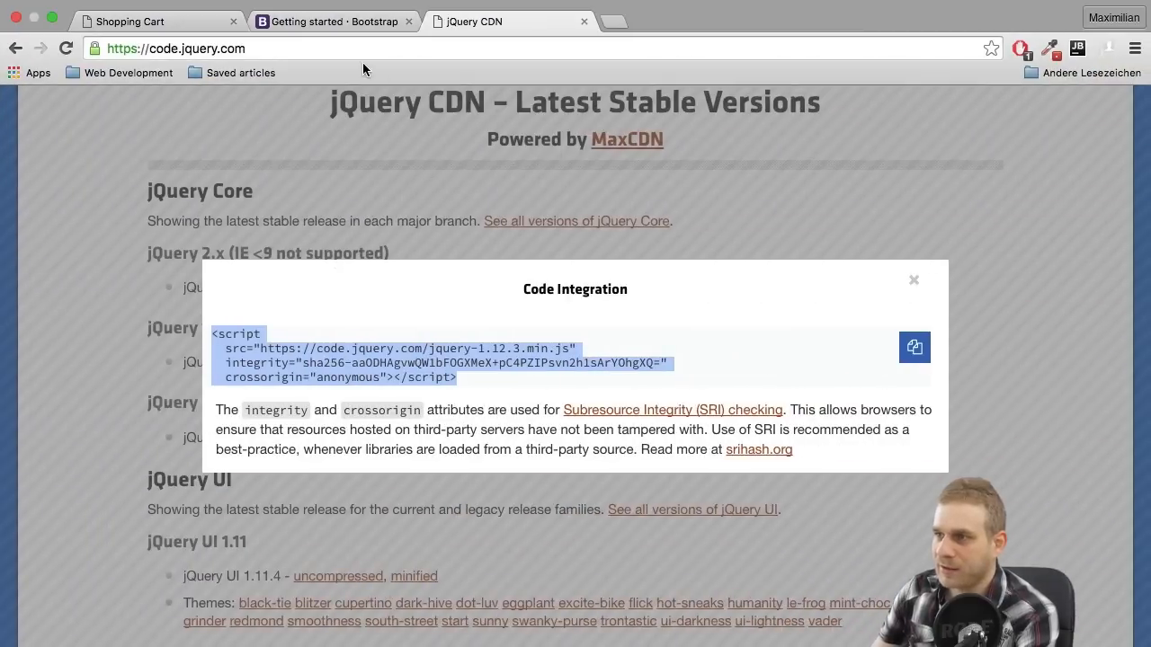
{"action": "left_click", "coordinate": [135, 20]}
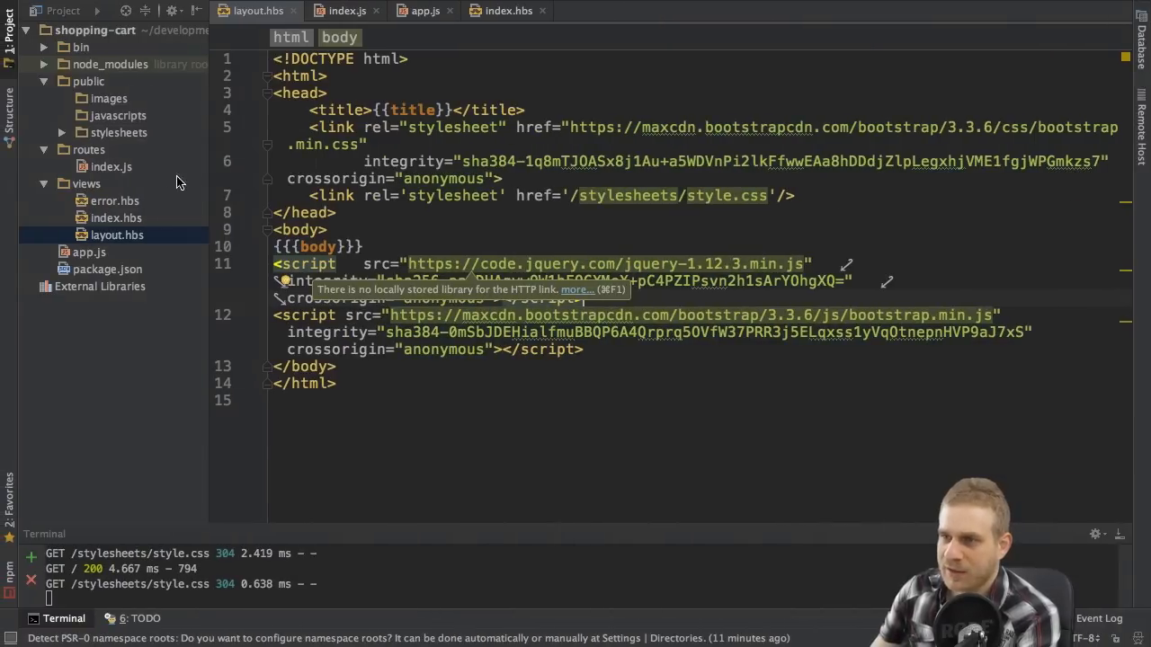
Step: Empty public/stylesheets/style.css of all rules and check the localhost:3000 page in Chrome
{"action": "left_click", "coordinate": [117, 132]}
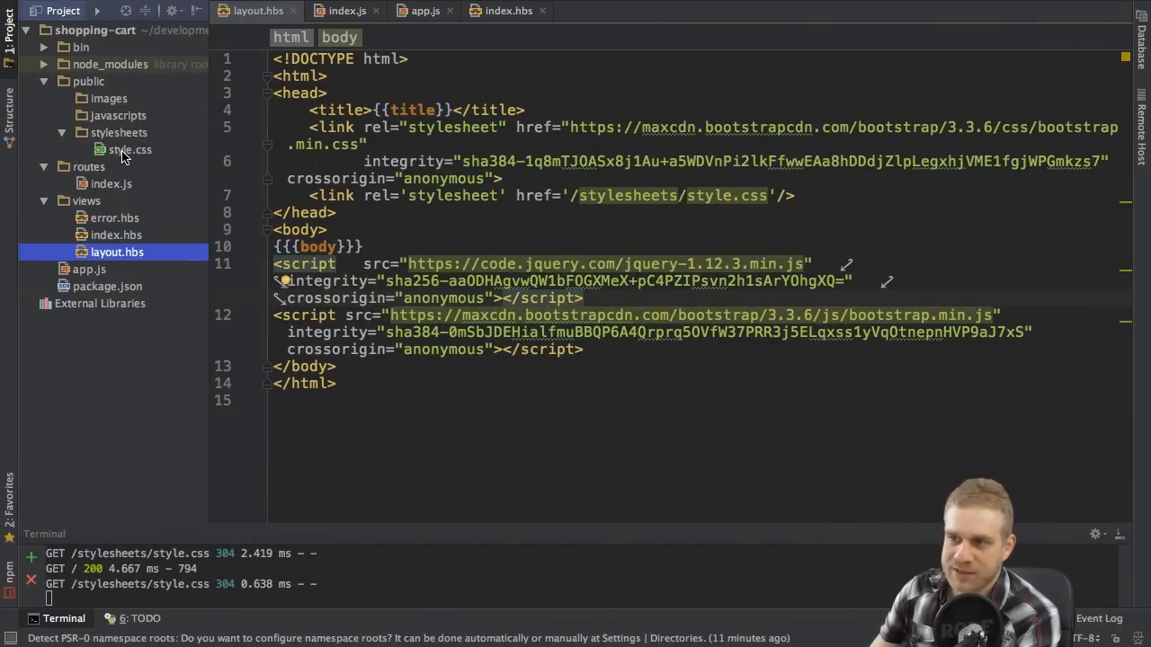
{"action": "double_click", "coordinate": [128, 149]}
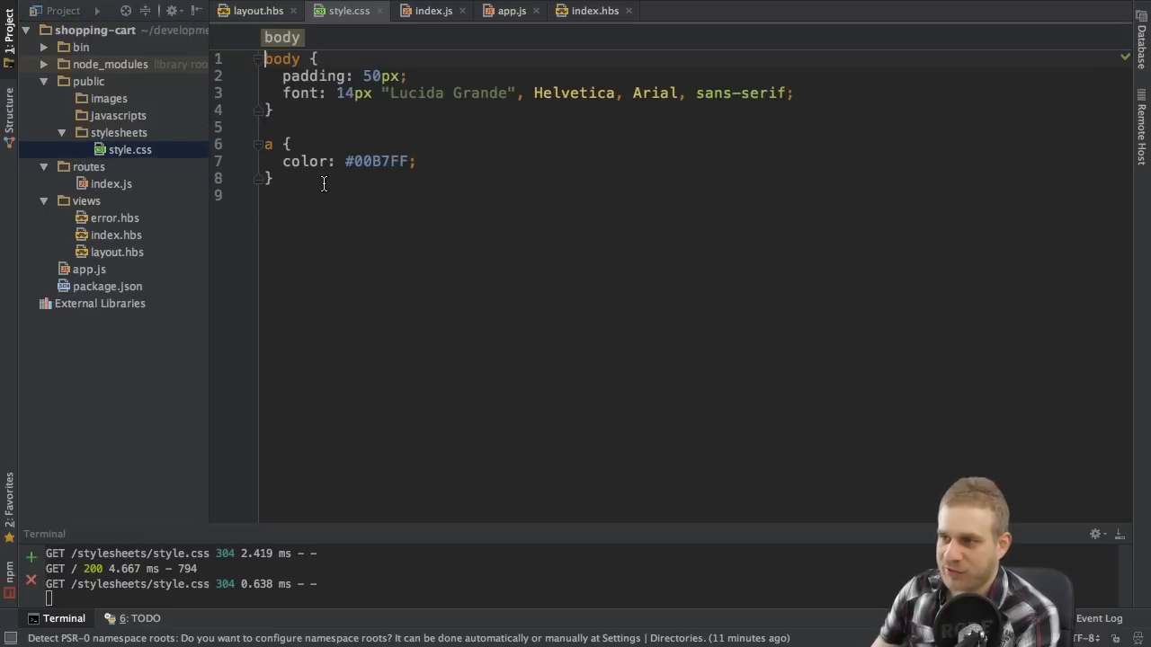
{"action": "key", "text": "ctrl+a"}
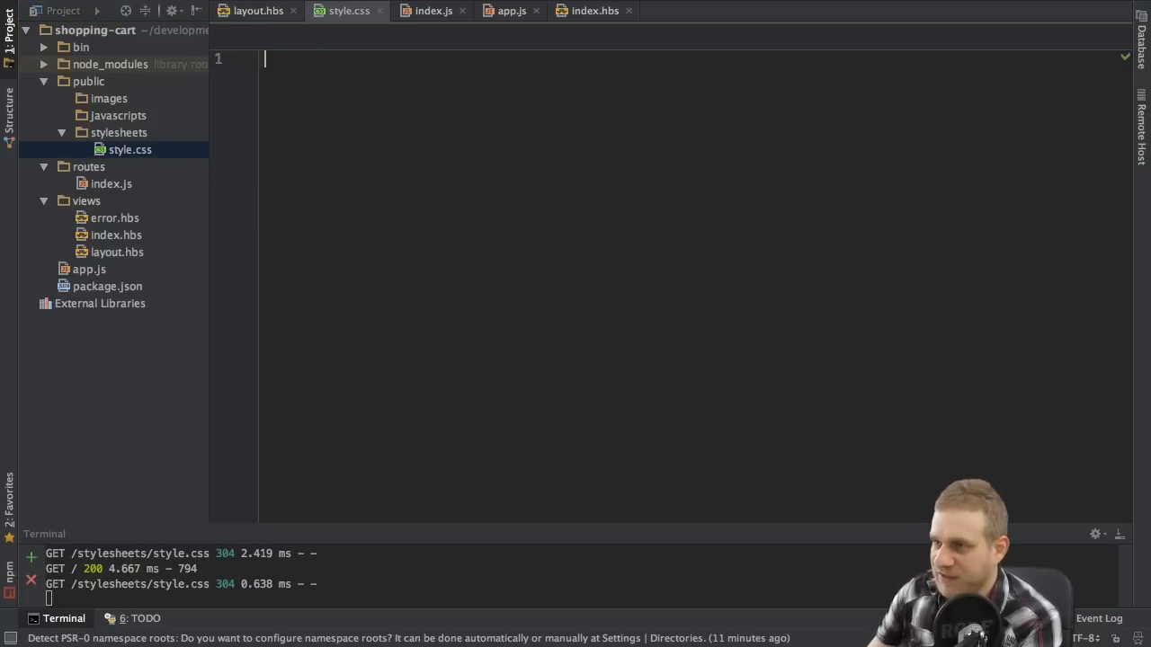
{"action": "mouse_move", "coordinate": [424, 124]}
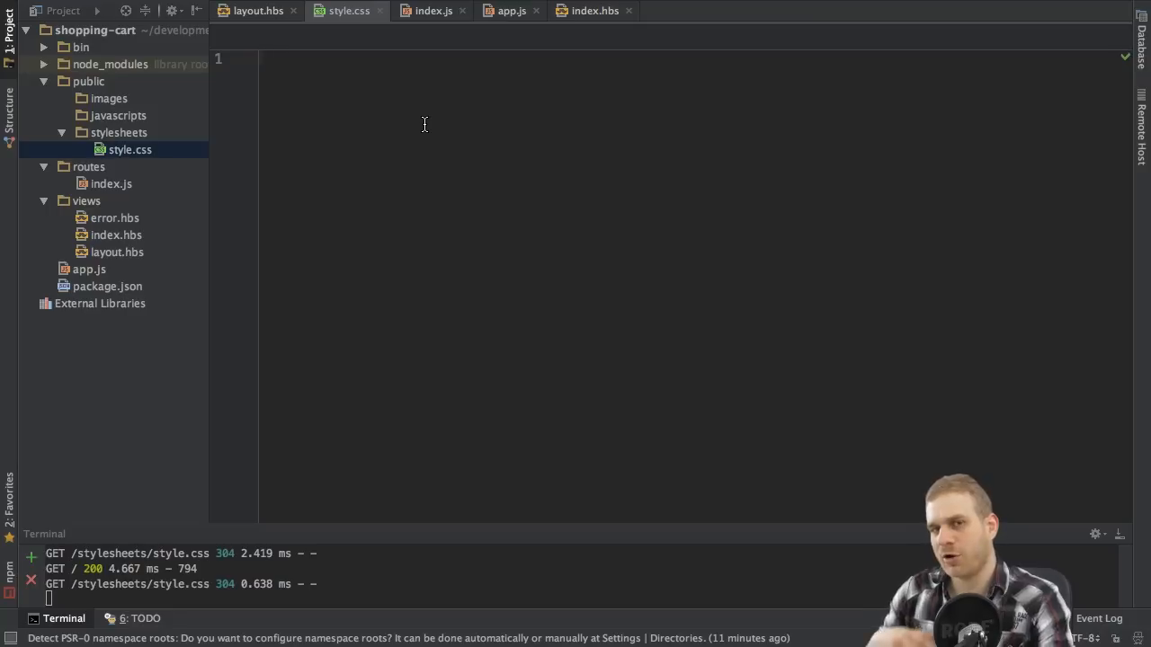
{"action": "left_click", "coordinate": [264, 58]}
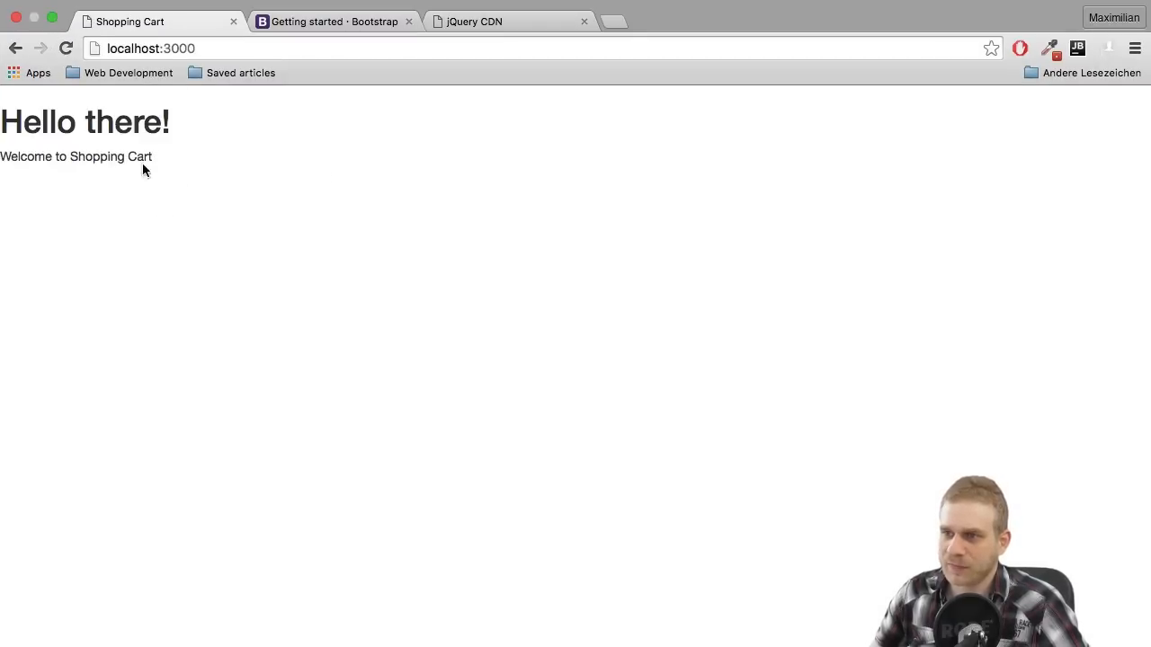
{"action": "mouse_move", "coordinate": [87, 130]}
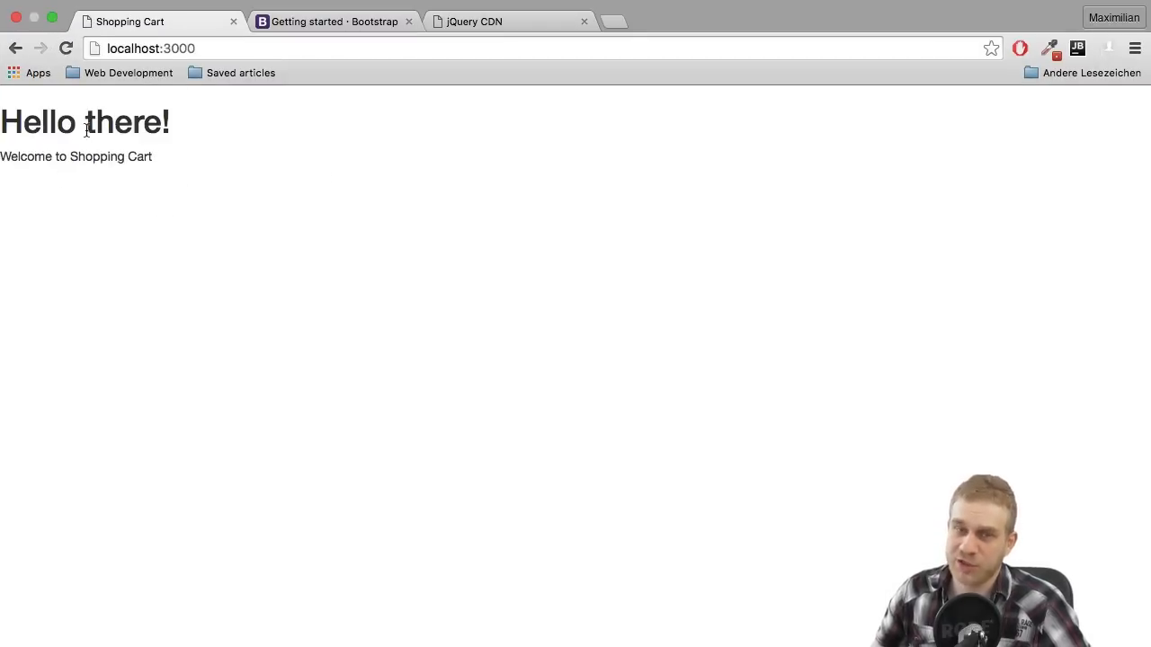